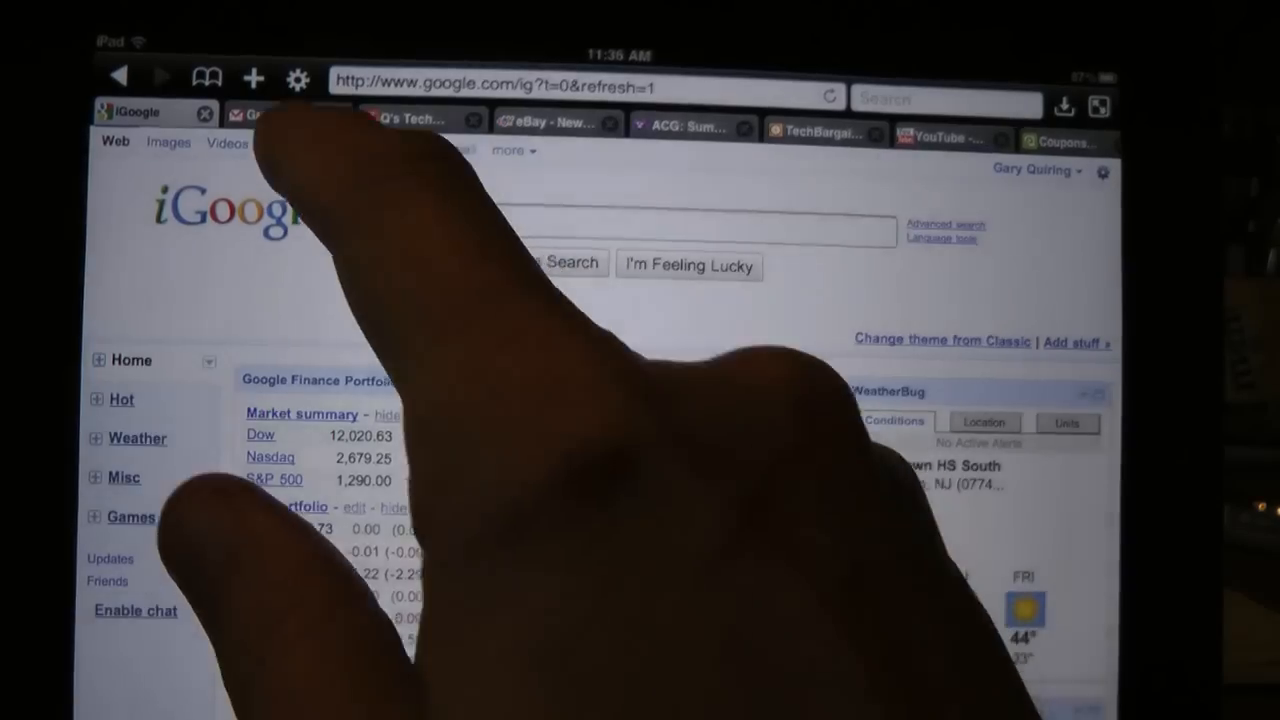
# - Flip through the Gmail, Q's Tech Spot, eBay and Yahoo Finance tabs in turn
pyautogui.click(268, 114)
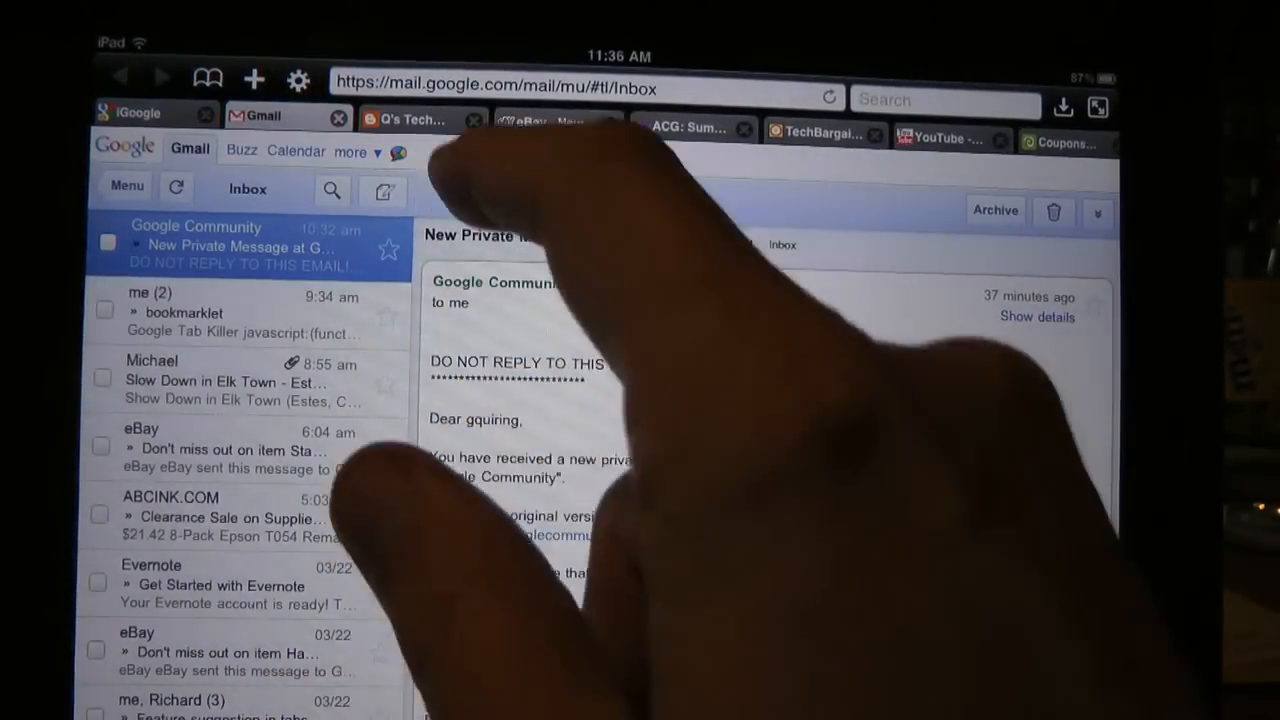
pyautogui.click(410, 122)
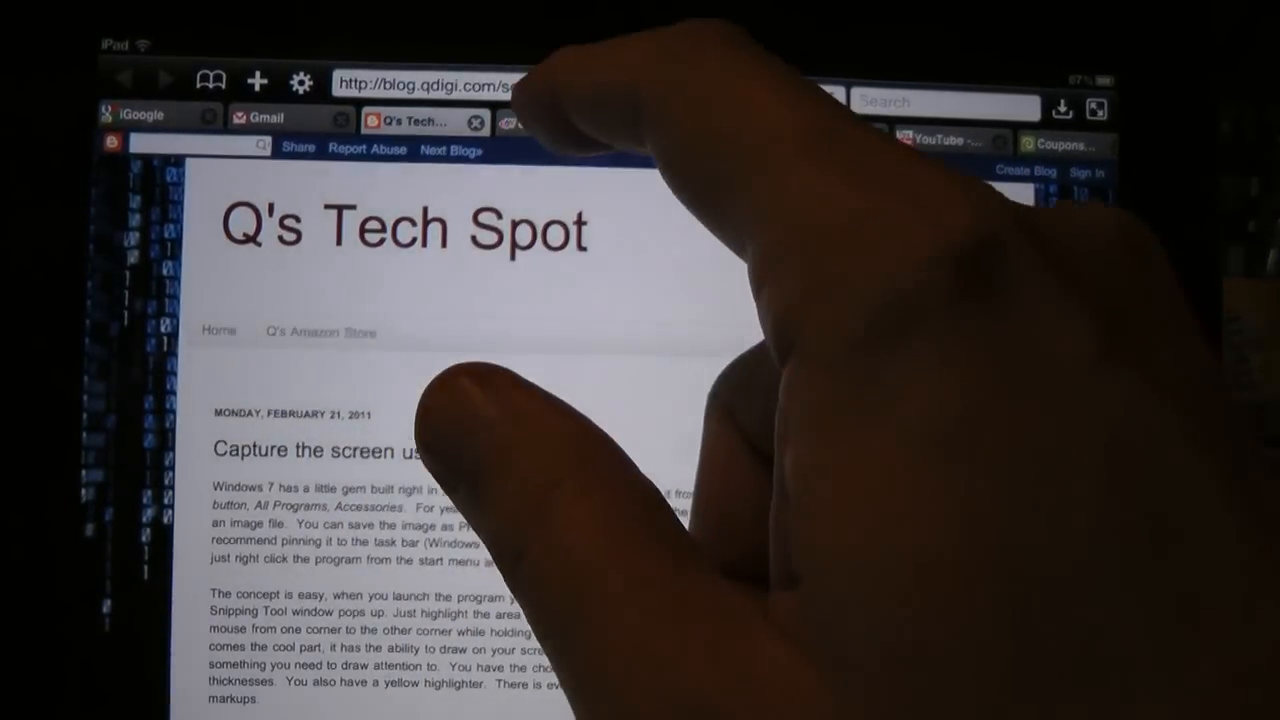
pyautogui.click(550, 122)
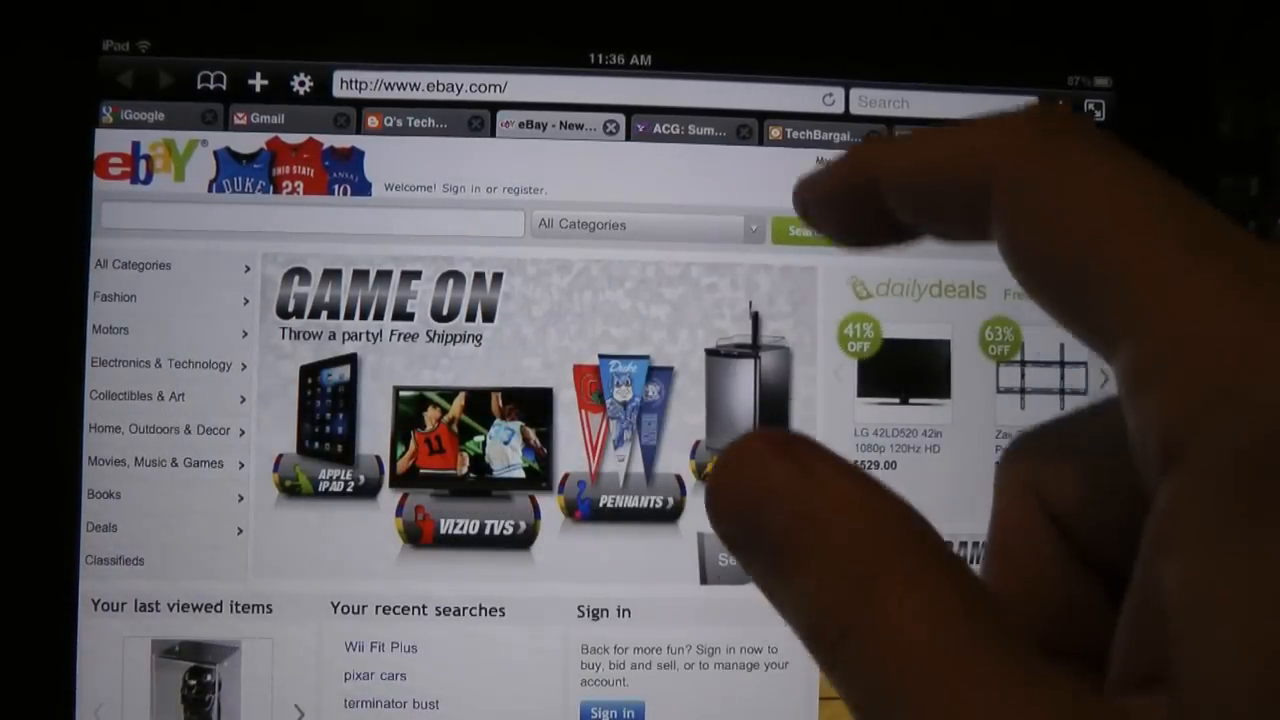
pyautogui.click(680, 132)
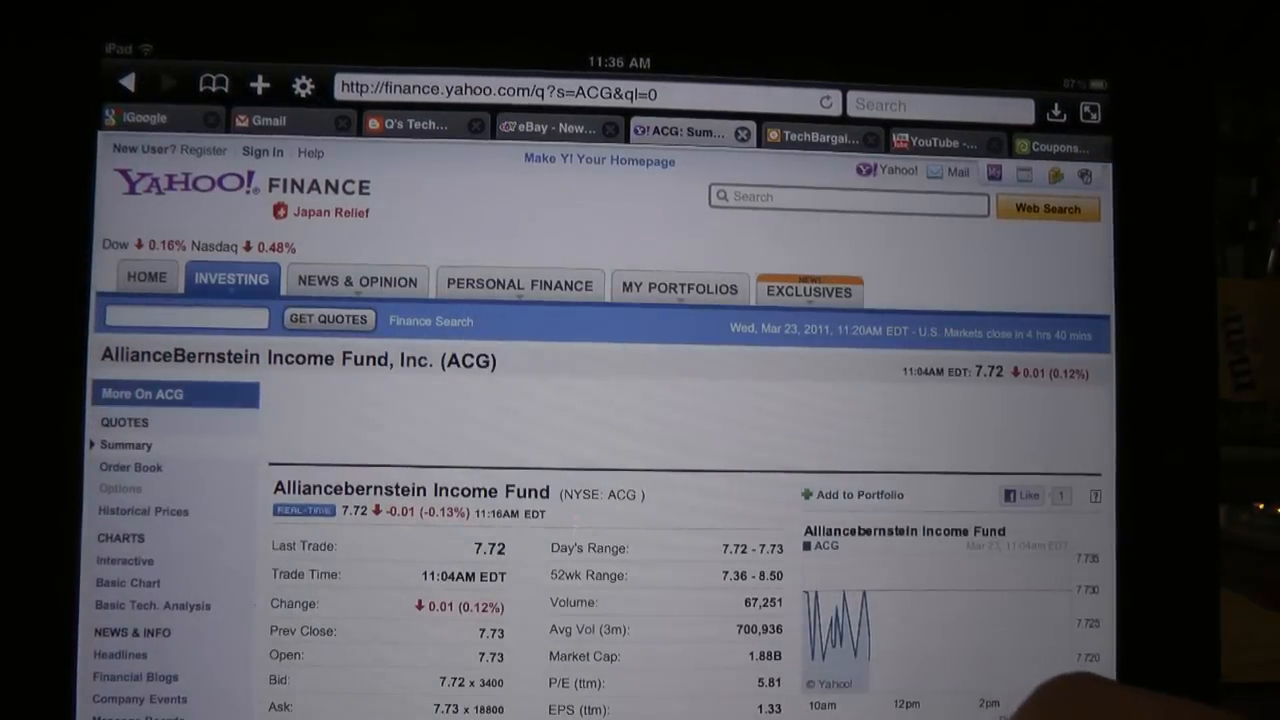
# - Continue through TechBargains and the next tab, closing the Digg tab to land on MacRumors
pyautogui.click(816, 138)
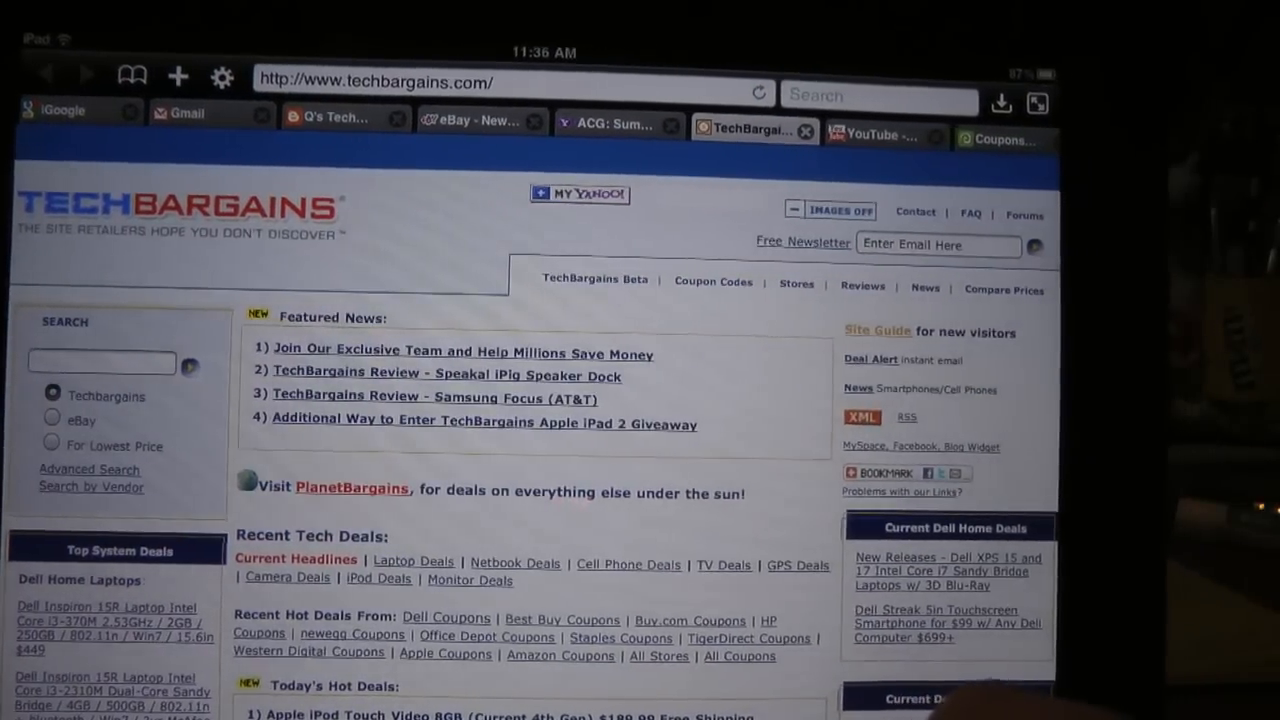
pyautogui.click(876, 136)
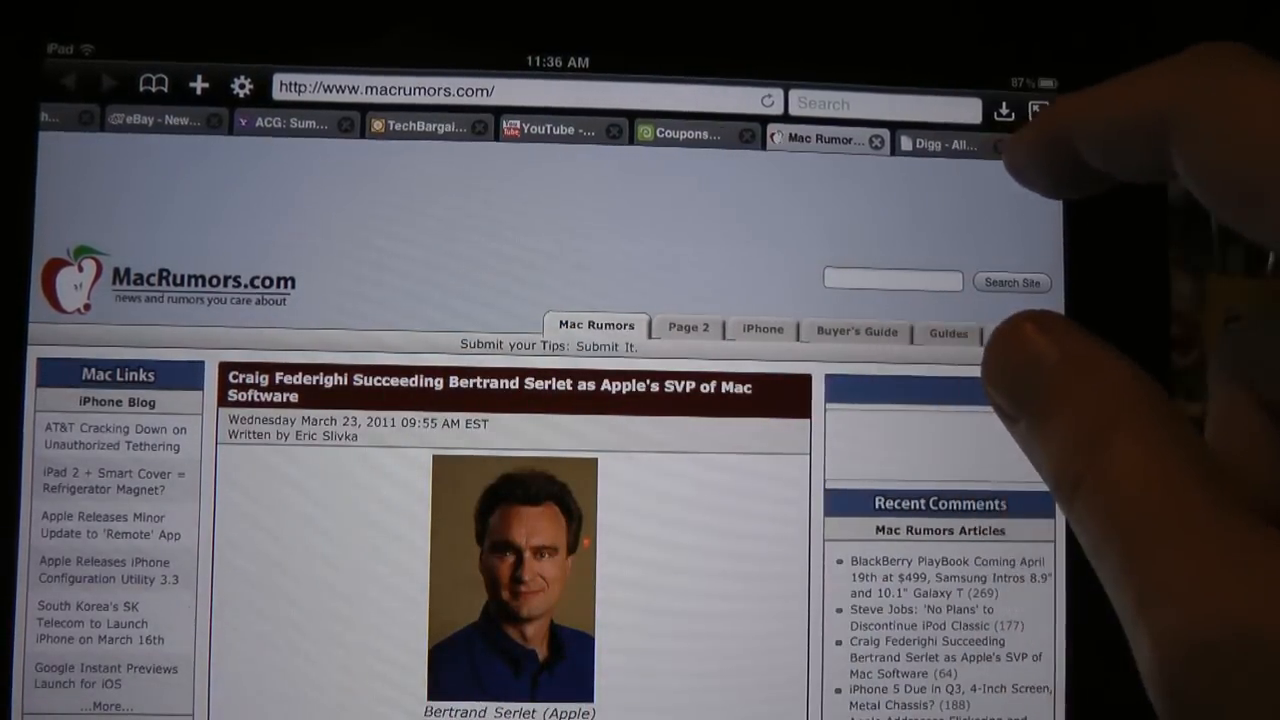
pyautogui.click(940, 132)
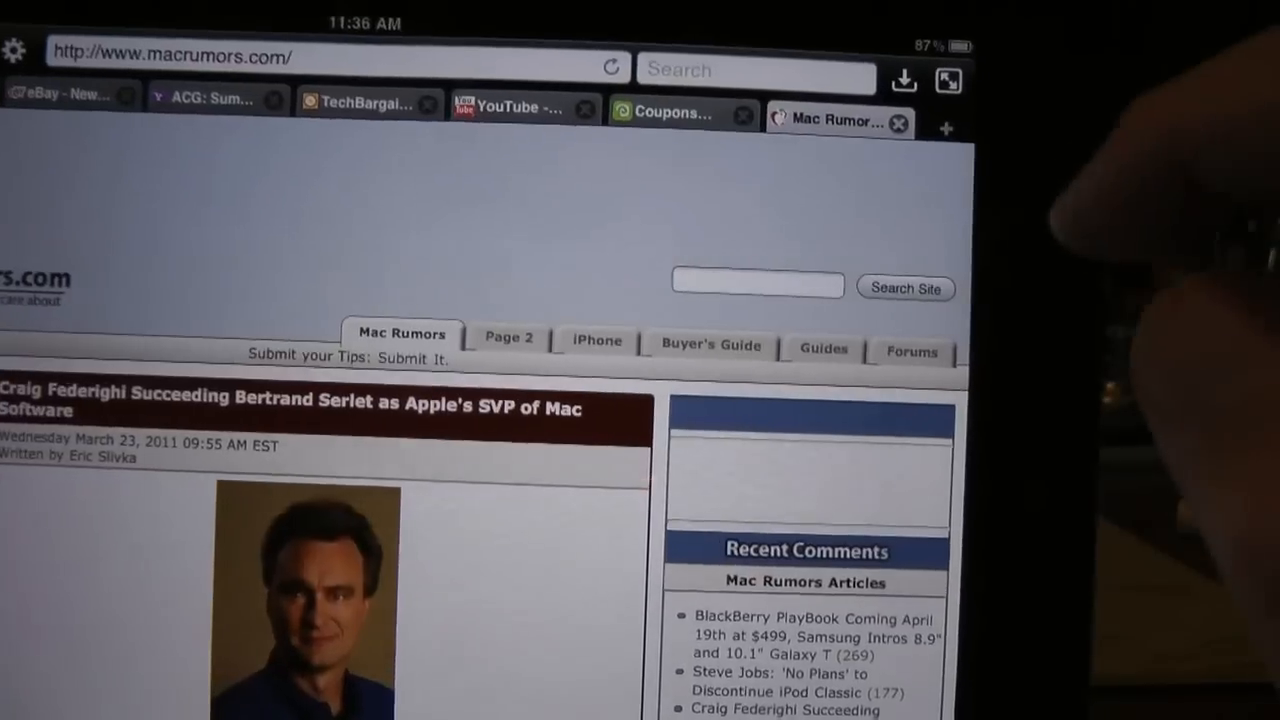
pyautogui.click(944, 128)
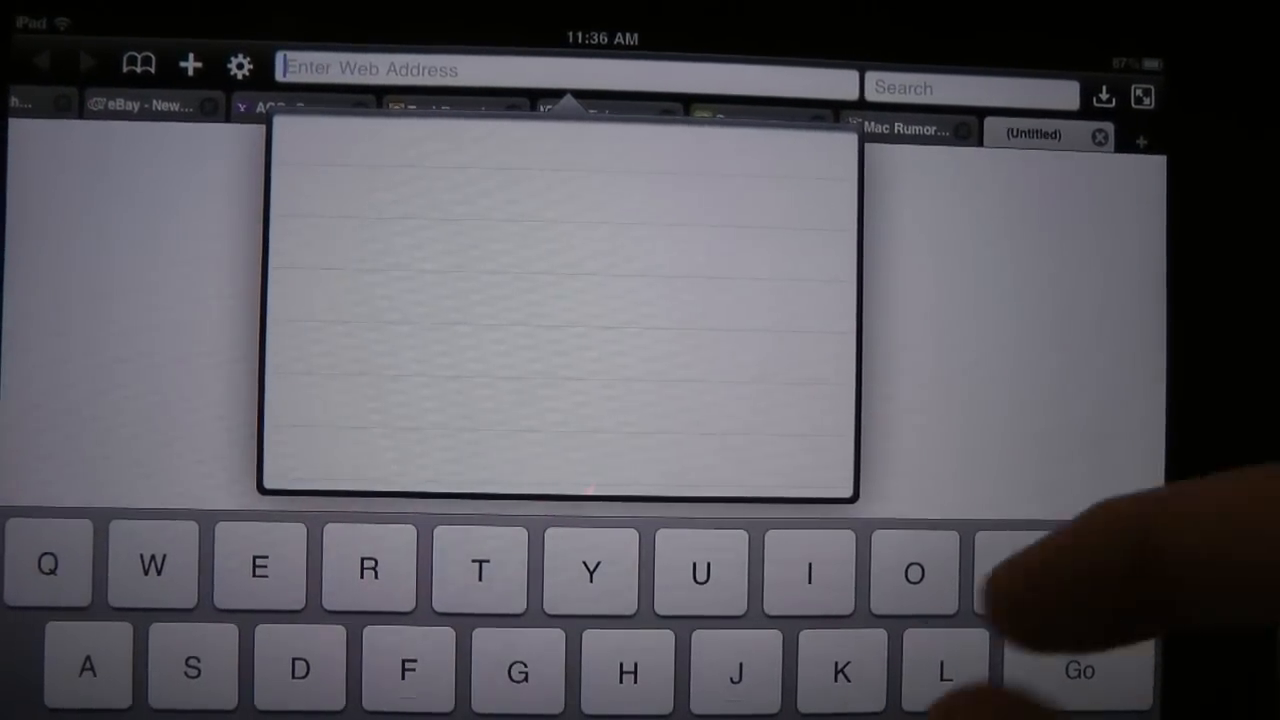
pyautogui.write('www.')
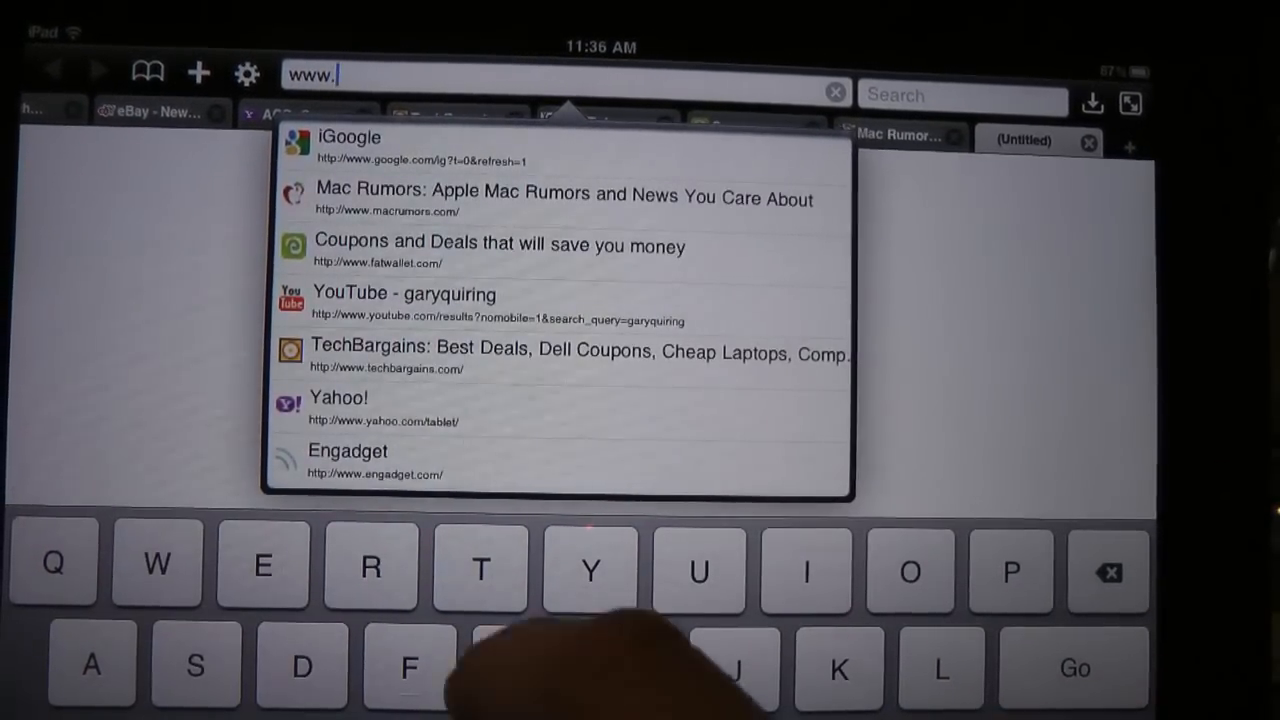
pyautogui.write('goog')
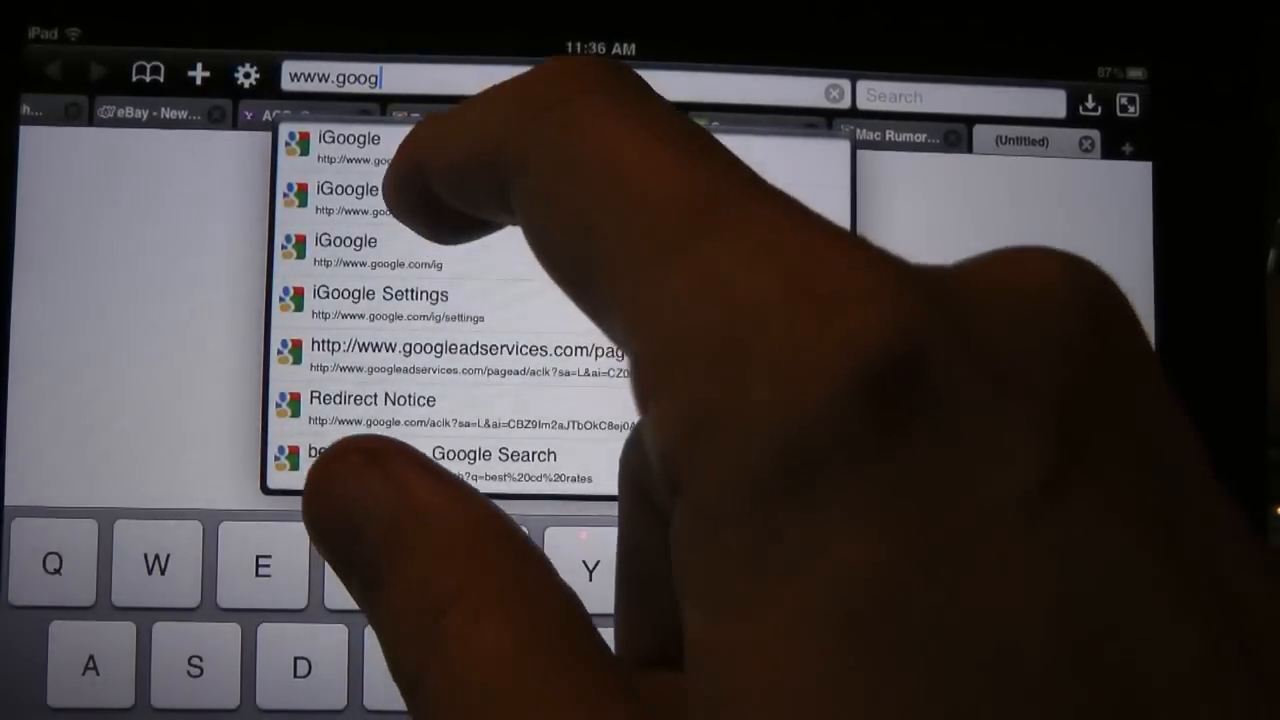
pyautogui.click(344, 250)
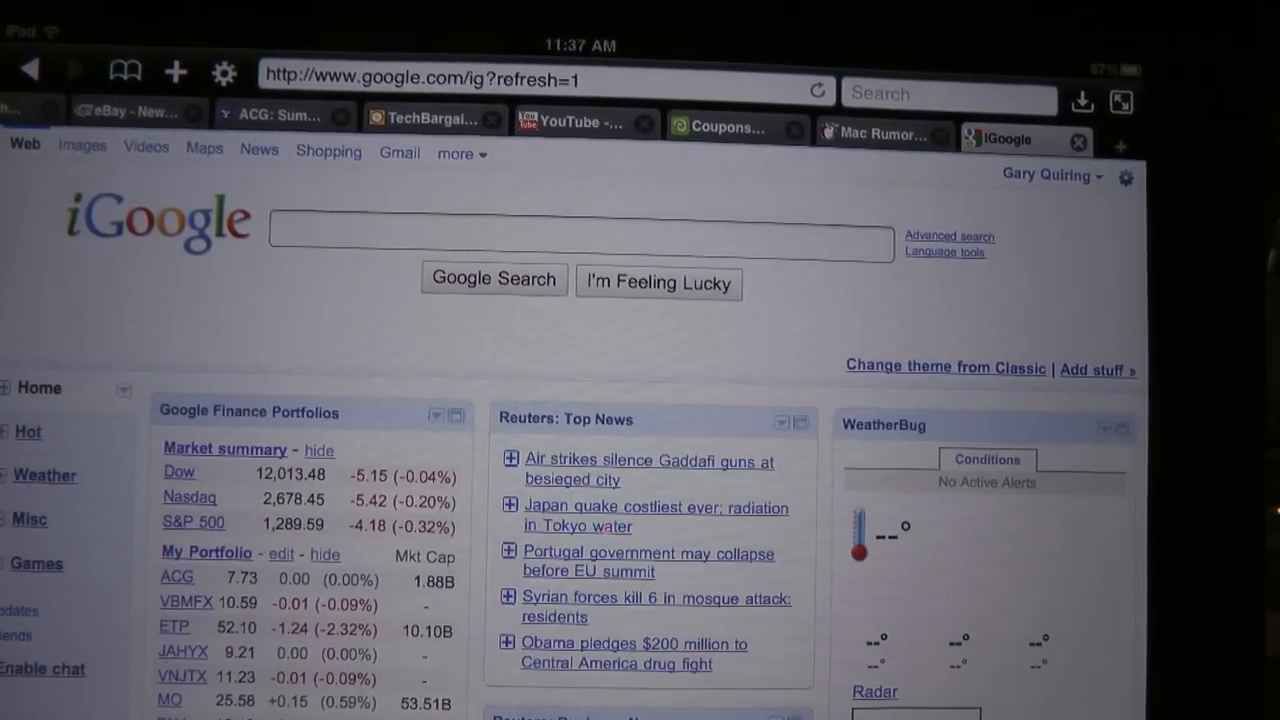
# - Go into Settings from the options menu and view the ad block filter list
pyautogui.click(224, 72)
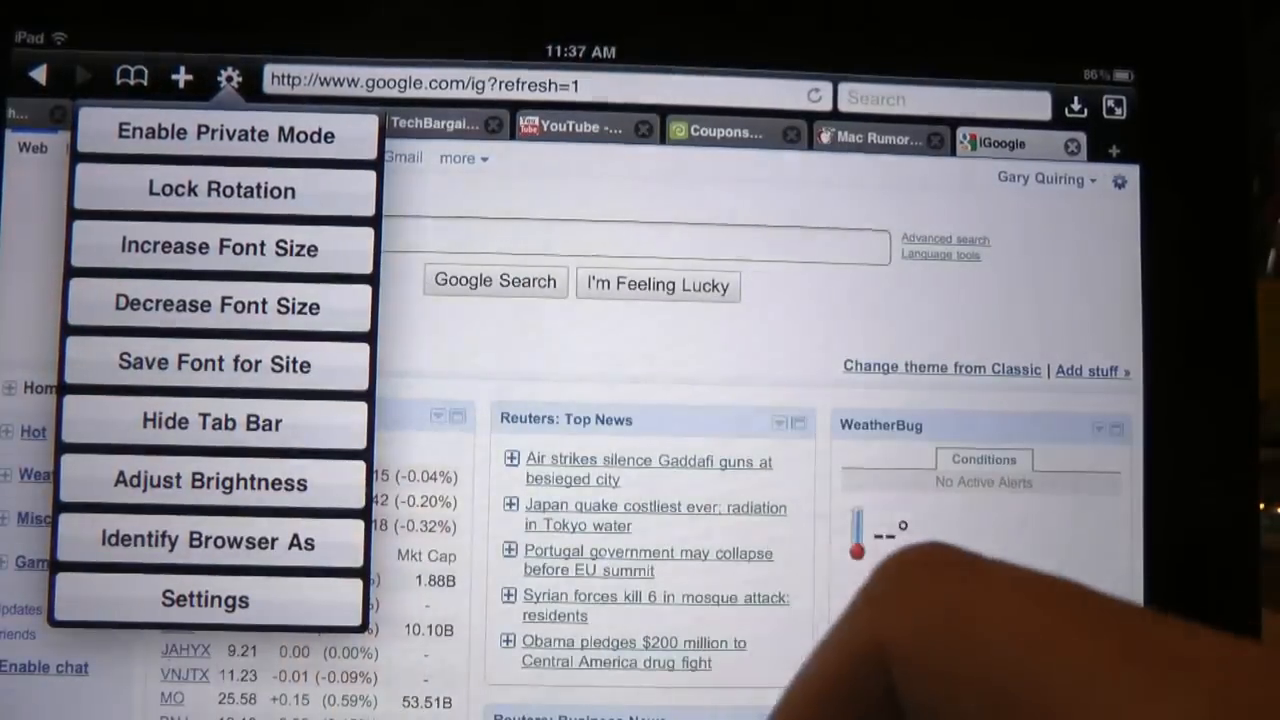
pyautogui.click(204, 600)
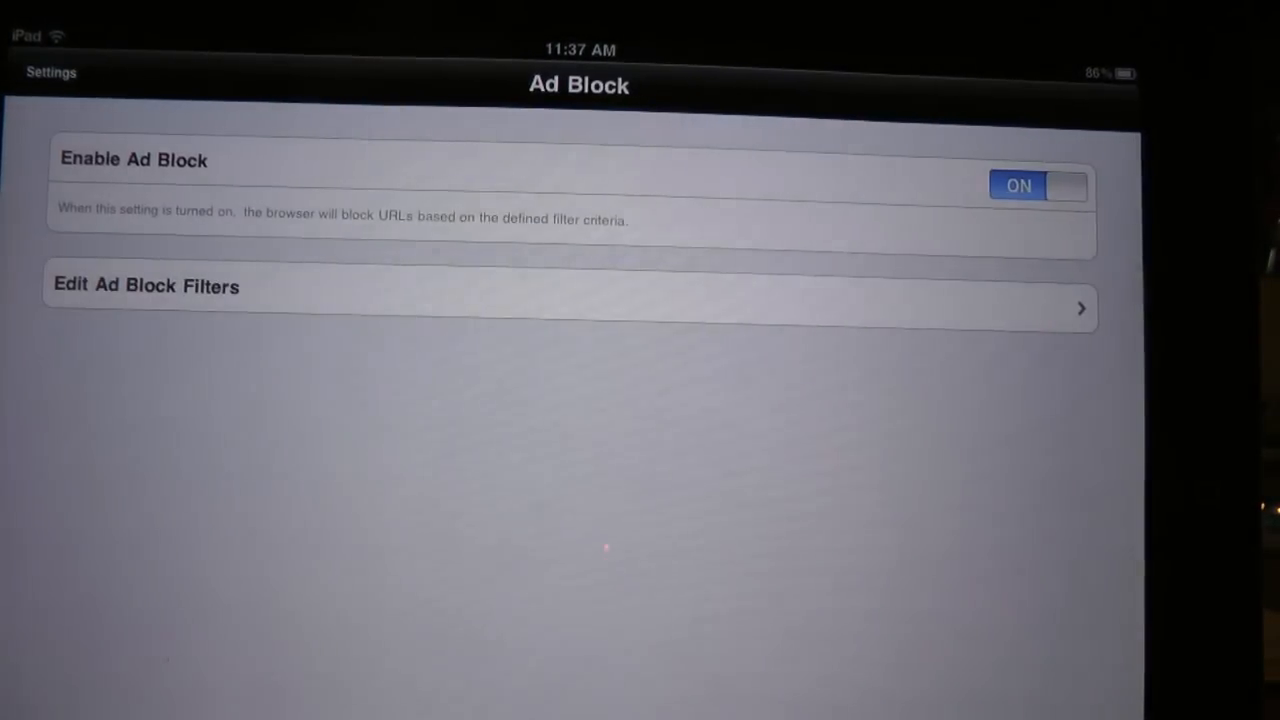
pyautogui.click(146, 286)
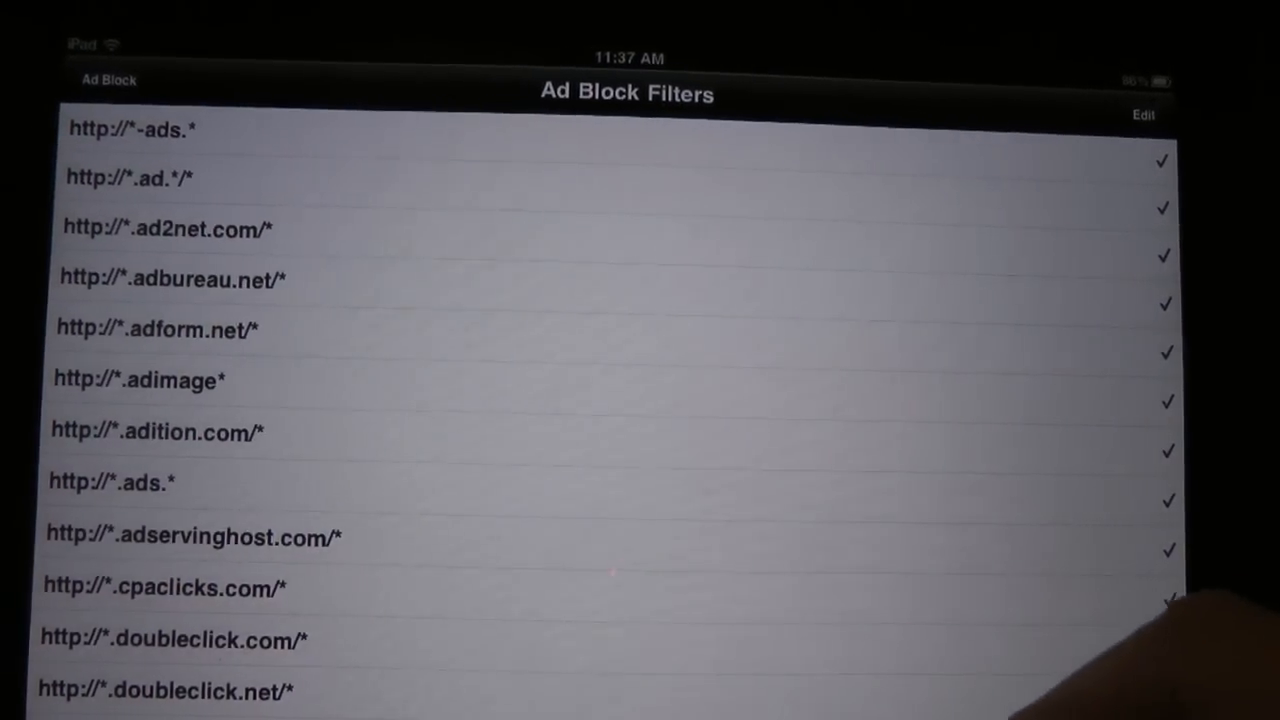
pyautogui.scroll(-3)
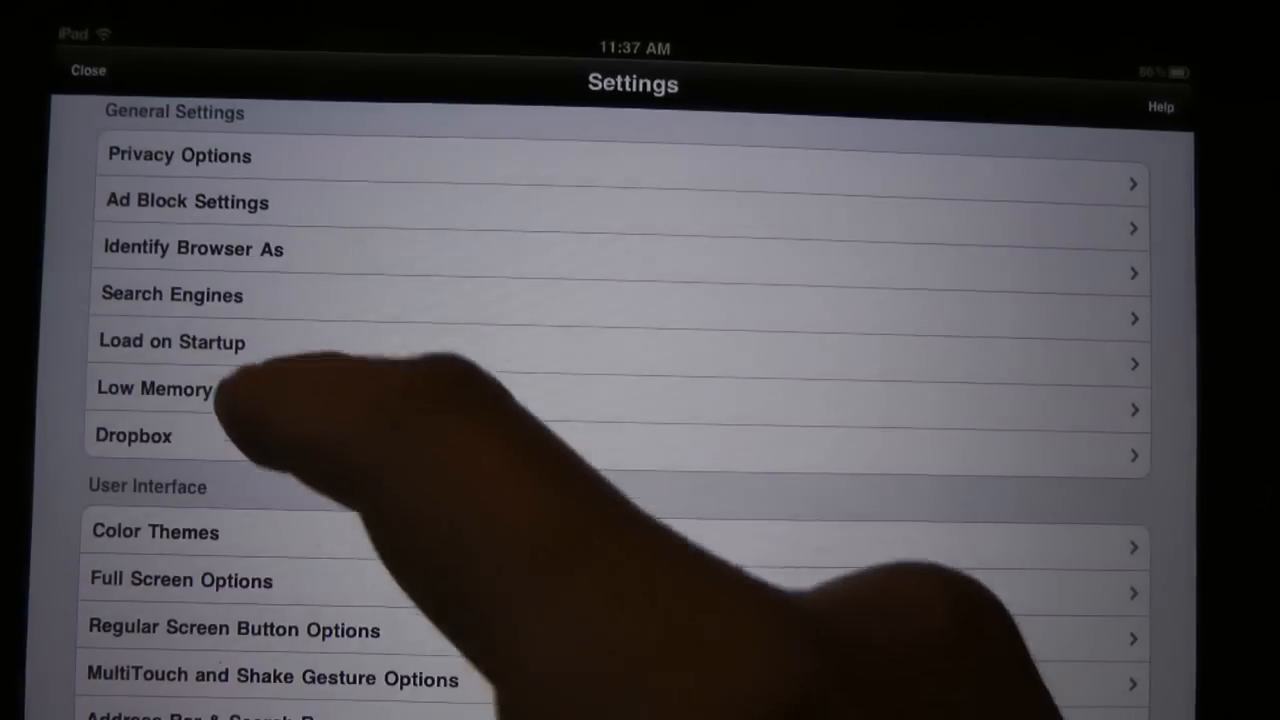
# - Back on the main Settings screen, scroll through General Settings, User Interface and Actions sections
pyautogui.click(172, 340)
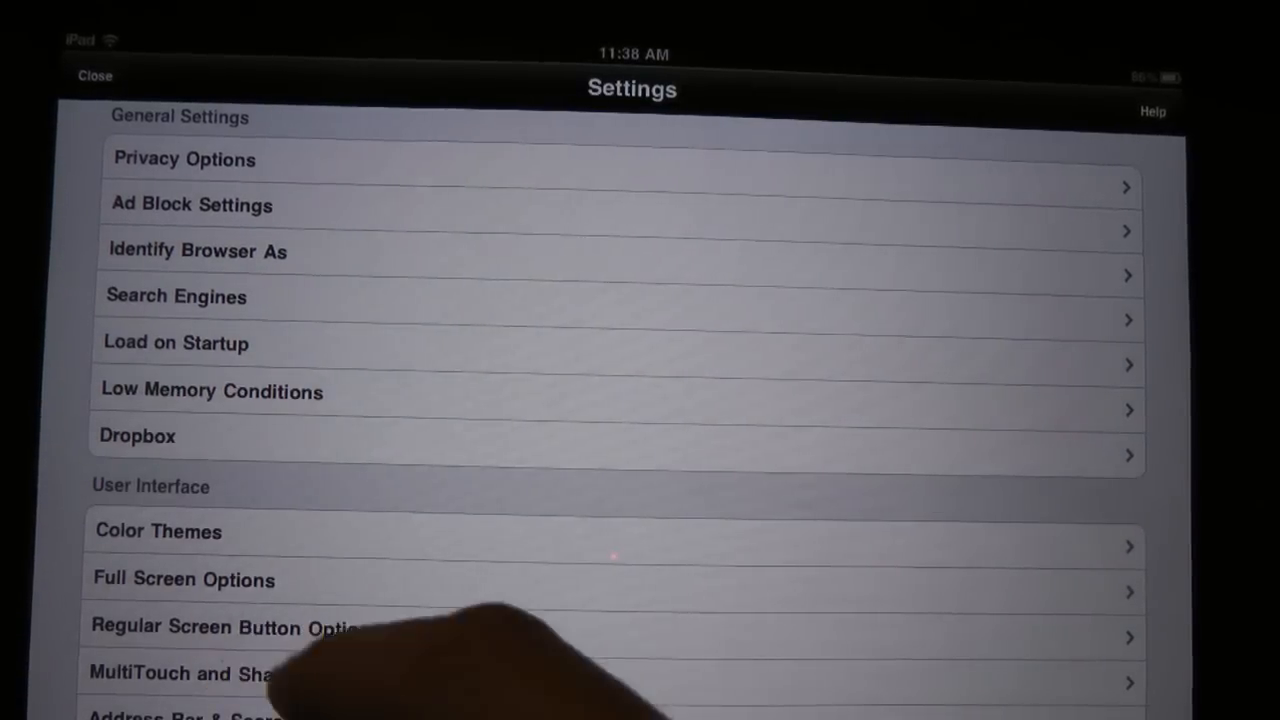
pyautogui.click(184, 580)
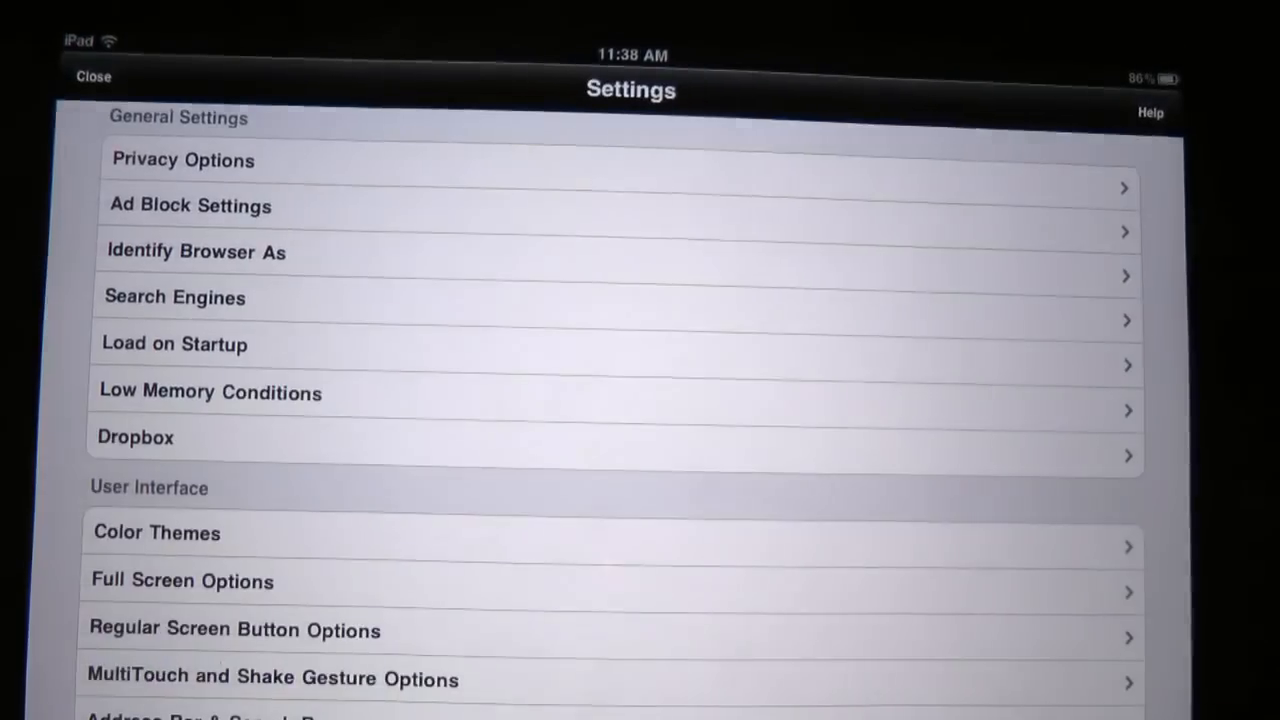
pyautogui.scroll(-3)
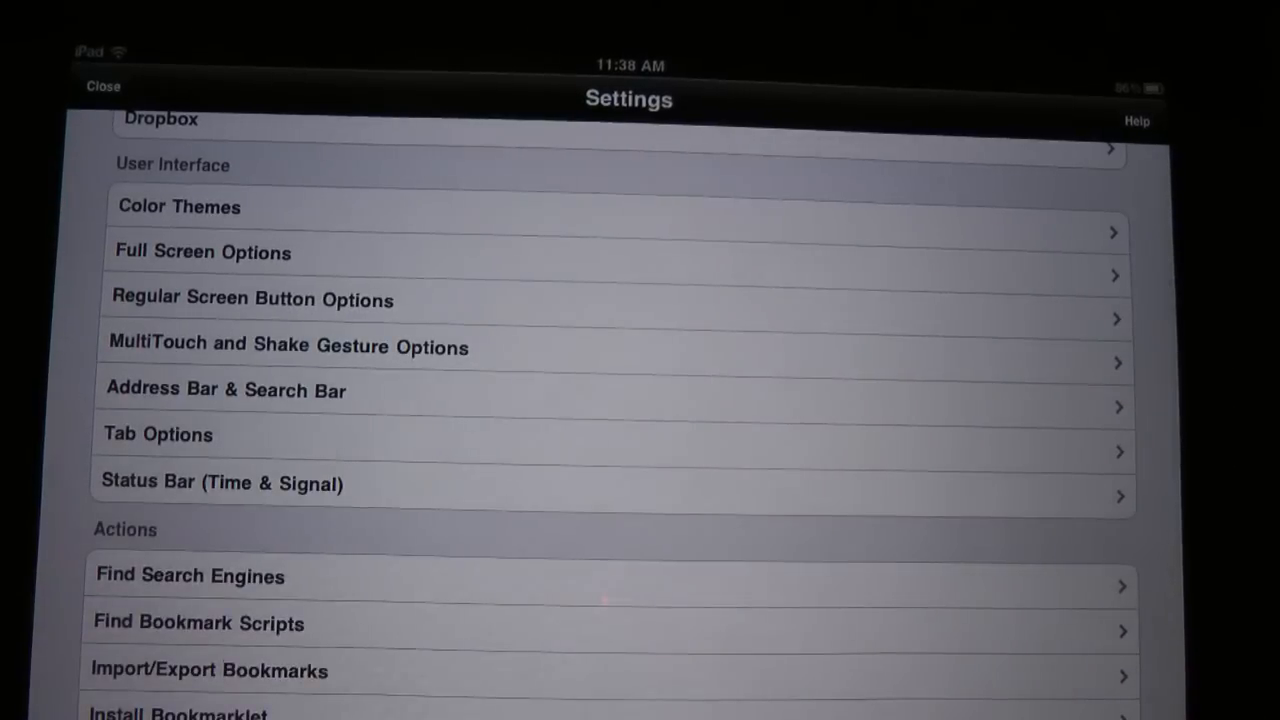
pyautogui.scroll(-3)
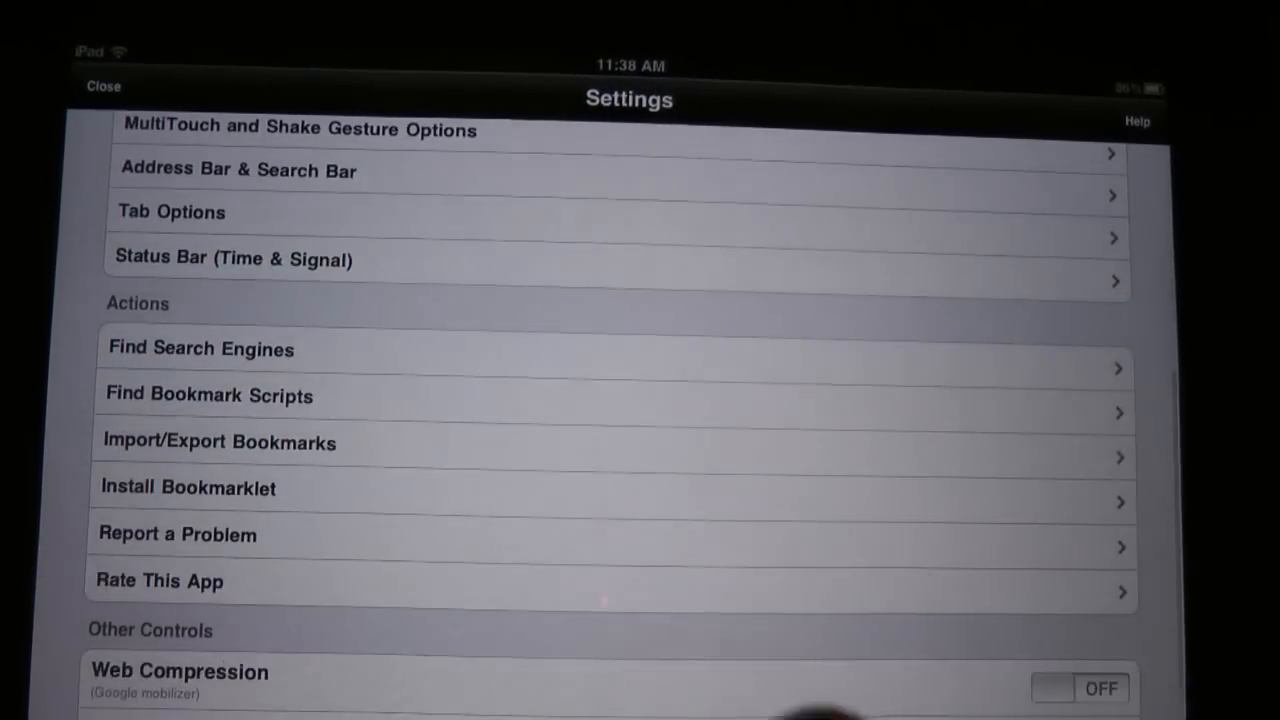
pyautogui.scroll(-3)
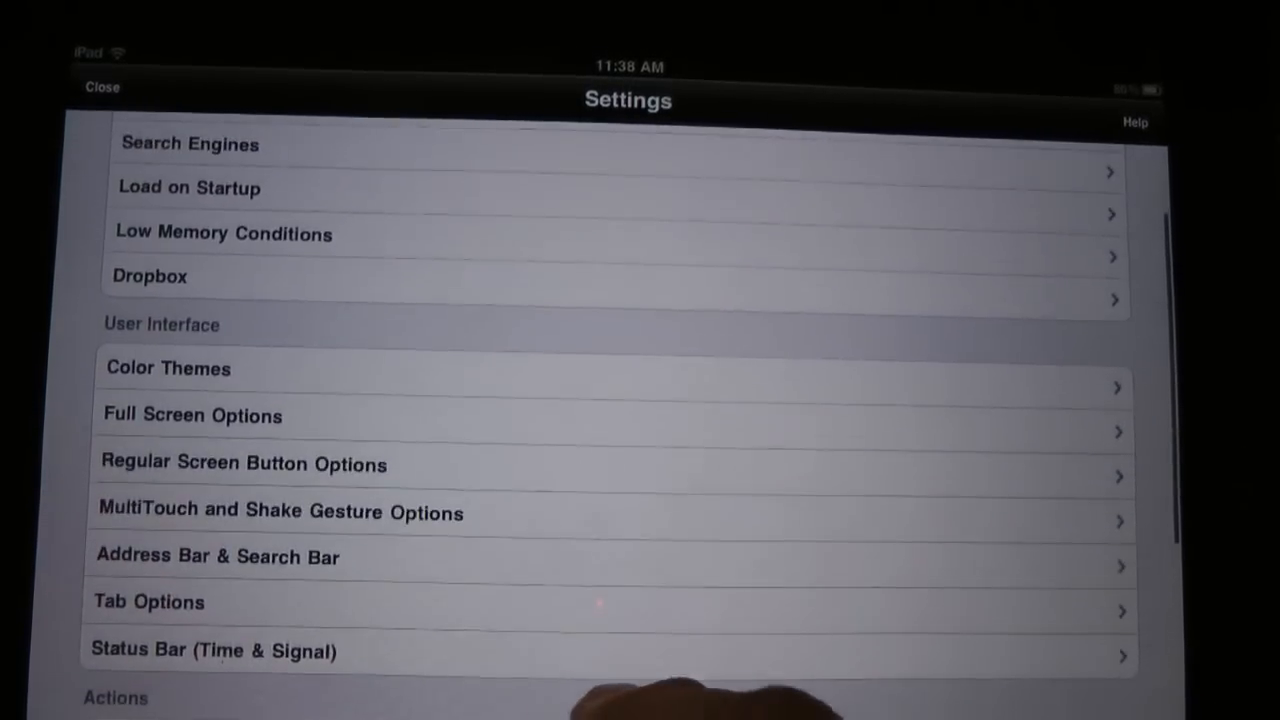
# - View Tab Options with its new-tab action, same-domain and other-domain link settings
pyautogui.click(148, 600)
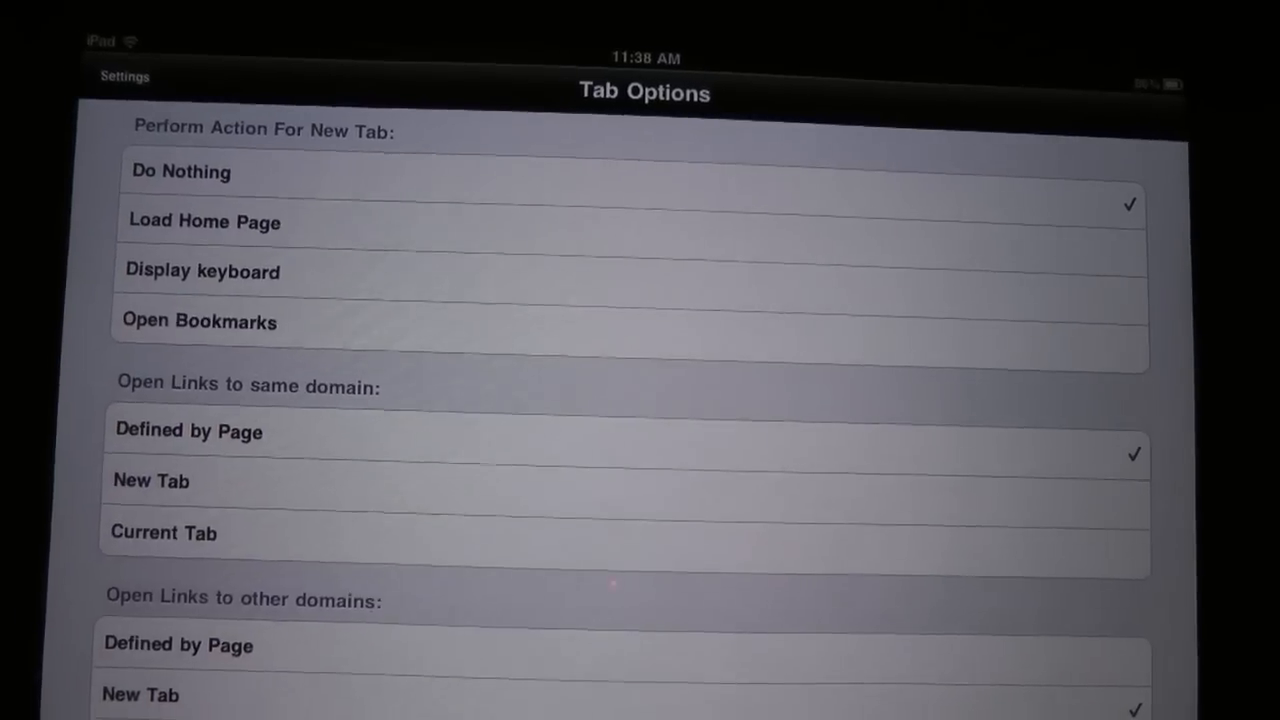
pyautogui.scroll(-3)
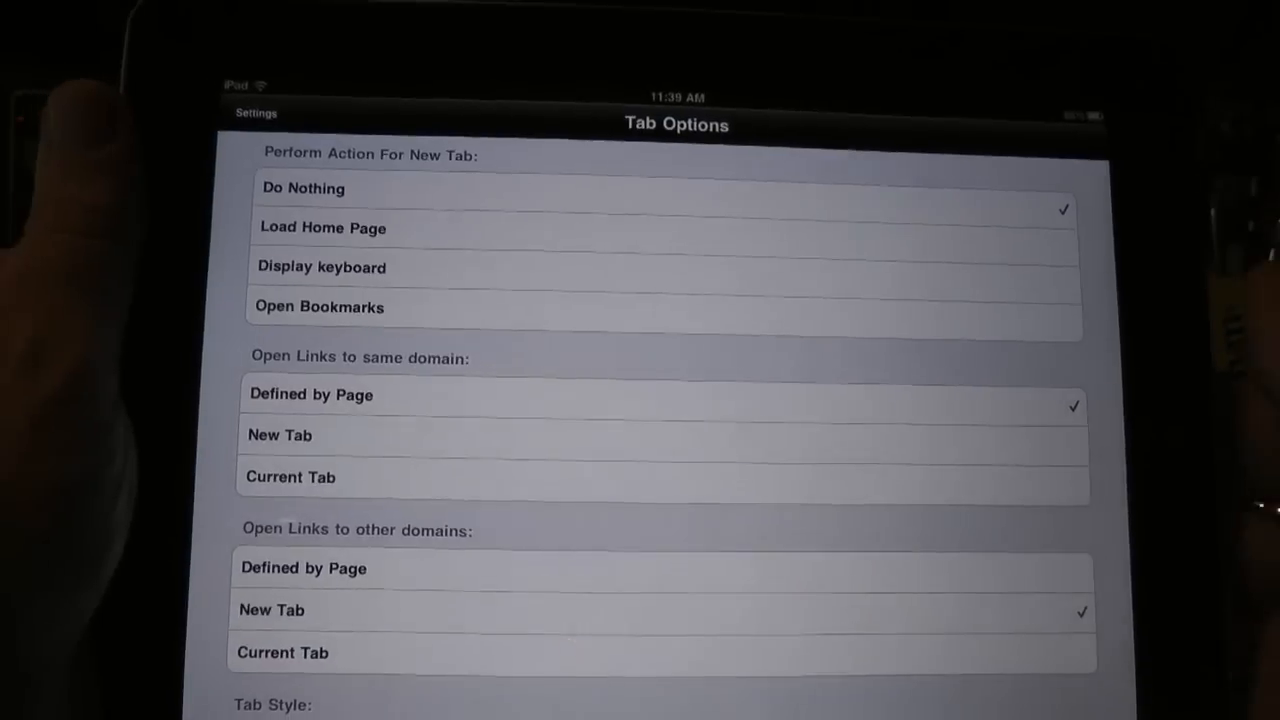
# - Return to the settings list and scroll down to the Dropbox entry with its linked account
pyautogui.click(256, 112)
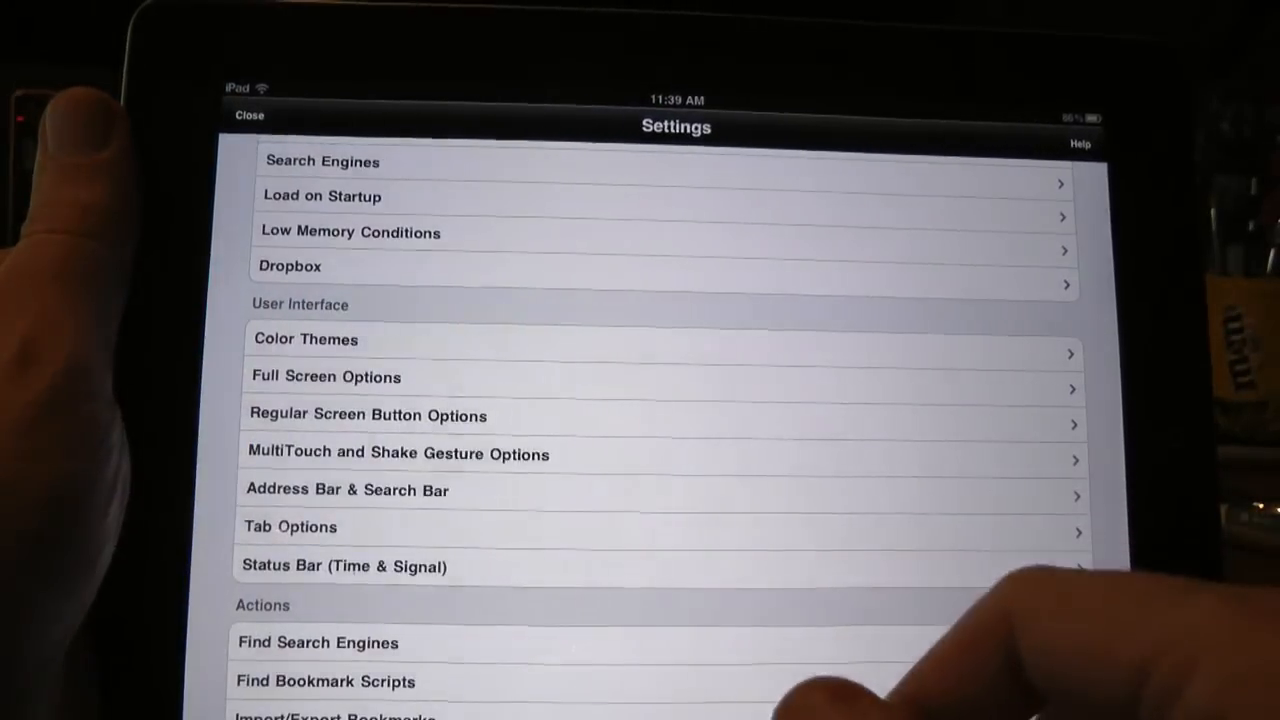
pyautogui.scroll(-3)
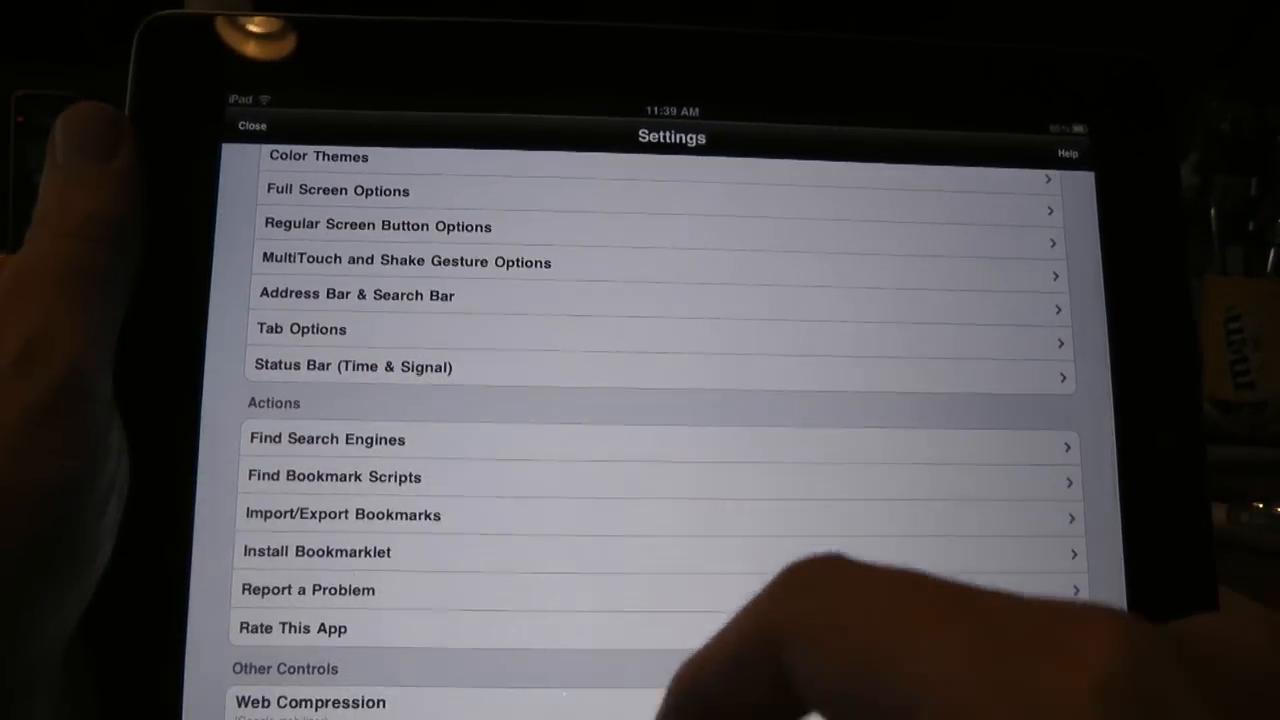
pyautogui.scroll(-3)
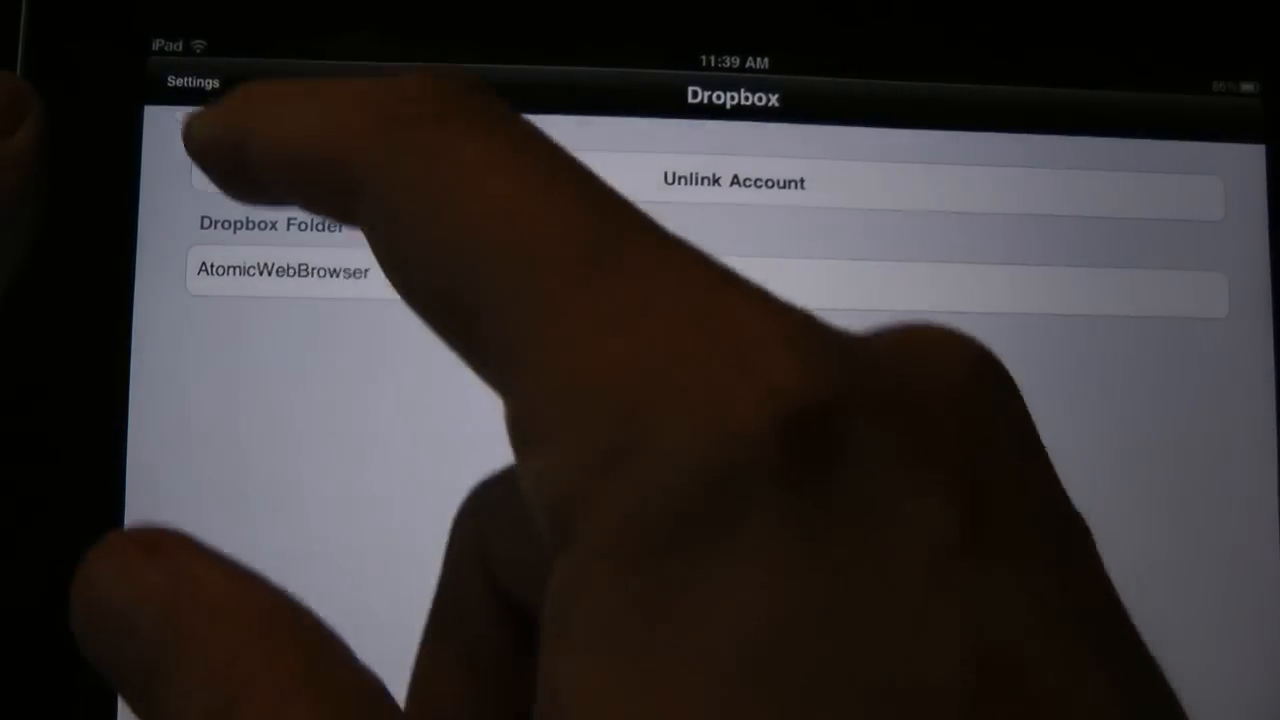
# - Leave settings and start a download from a FatWallet link's actions
pyautogui.click(192, 80)
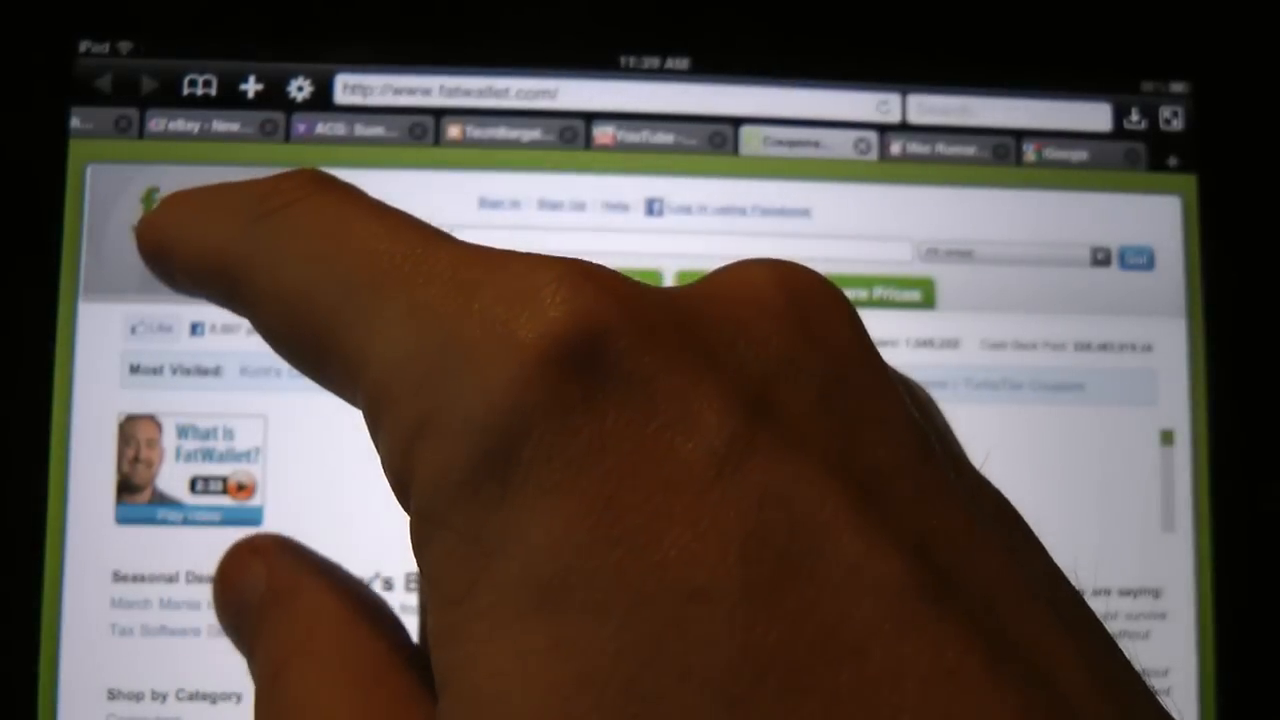
pyautogui.click(180, 210)
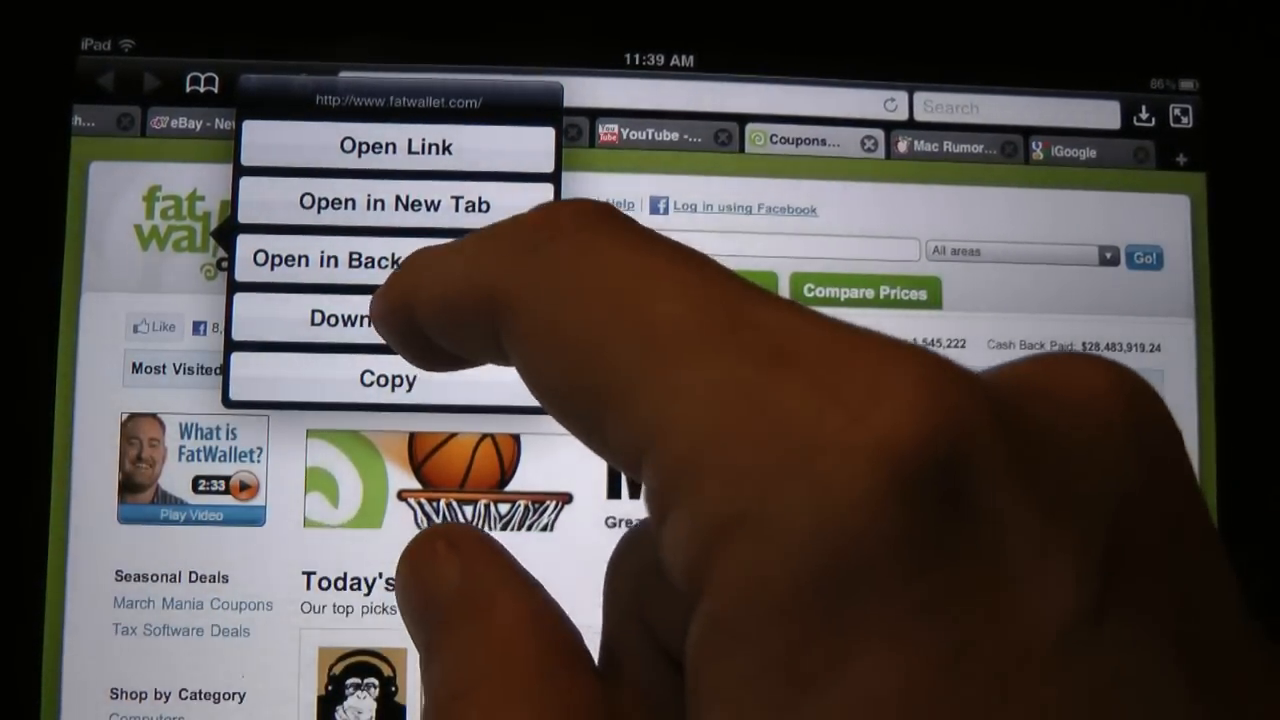
pyautogui.click(350, 318)
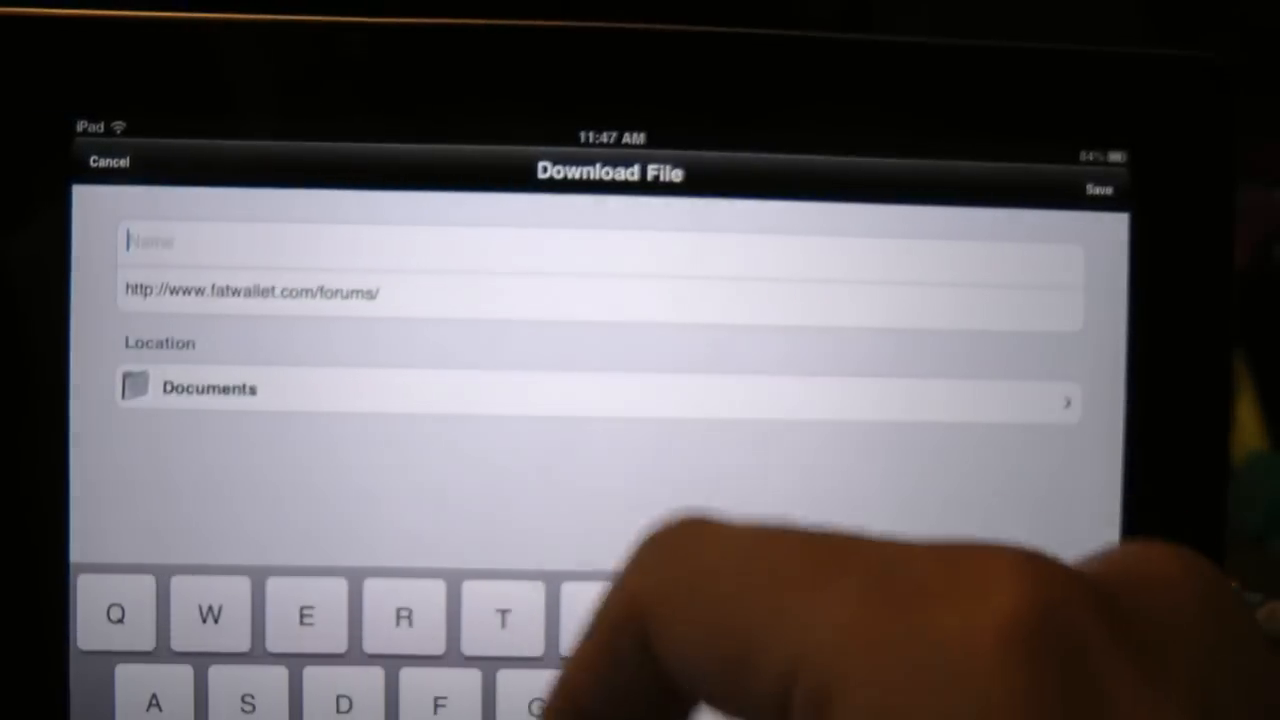
# - Name the download Fw.jpg, keeping Documents as the location
pyautogui.write('Fw')
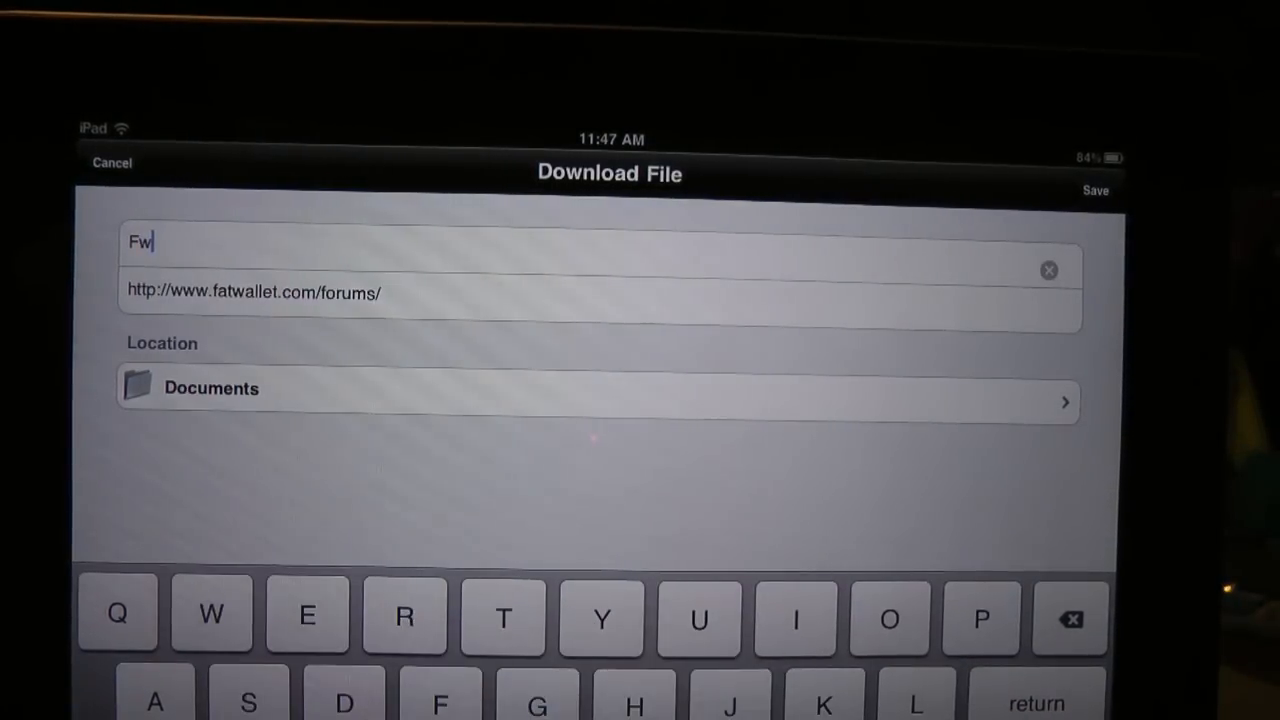
pyautogui.write('.jp')
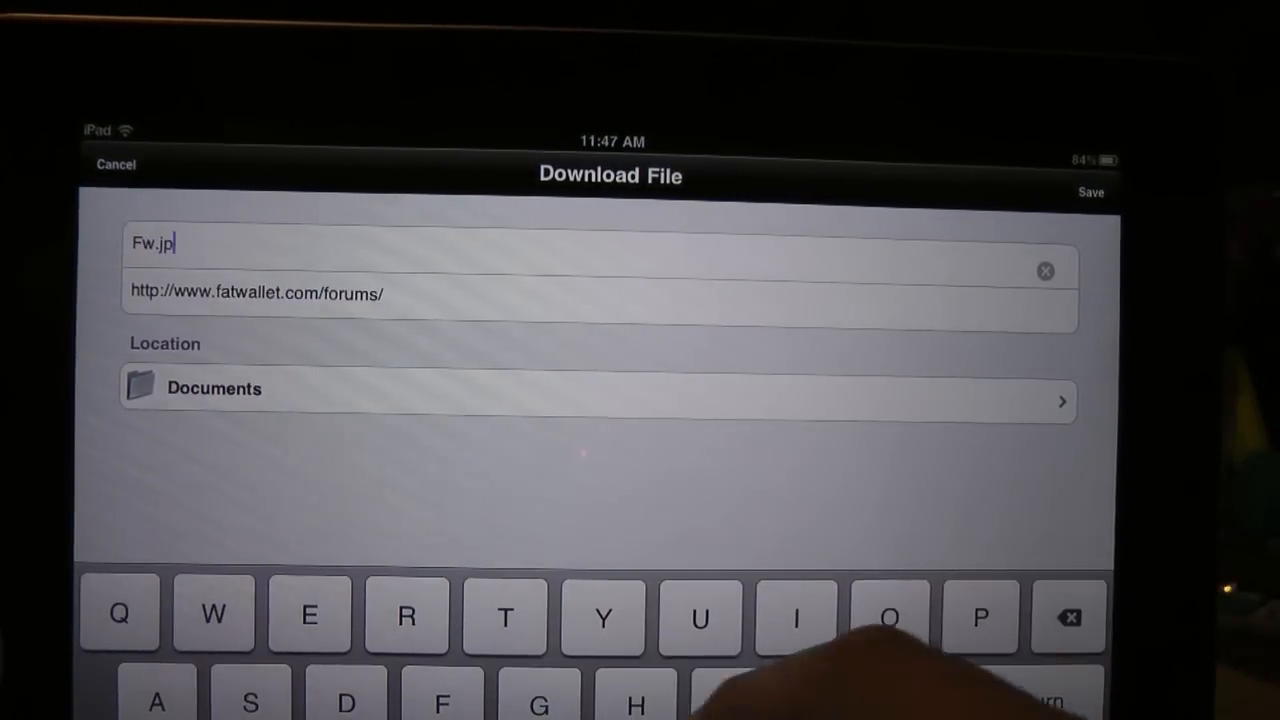
pyautogui.write('g')
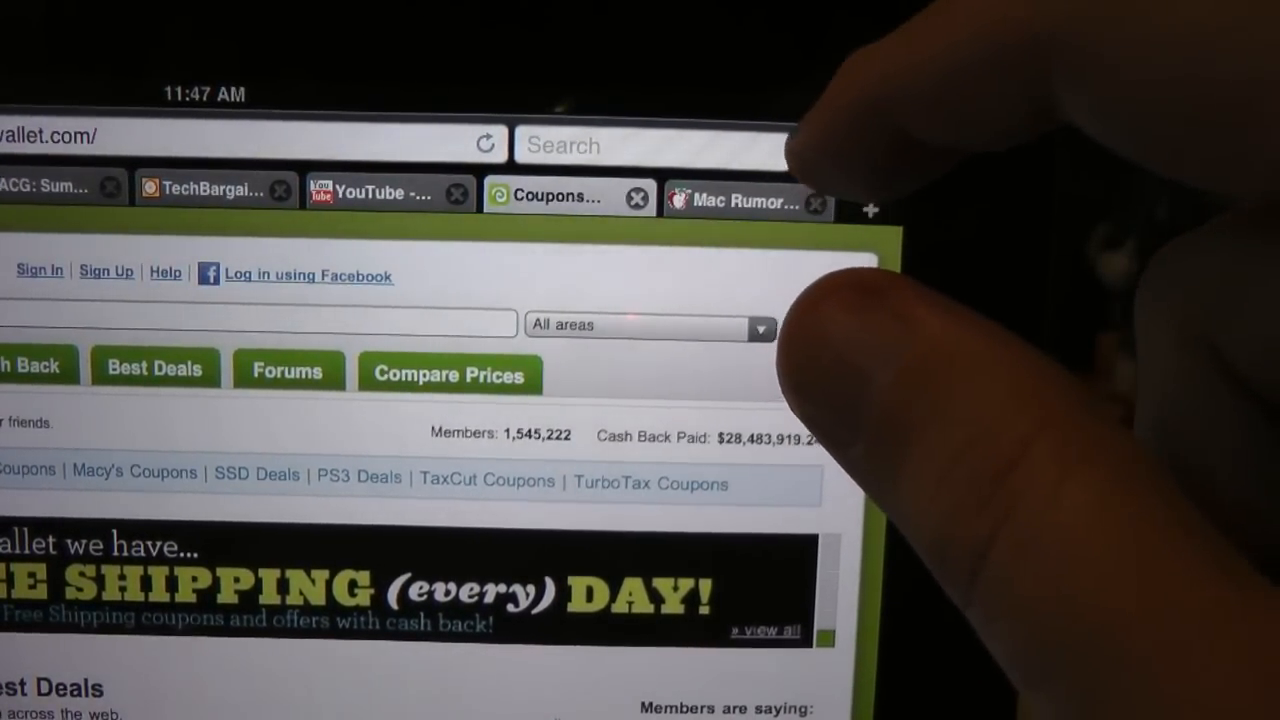
# - From the downloads list, show the Perform Action options for Fw.jpg and pick one
pyautogui.click(816, 156)
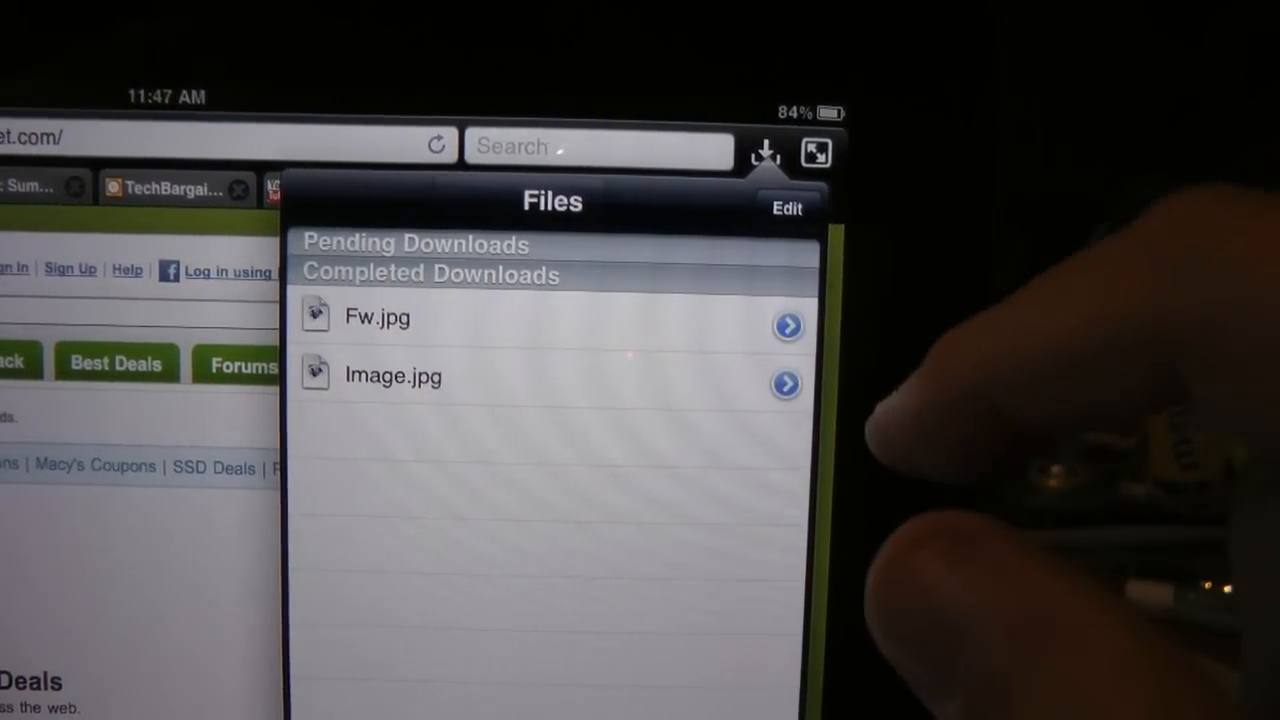
pyautogui.click(788, 324)
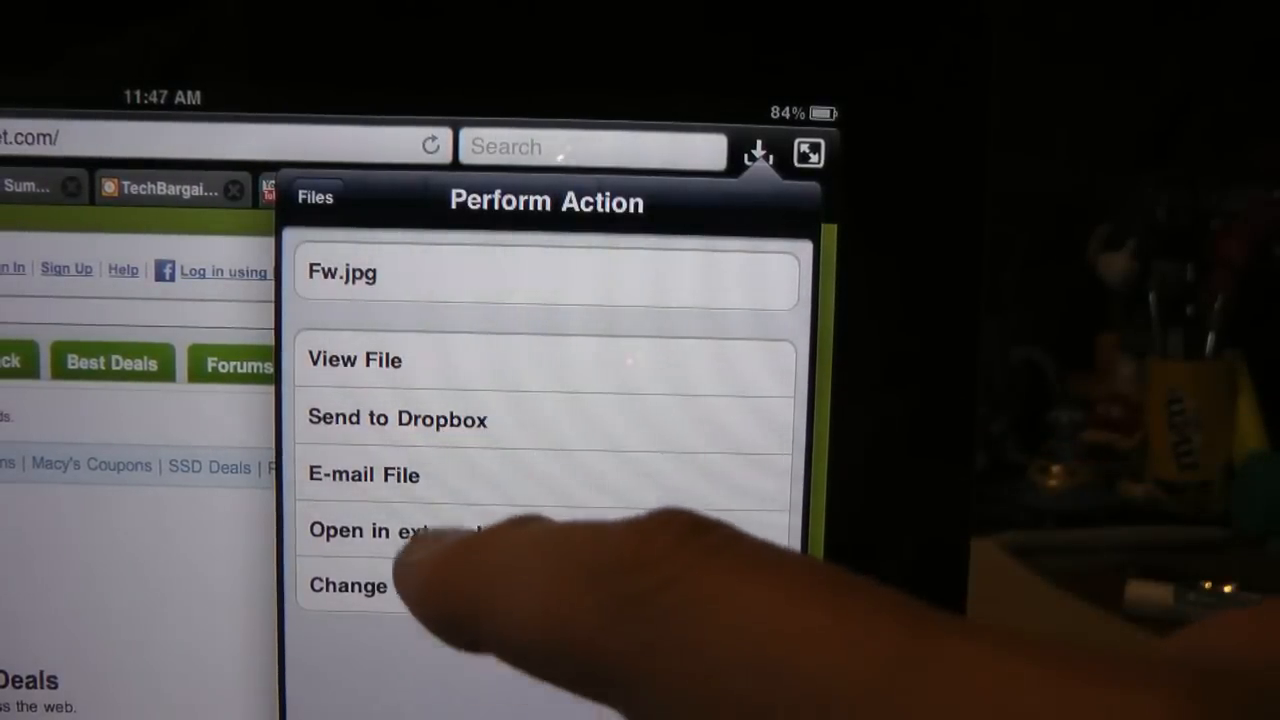
pyautogui.click(396, 418)
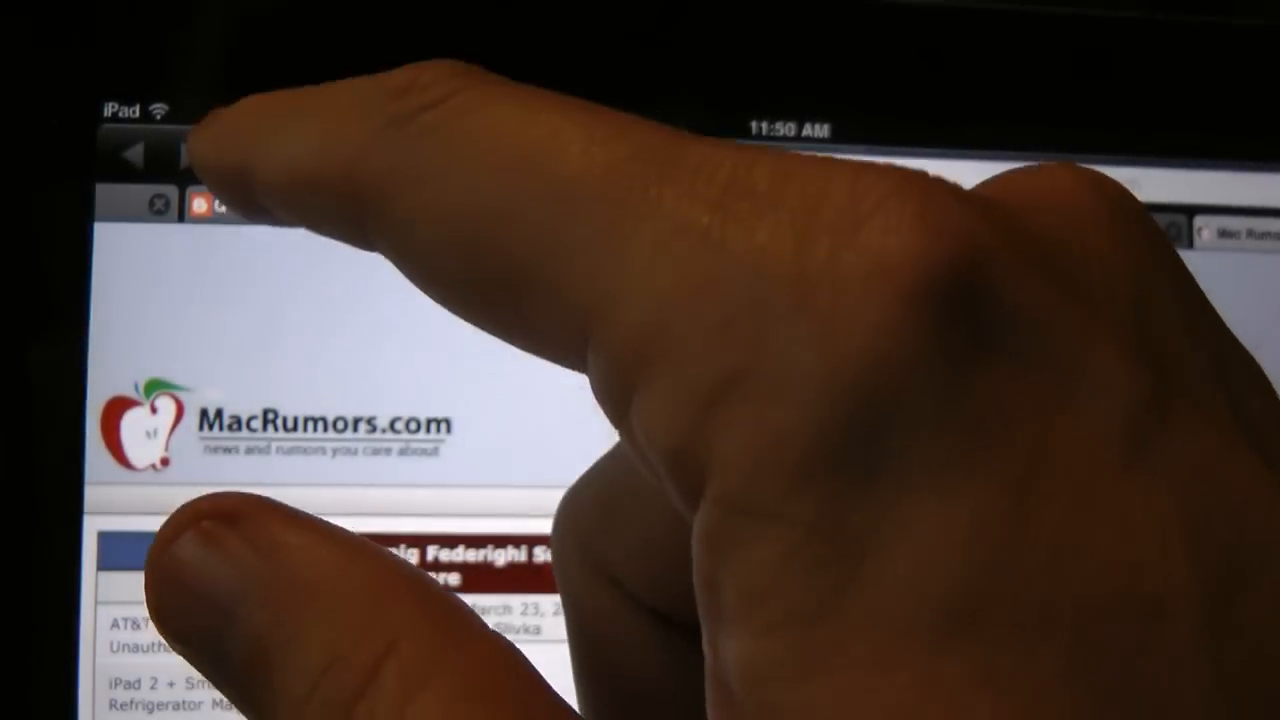
# - From the bookmarks list, choose a bookmark's Open option to load the iGoogle homepage
pyautogui.click(258, 170)
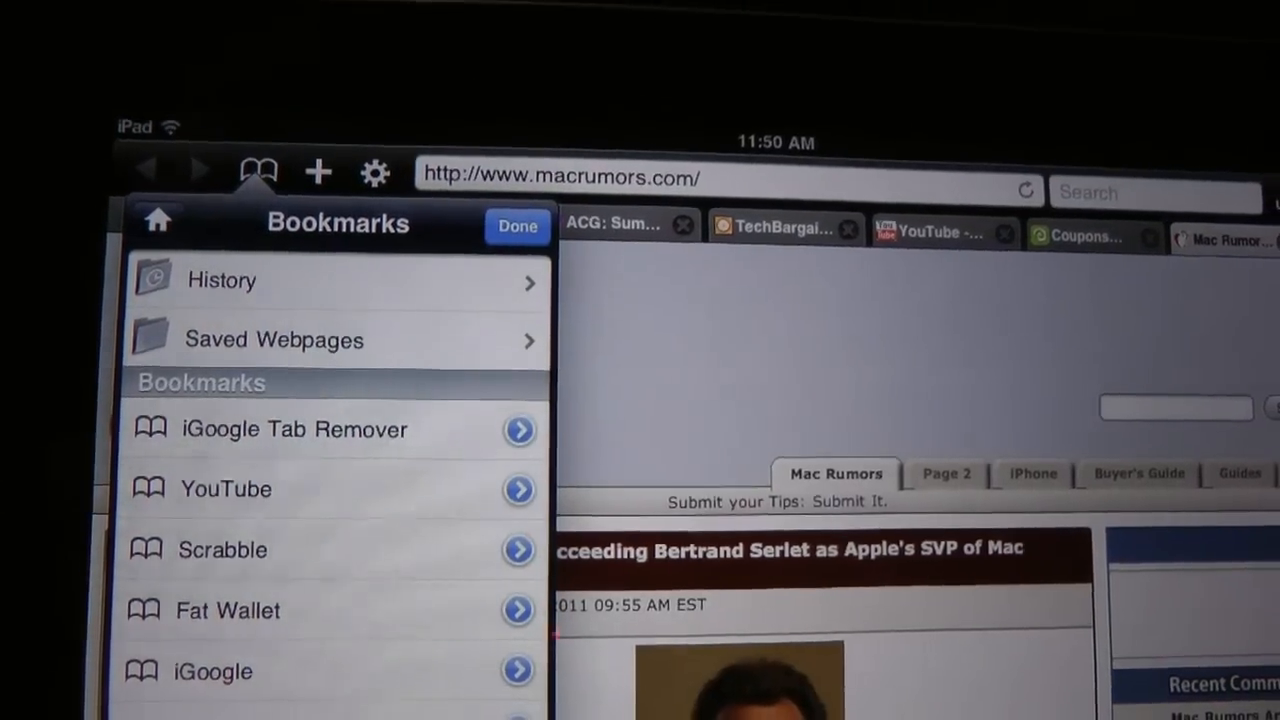
pyautogui.scroll(-3)
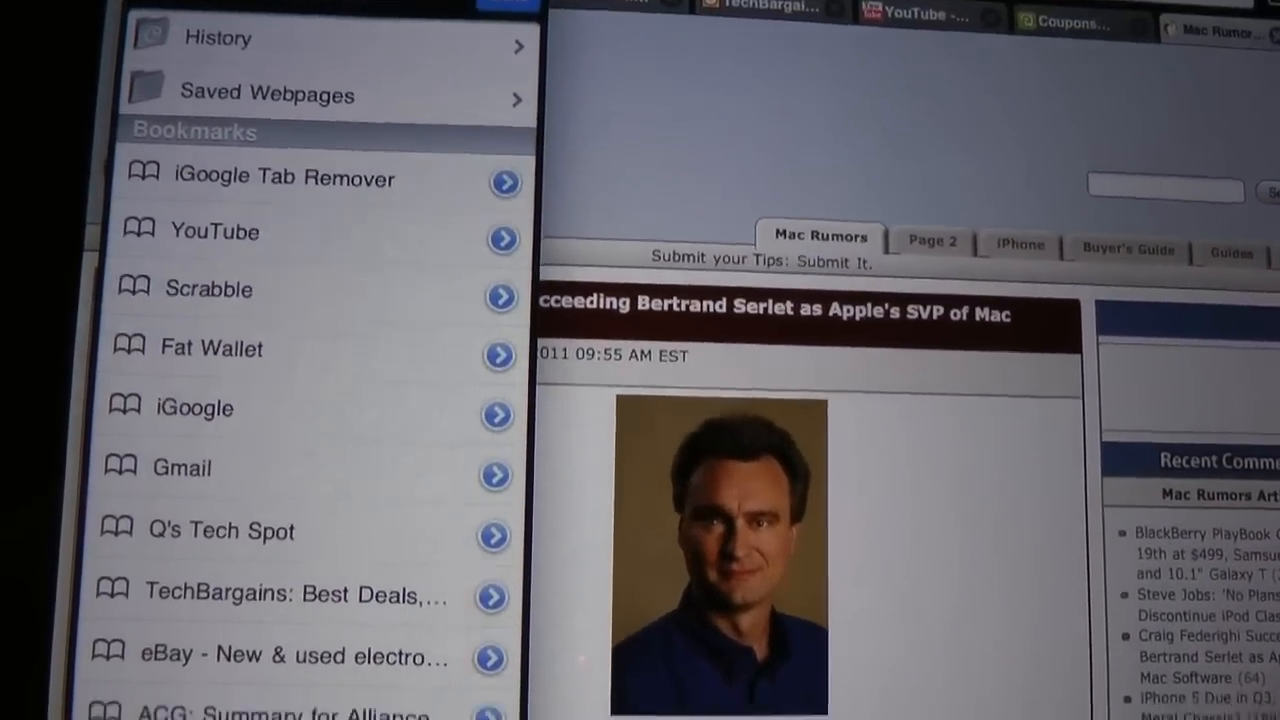
pyautogui.scroll(-3)
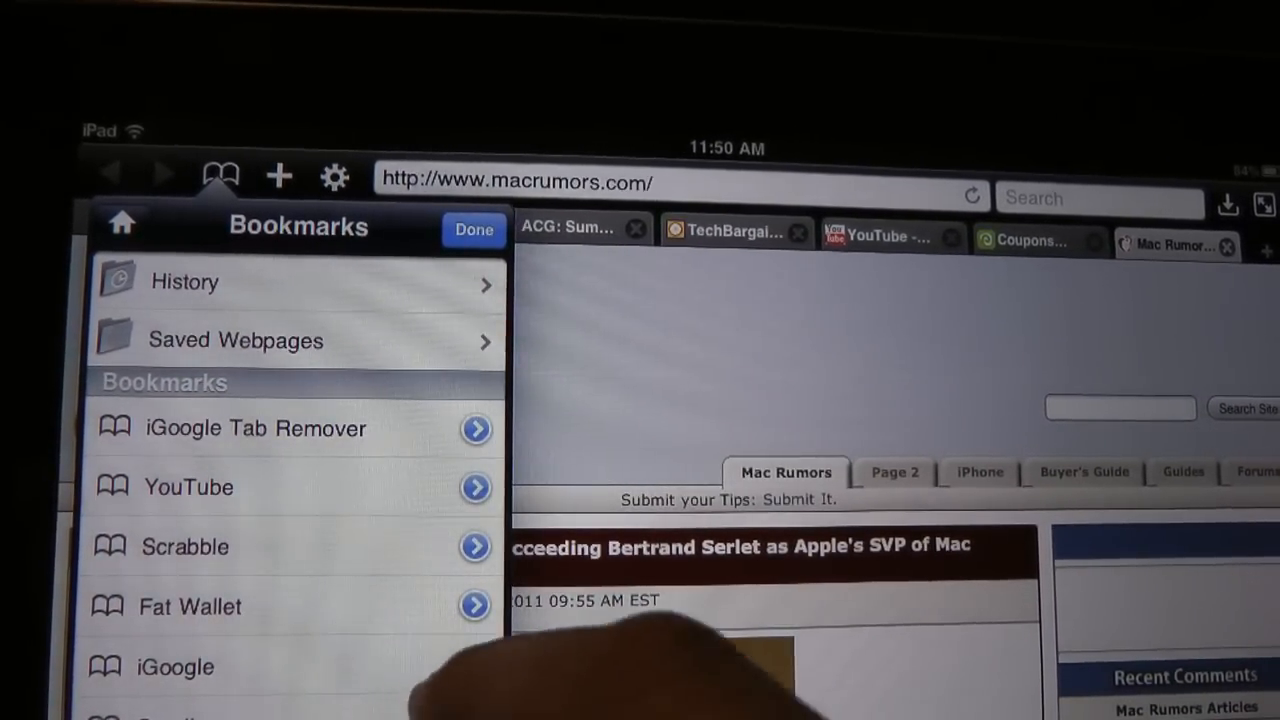
pyautogui.click(476, 428)
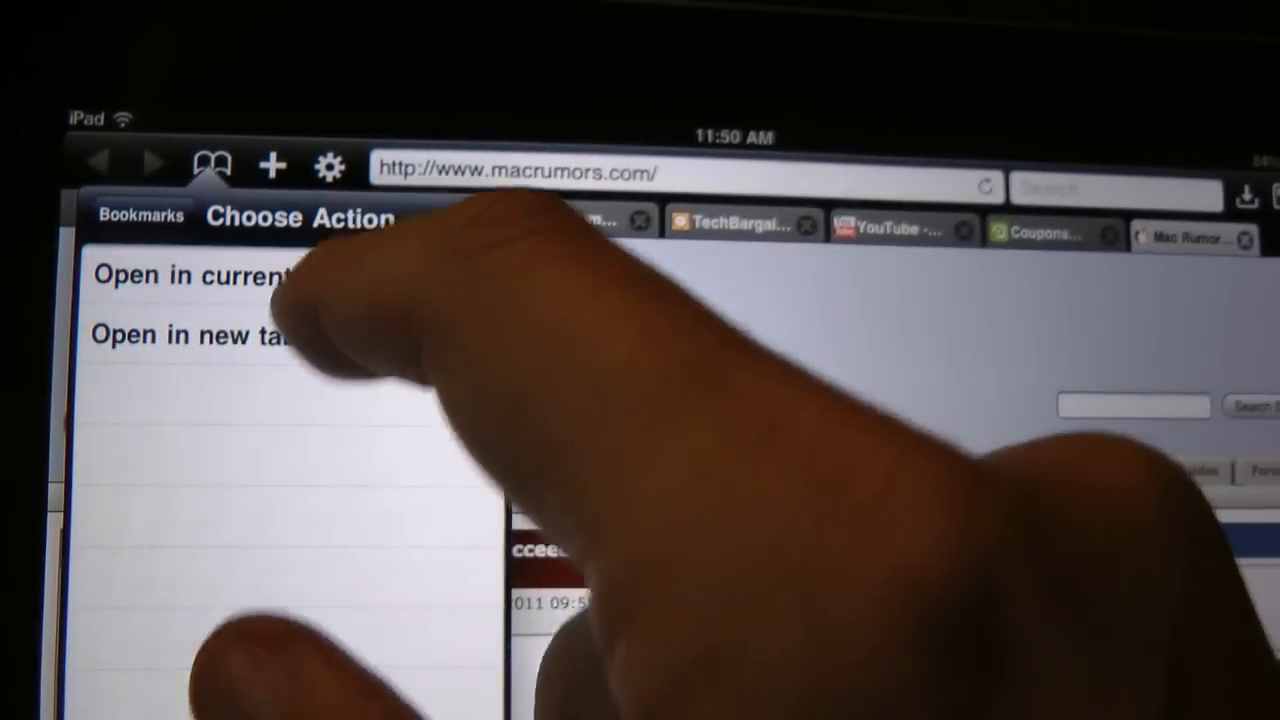
pyautogui.click(200, 334)
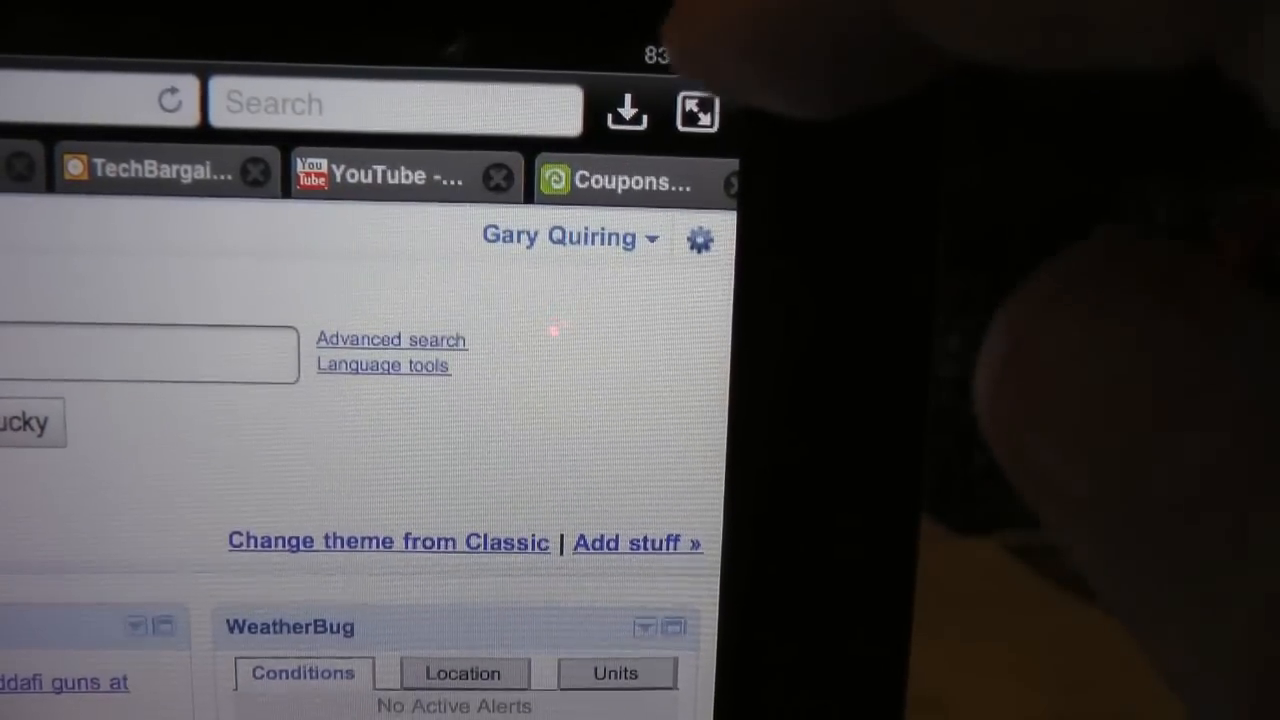
pyautogui.scroll(-3)
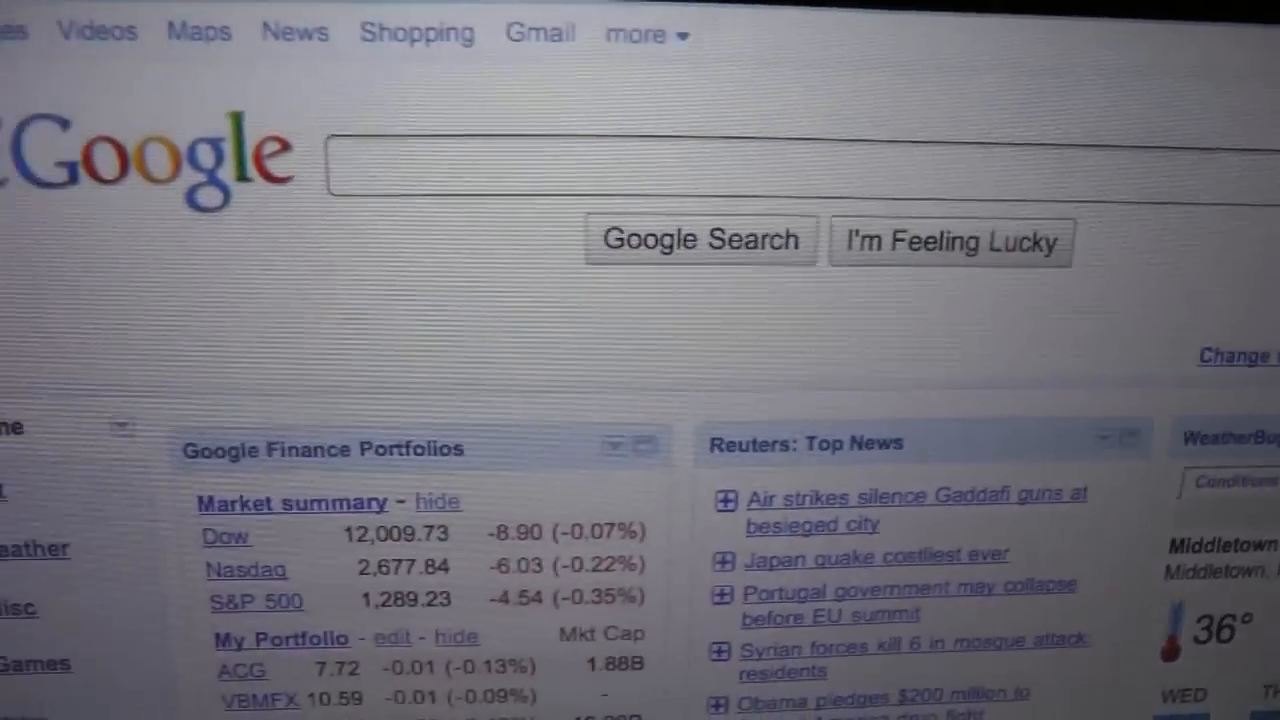
pyautogui.scroll(-3)
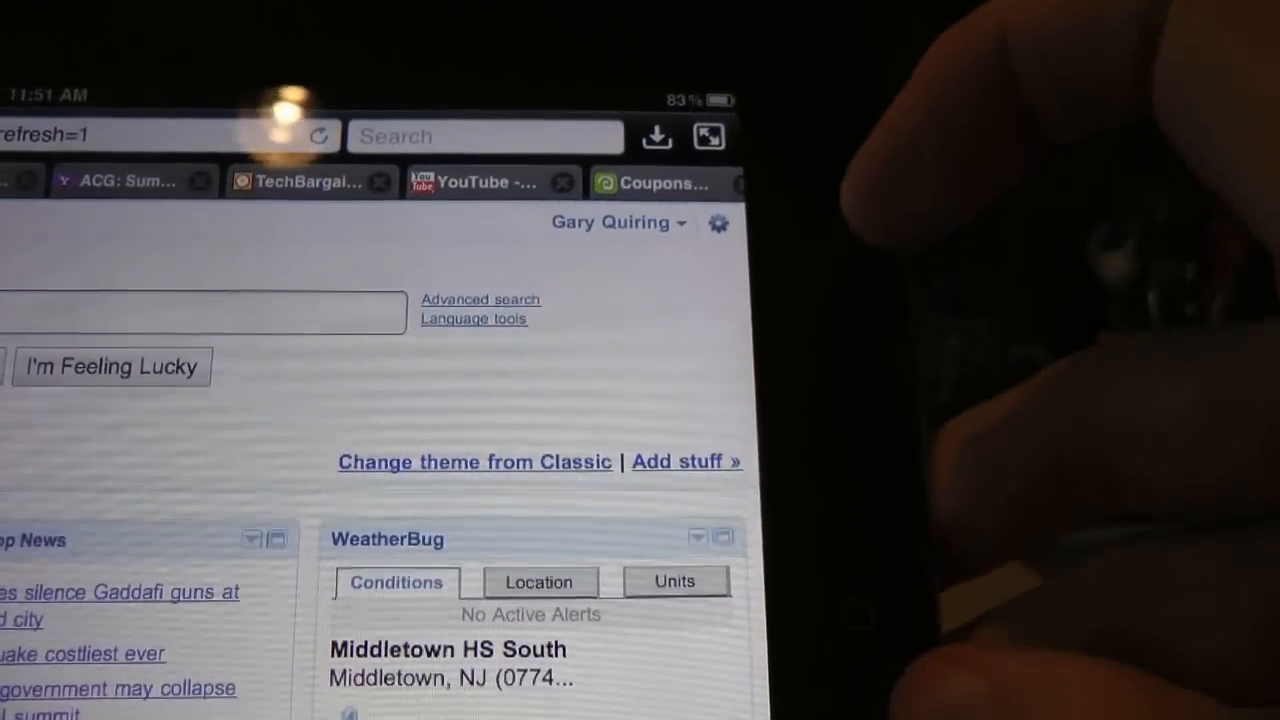
pyautogui.scroll(-3)
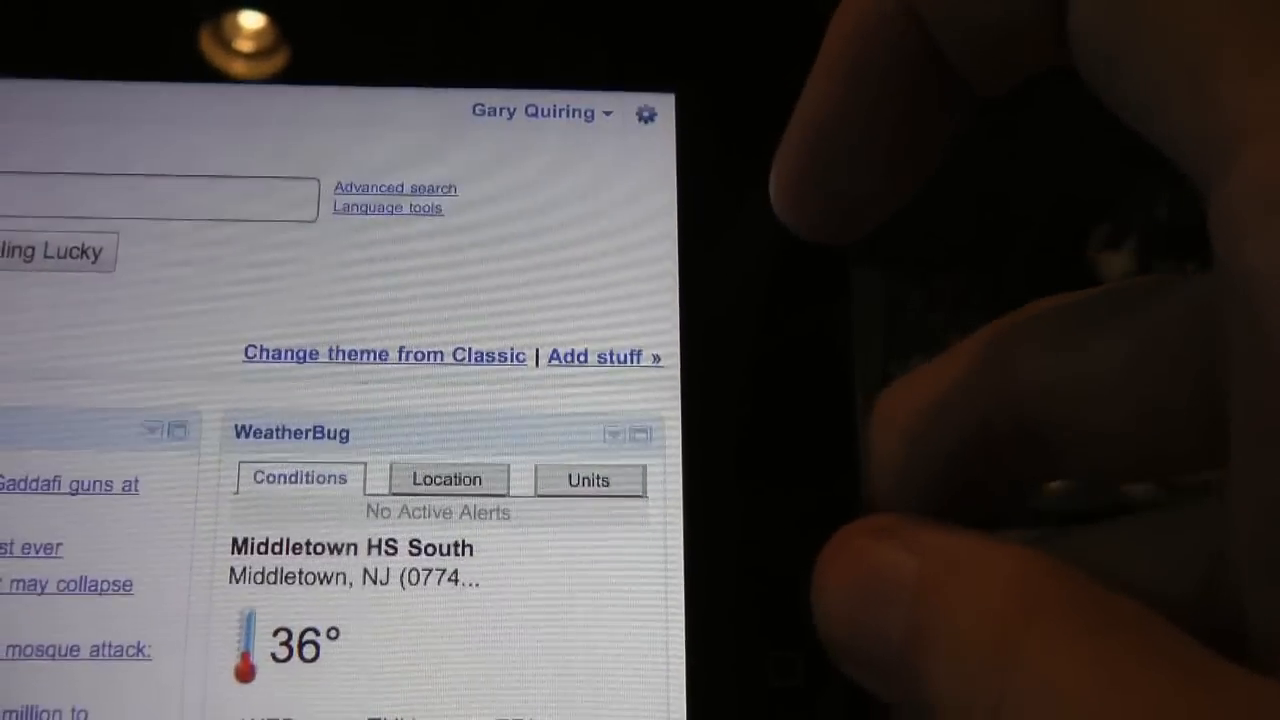
pyautogui.scroll(-3)
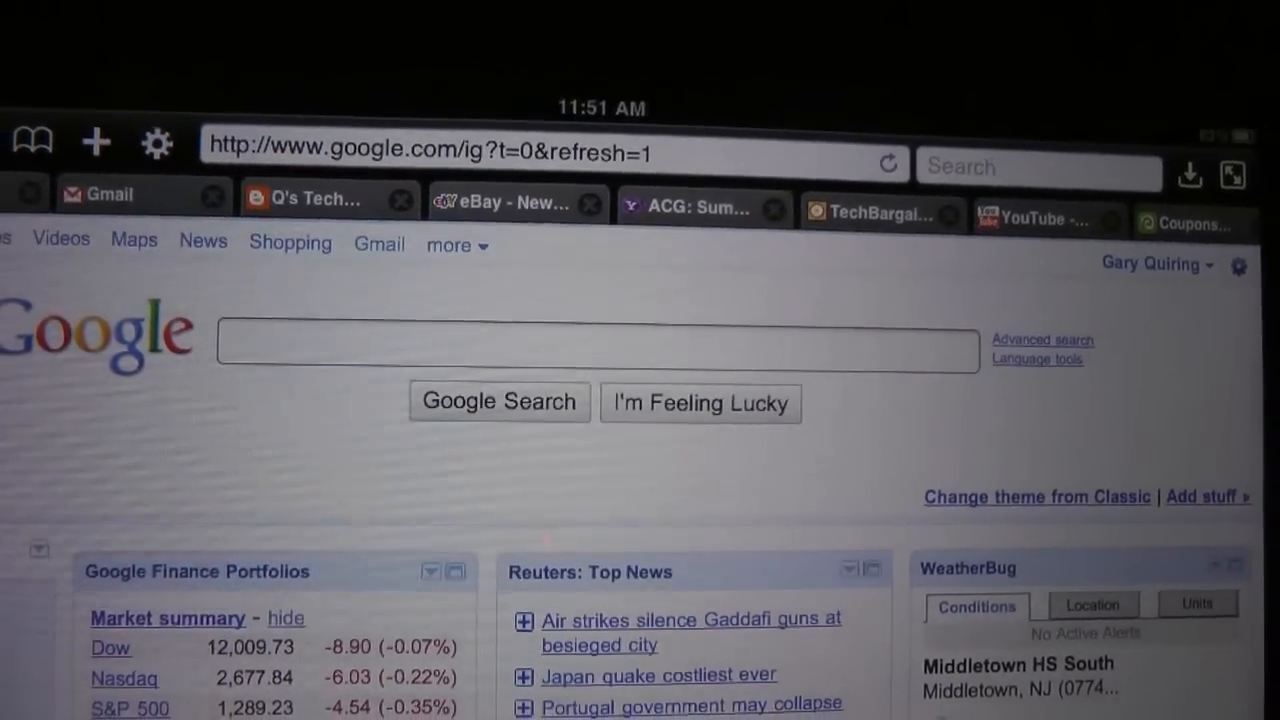
# - Show the page actions menu offering bookmark, home page, Safari, email and save options
pyautogui.click(96, 142)
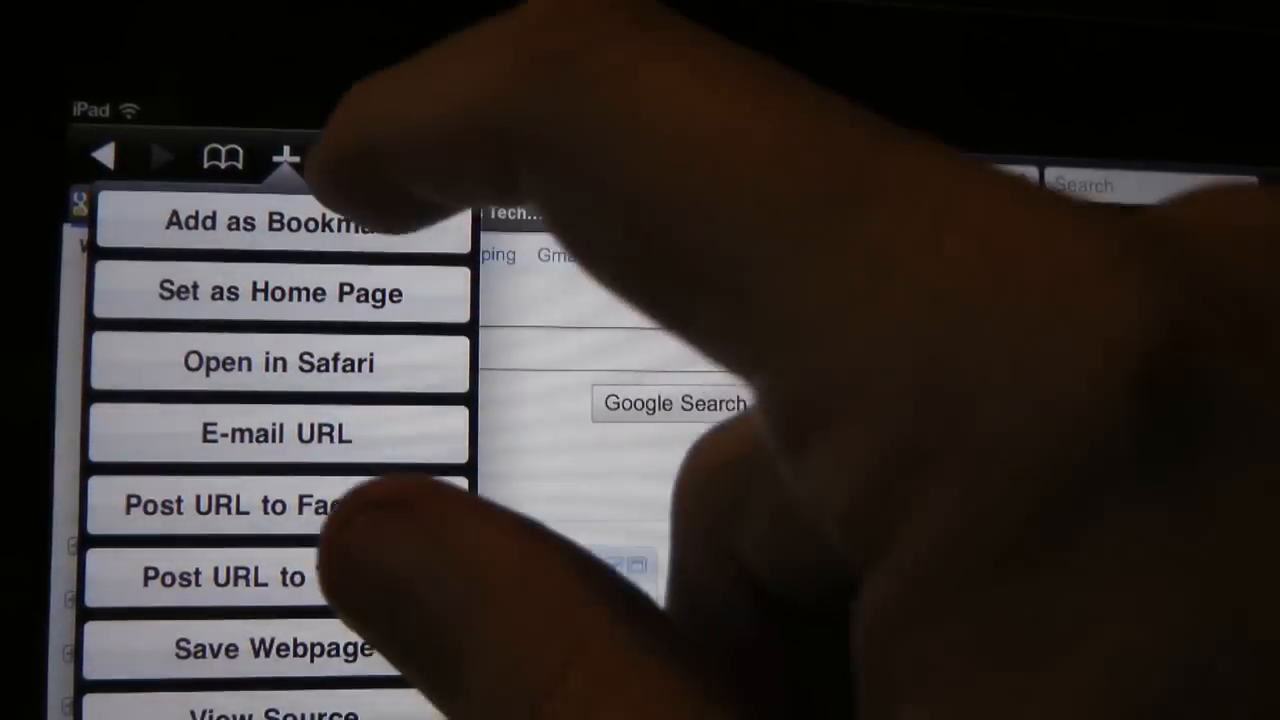
pyautogui.click(344, 158)
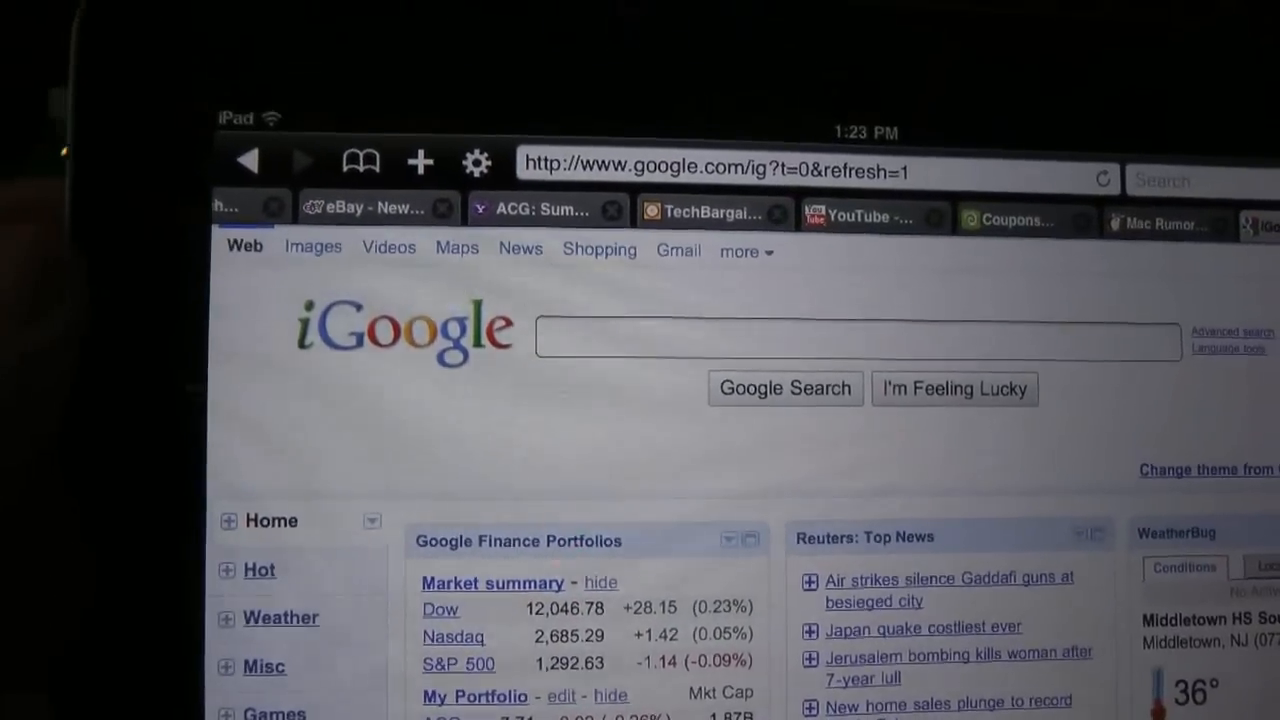
# - Run the iGoogle Tab Remover bookmarklet and scroll the page to confirm the tab column is gone
pyautogui.click(360, 160)
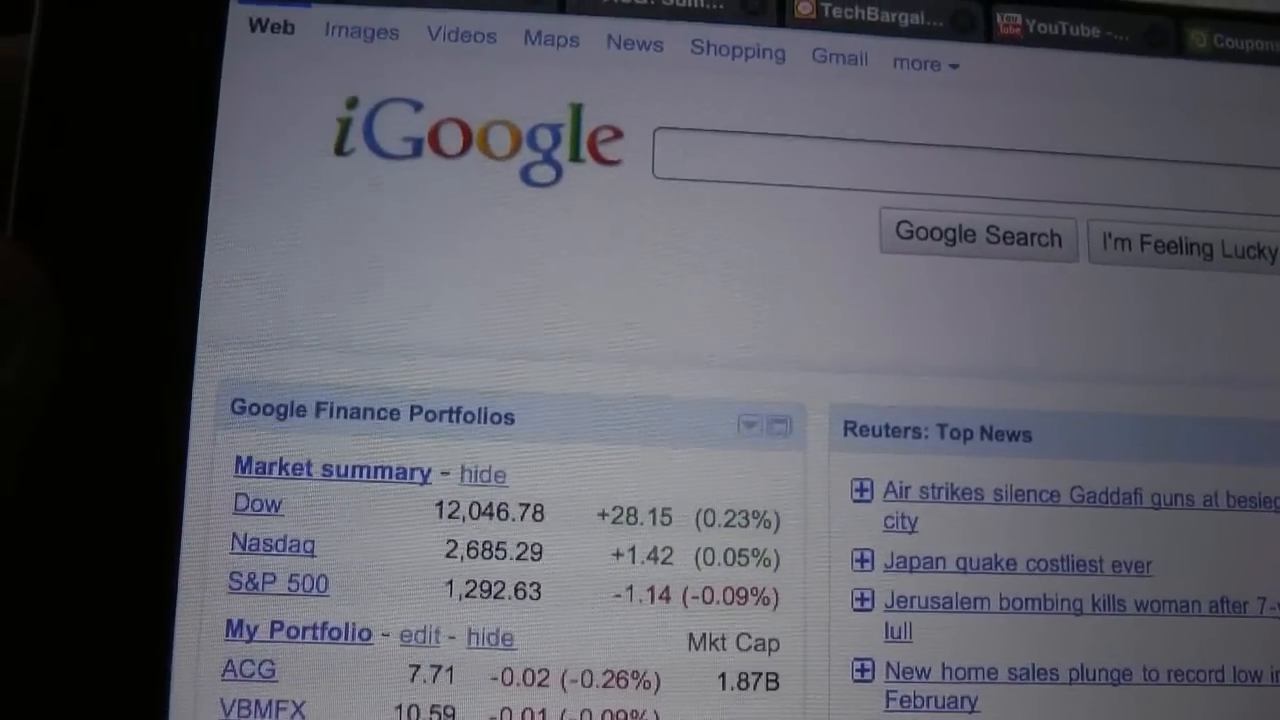
pyautogui.scroll(-3)
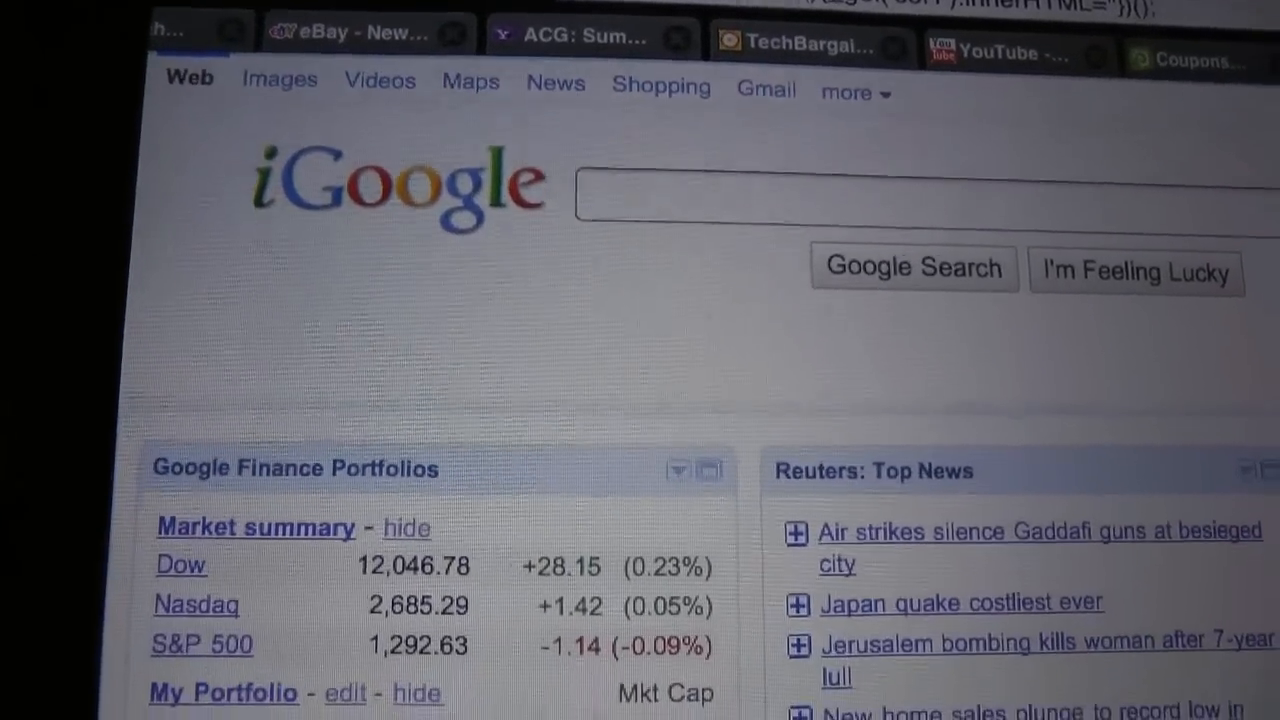
pyautogui.scroll(-3)
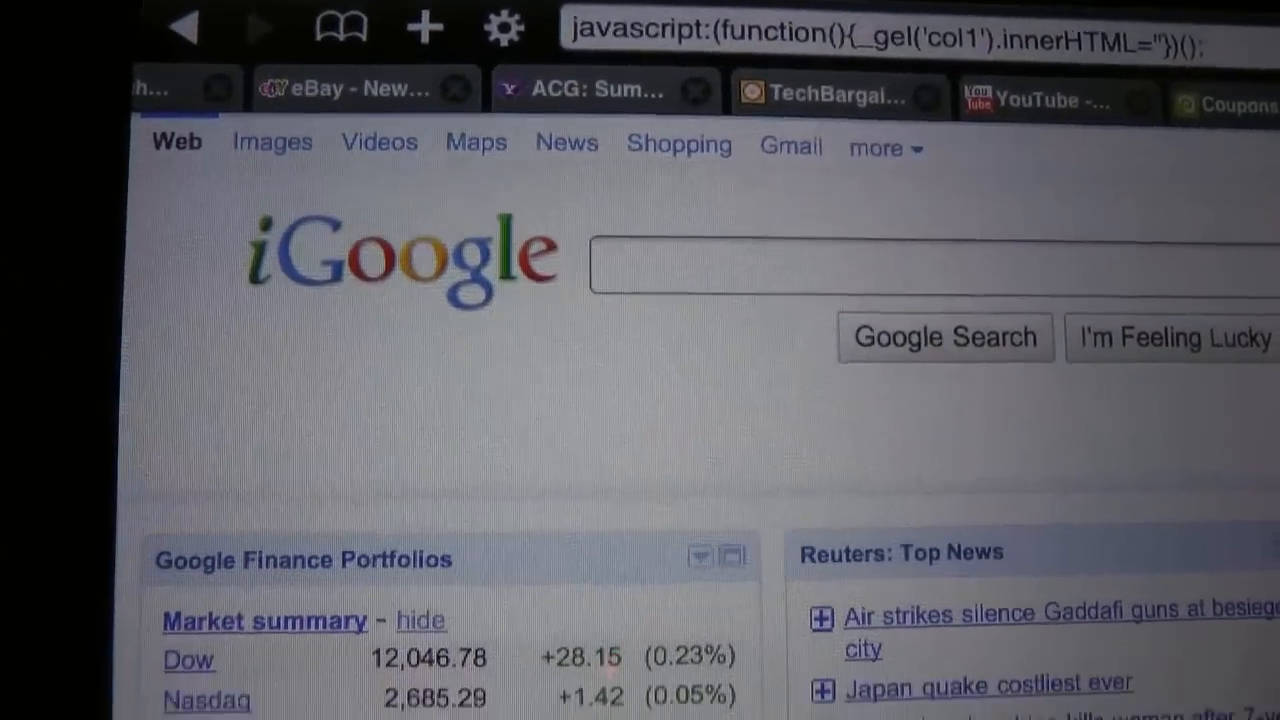
pyautogui.scroll(-3)
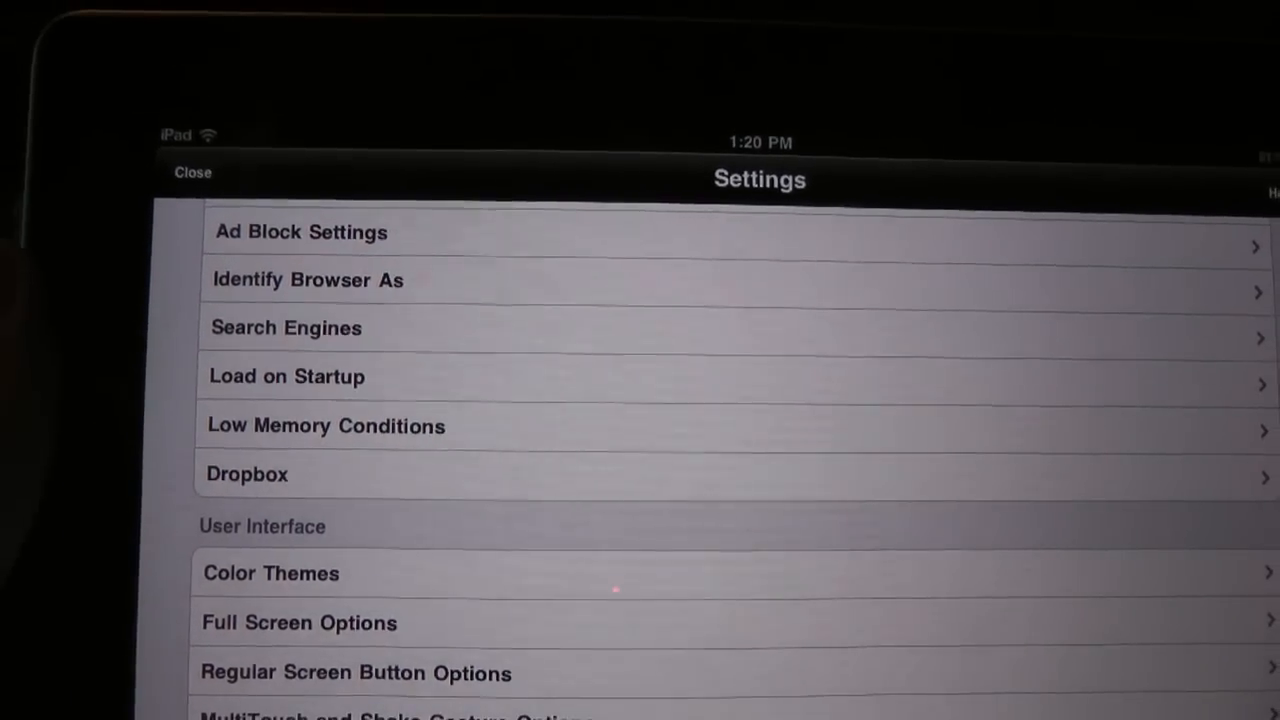
# - Review the Regular Screen Button Options under User Interface in Settings
pyautogui.scroll(-3)
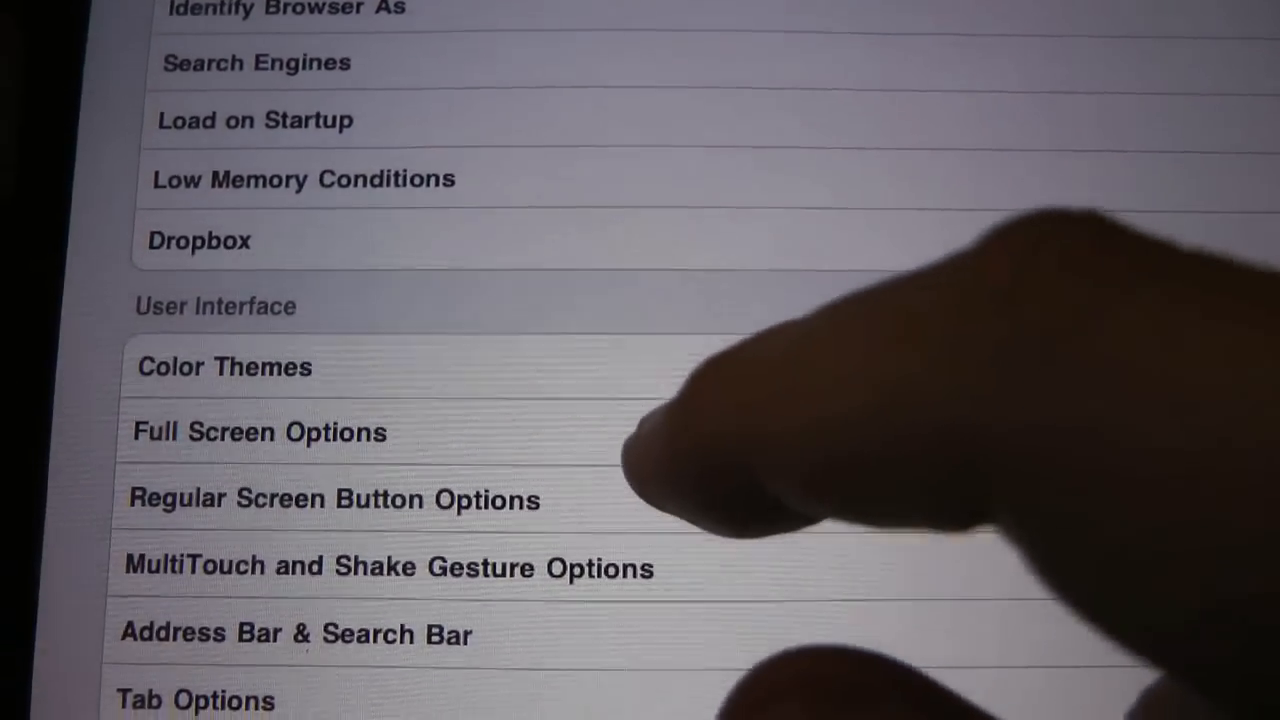
pyautogui.click(334, 500)
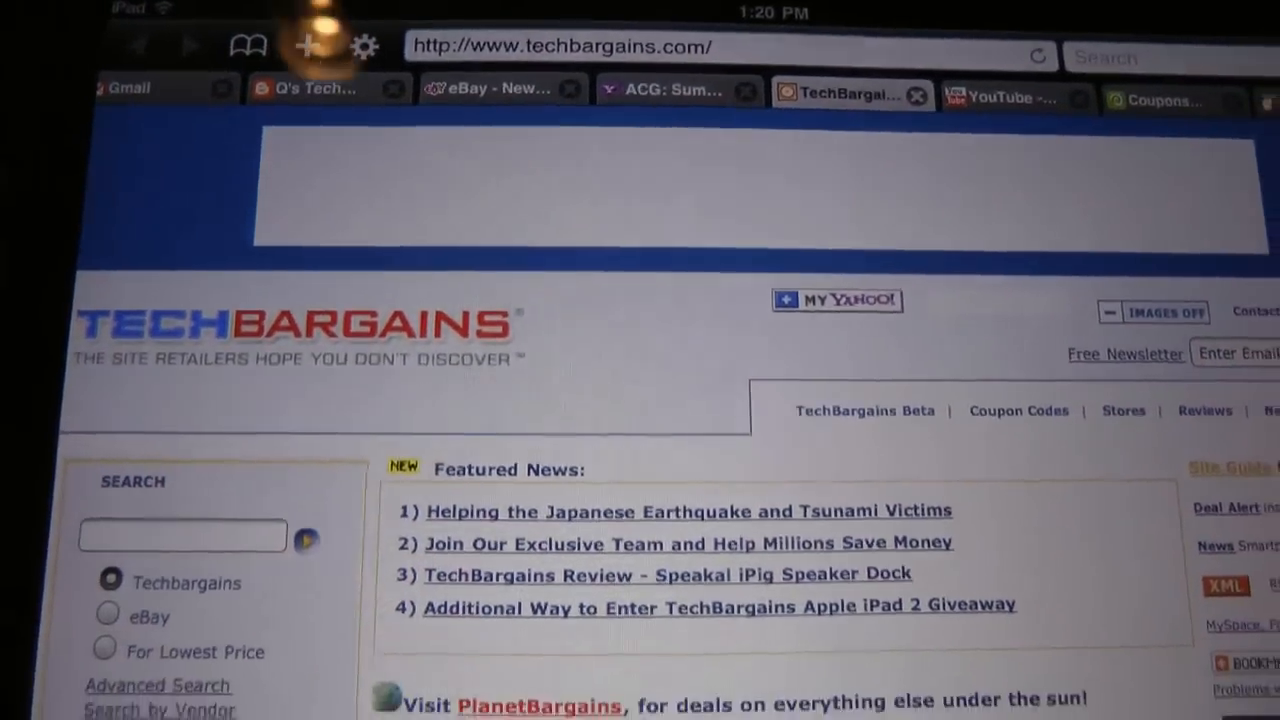
pyautogui.scroll(-3)
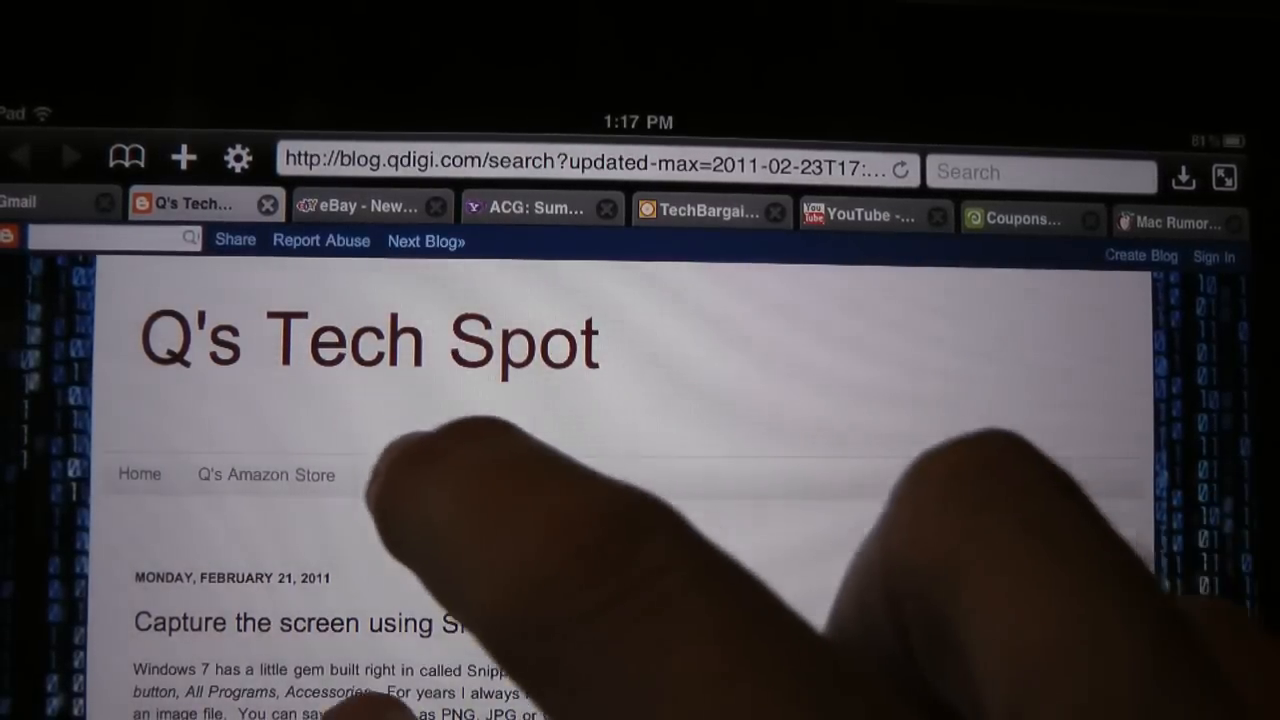
# - Cycle through the eBay, Yahoo Finance and TechBargains tabs in the tab bar
pyautogui.click(372, 206)
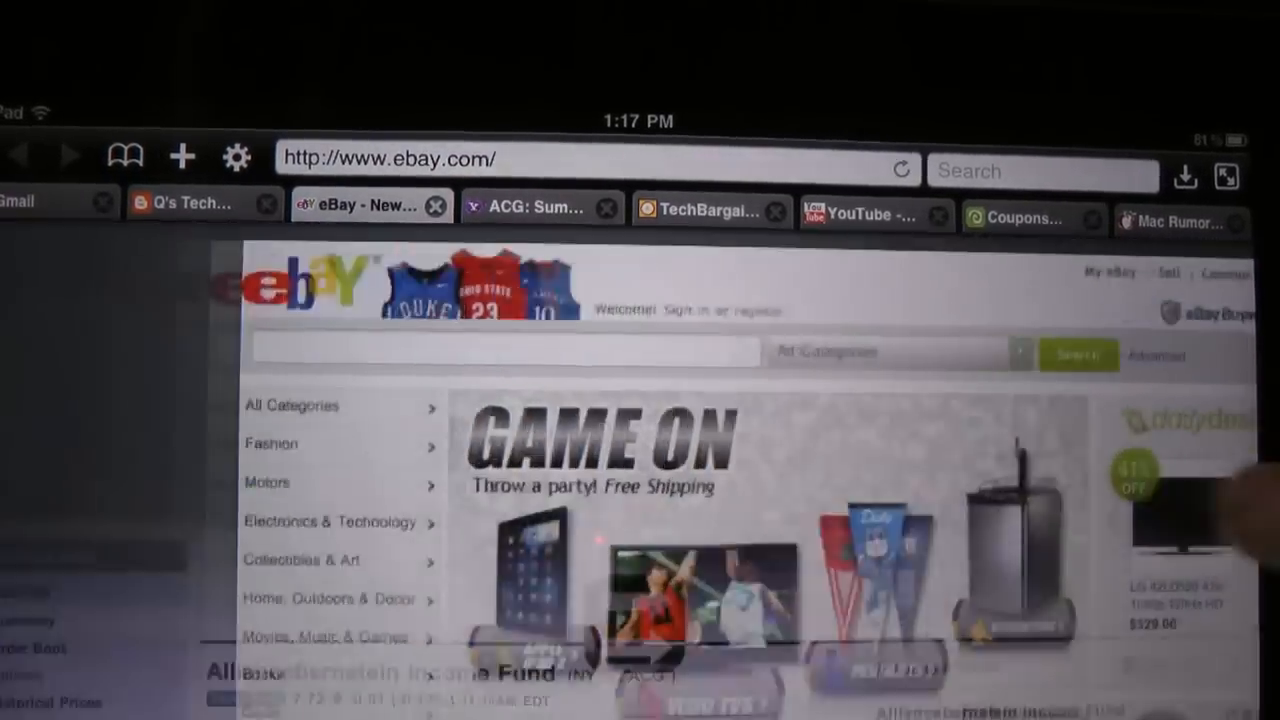
pyautogui.click(530, 206)
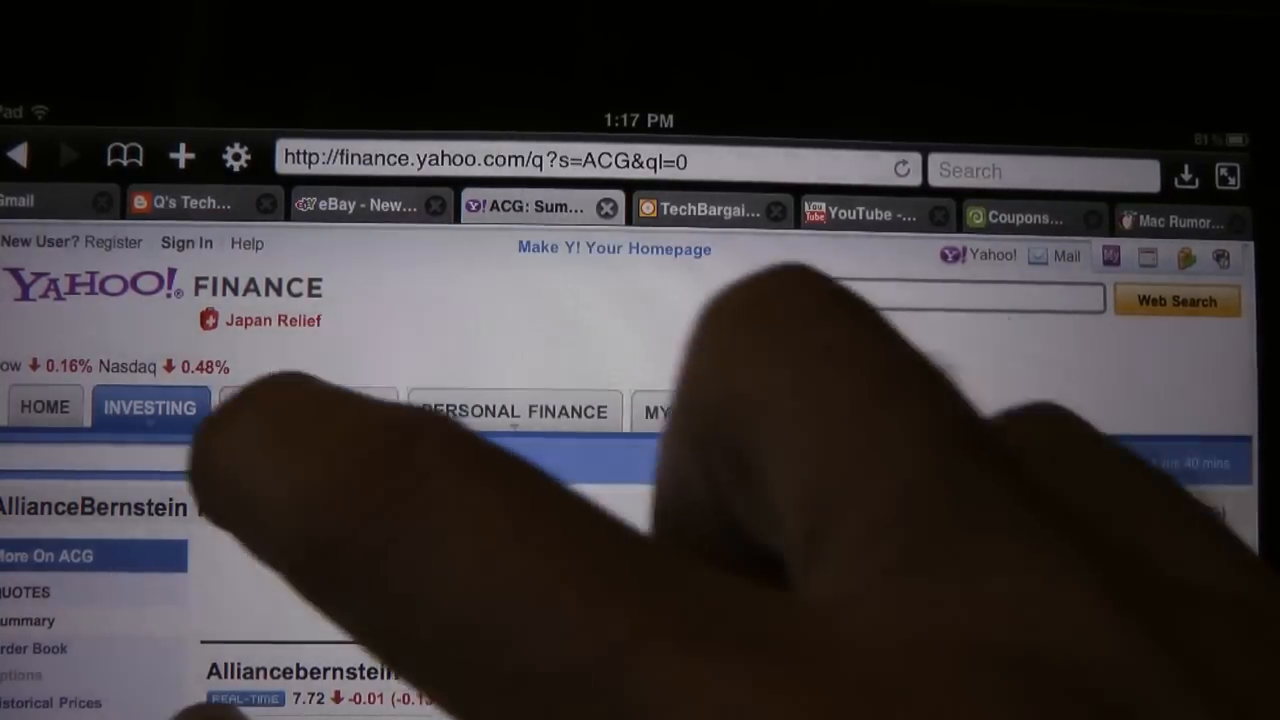
pyautogui.click(700, 210)
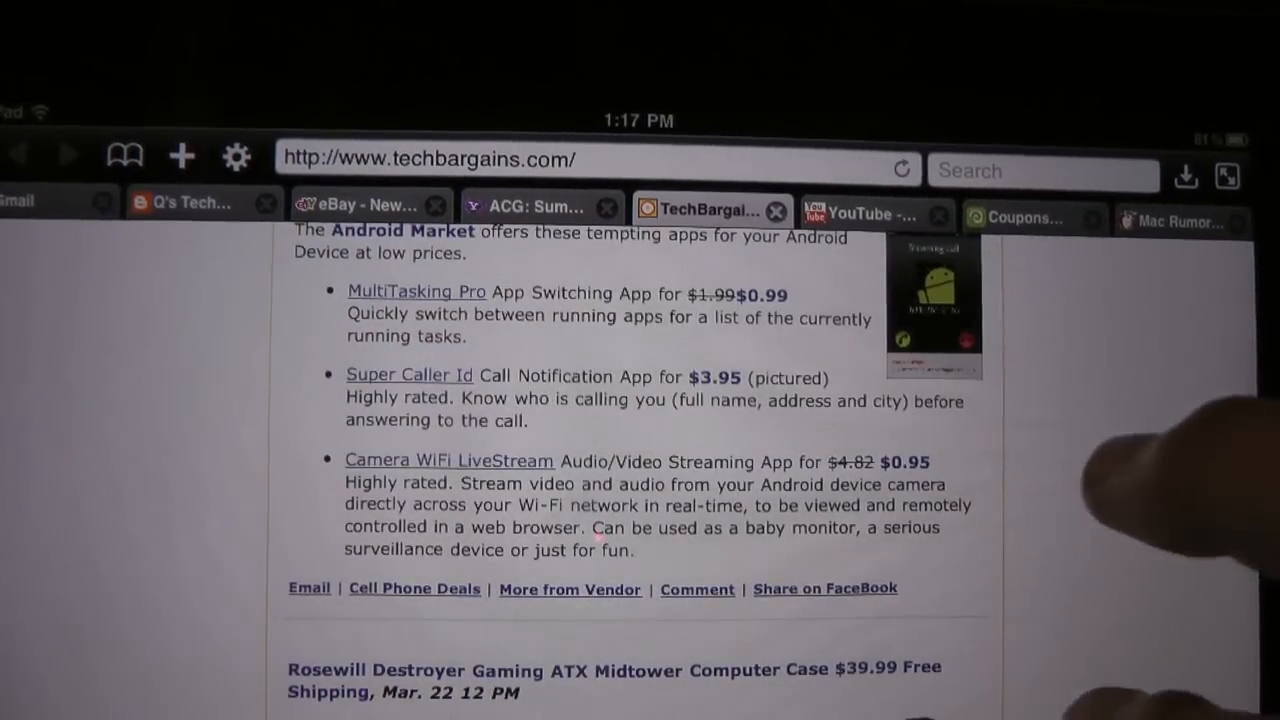
pyautogui.click(536, 206)
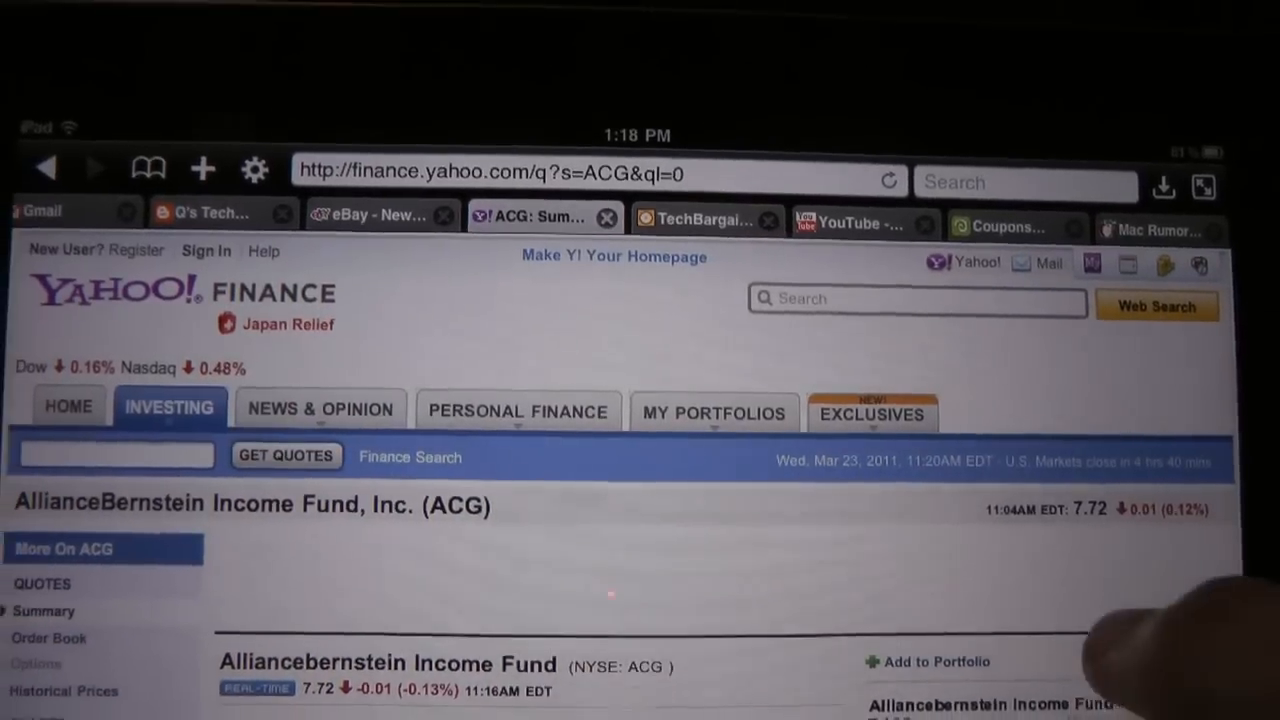
pyautogui.click(376, 220)
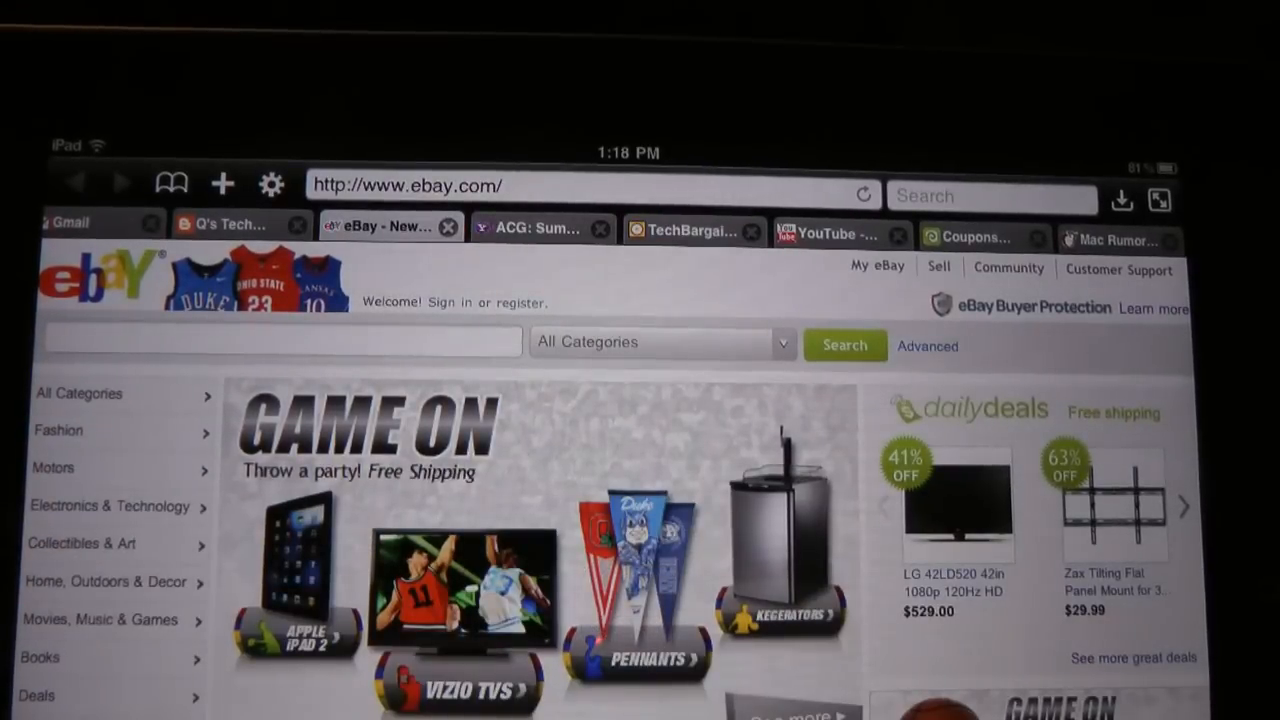
pyautogui.click(224, 224)
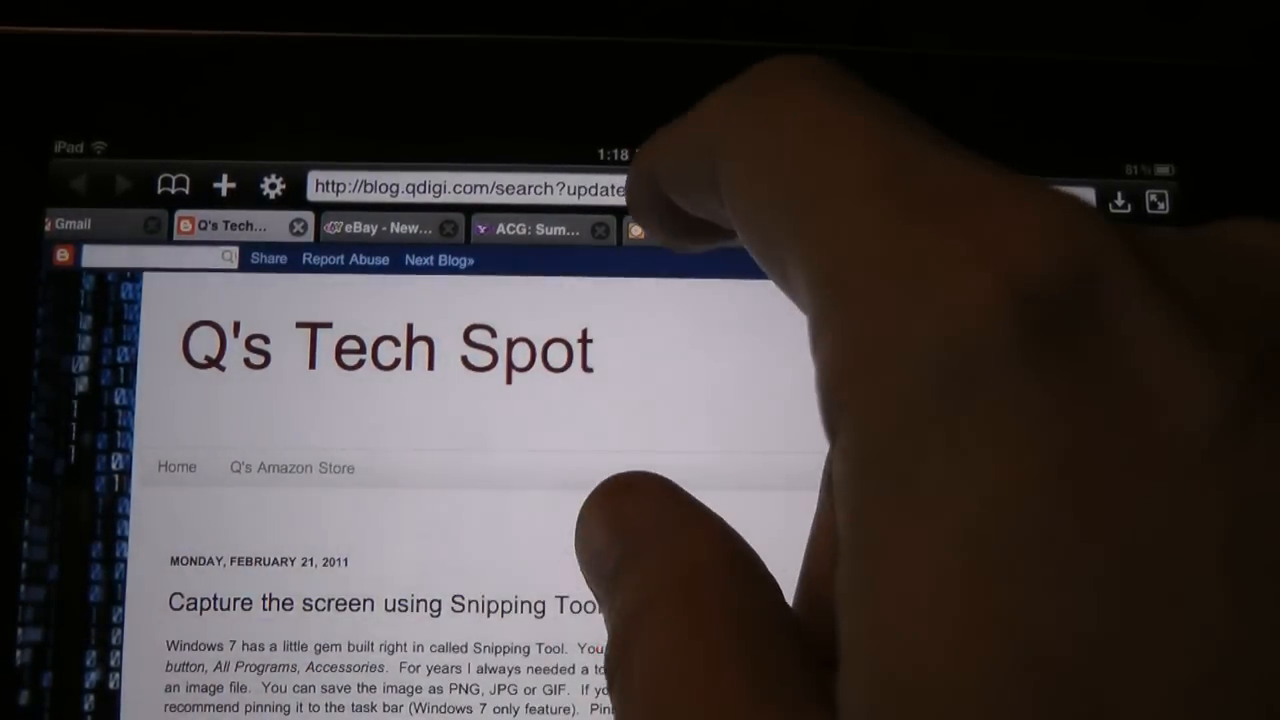
# - Settle on the TechBargains tab and scroll through its deals page
pyautogui.click(690, 228)
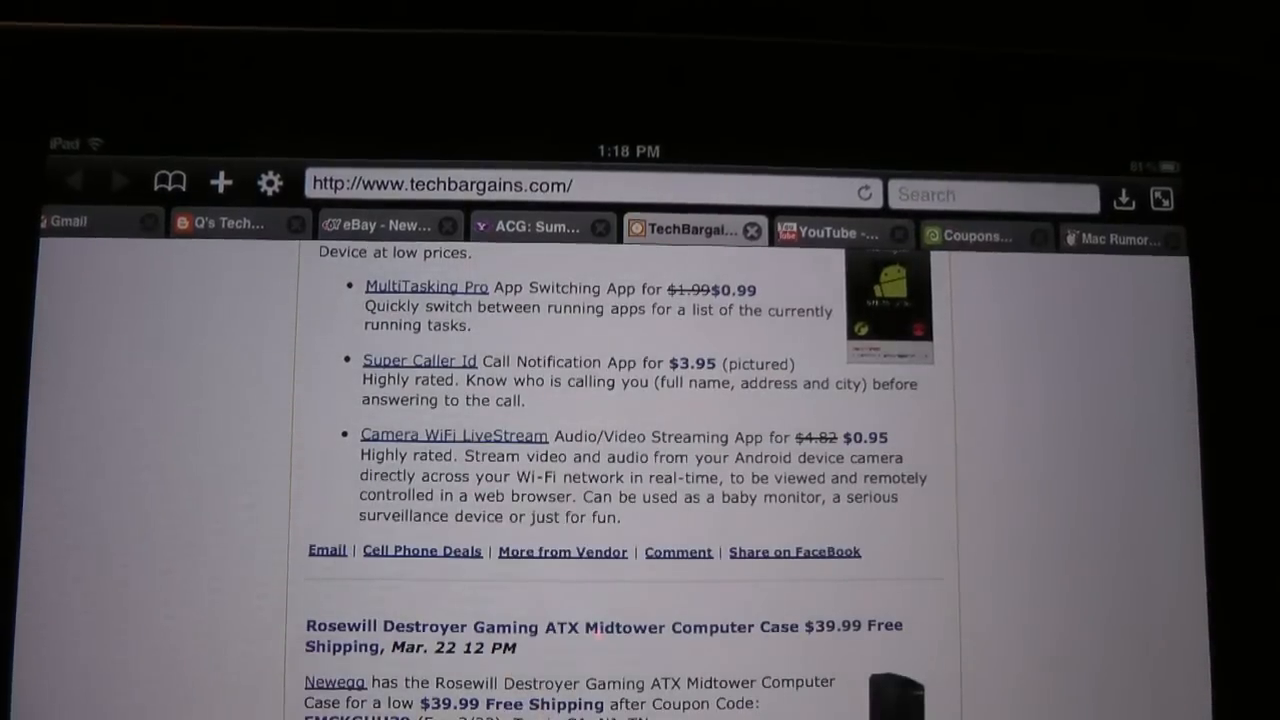
pyautogui.scroll(-3)
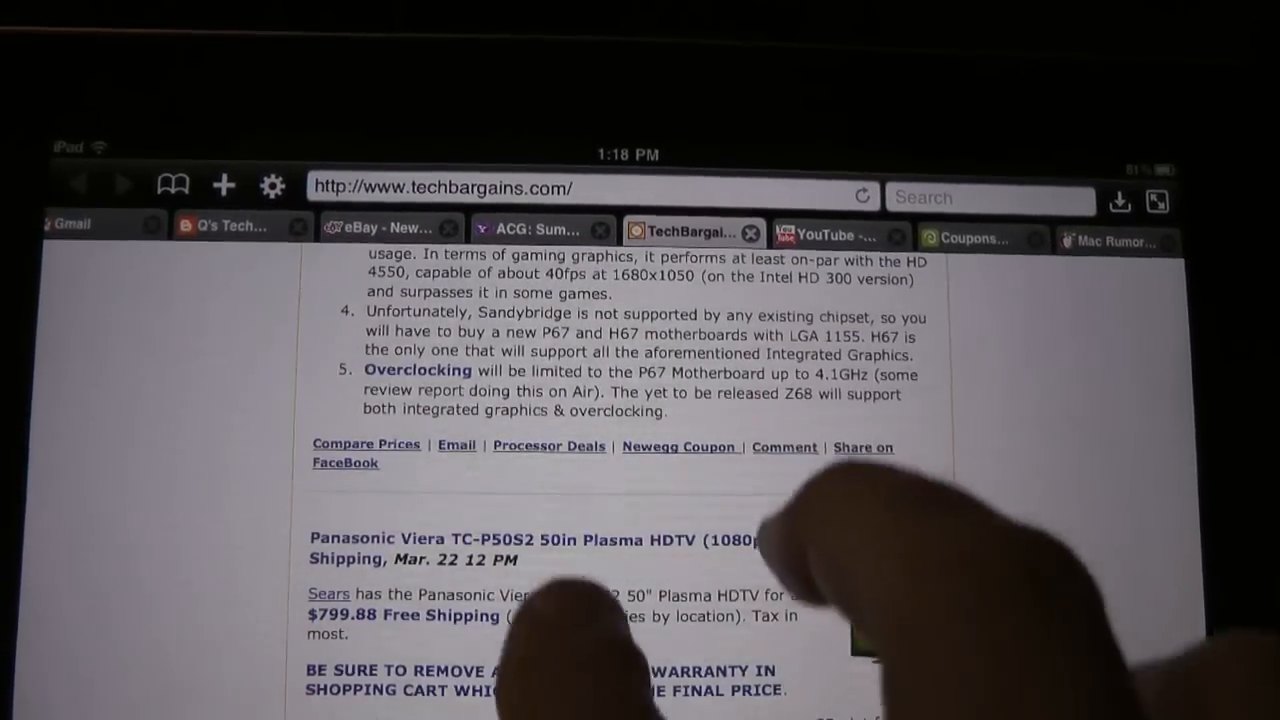
pyautogui.scroll(-3)
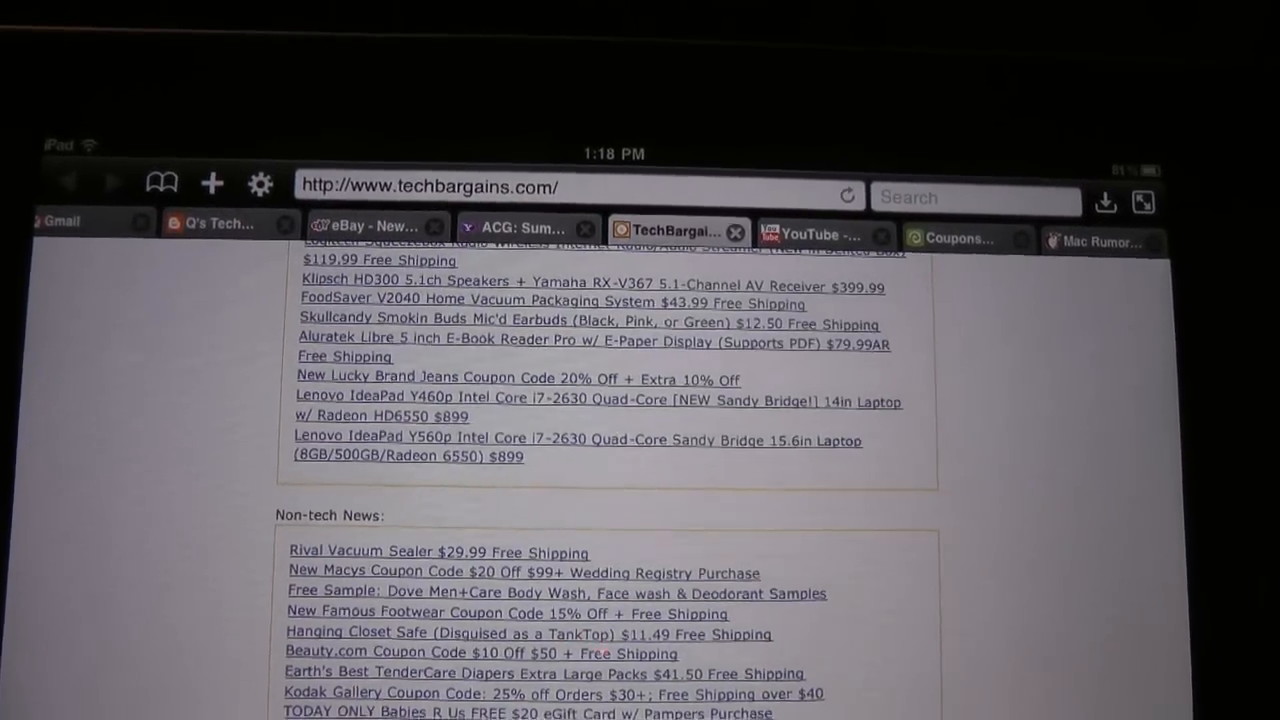
pyautogui.scroll(-3)
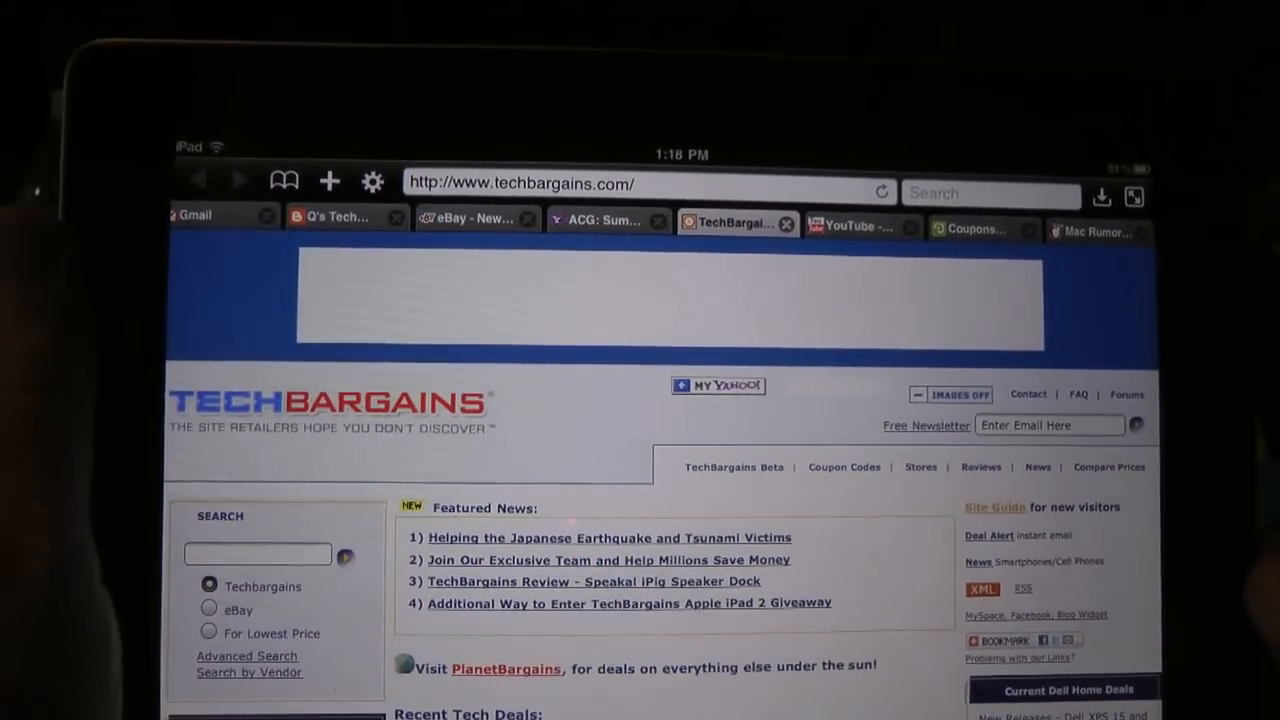
# - Reach the MultiTouch and Shake Gesture Options from the gear menu's Settings
pyautogui.click(372, 180)
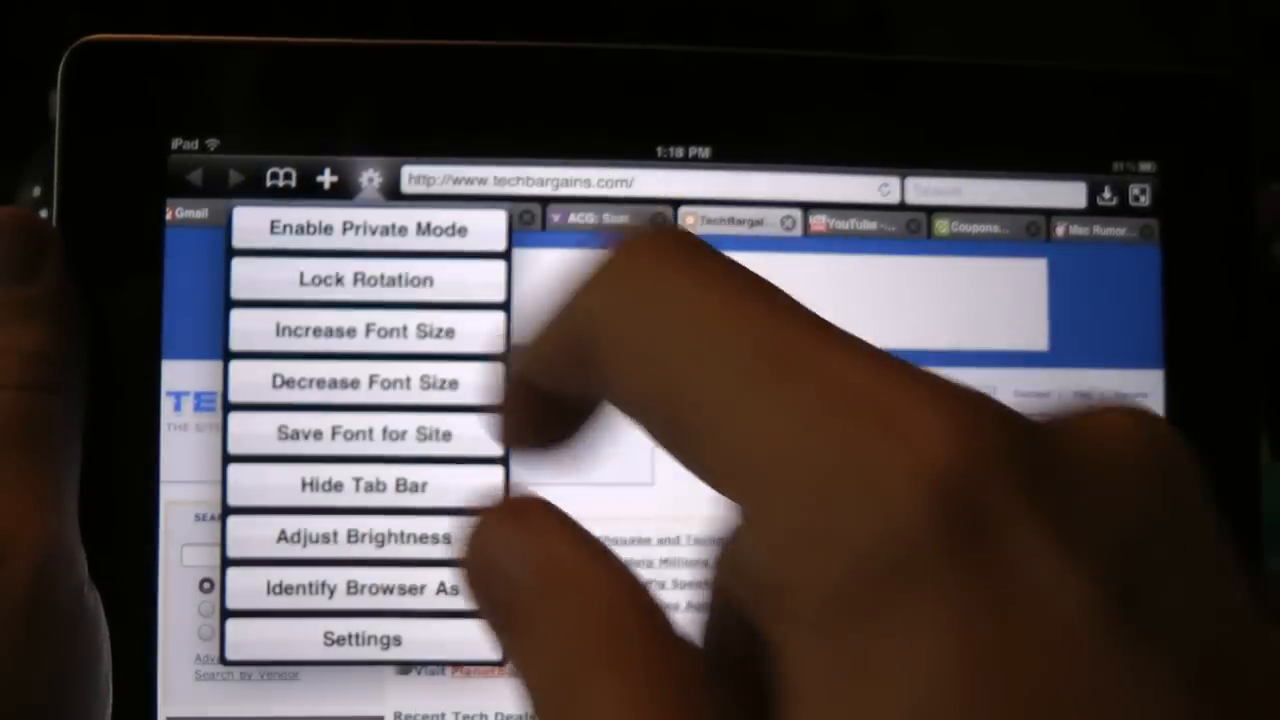
pyautogui.click(362, 640)
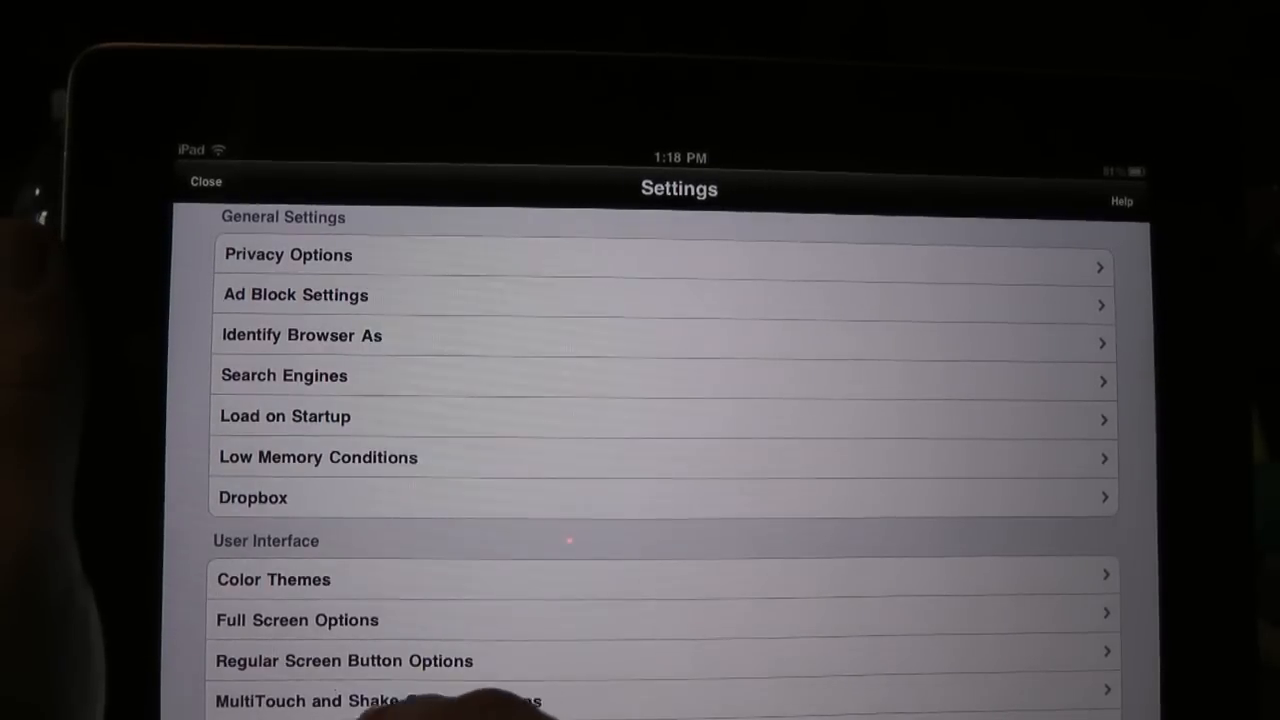
pyautogui.click(400, 700)
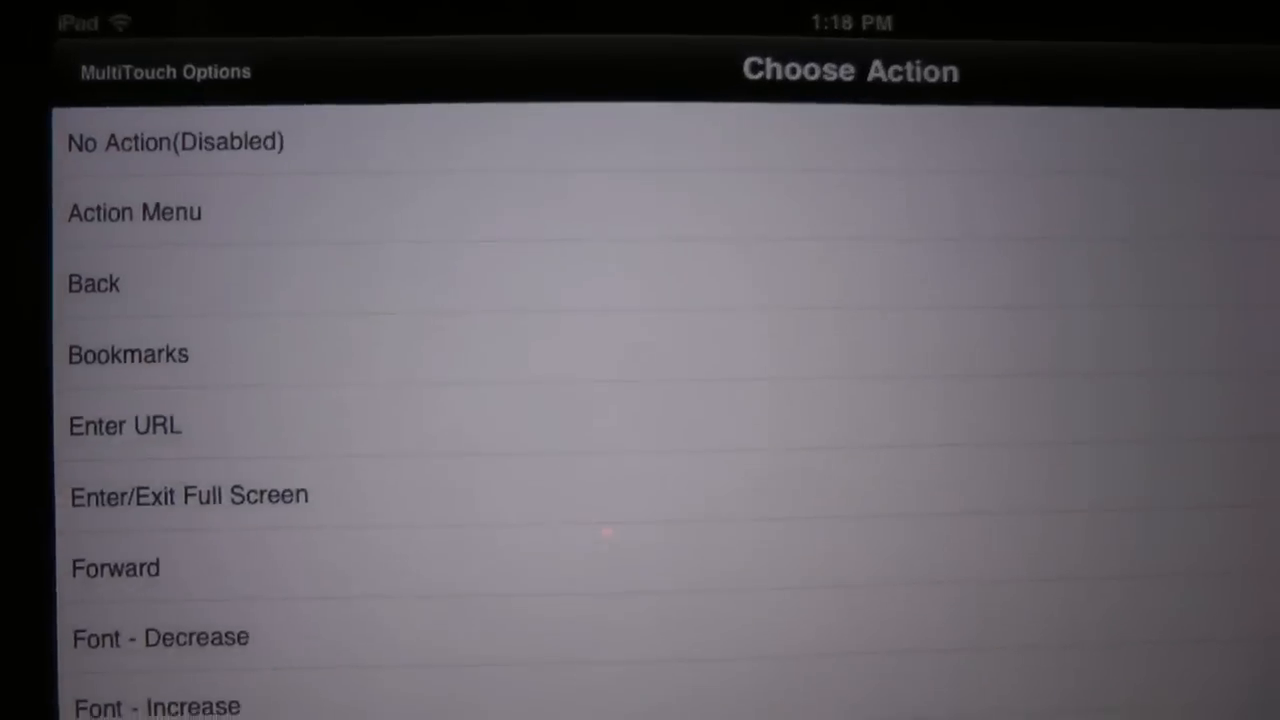
# - Review the Choose Action list for two-finger swipes, then return to the gesture options list
pyautogui.scroll(-3)
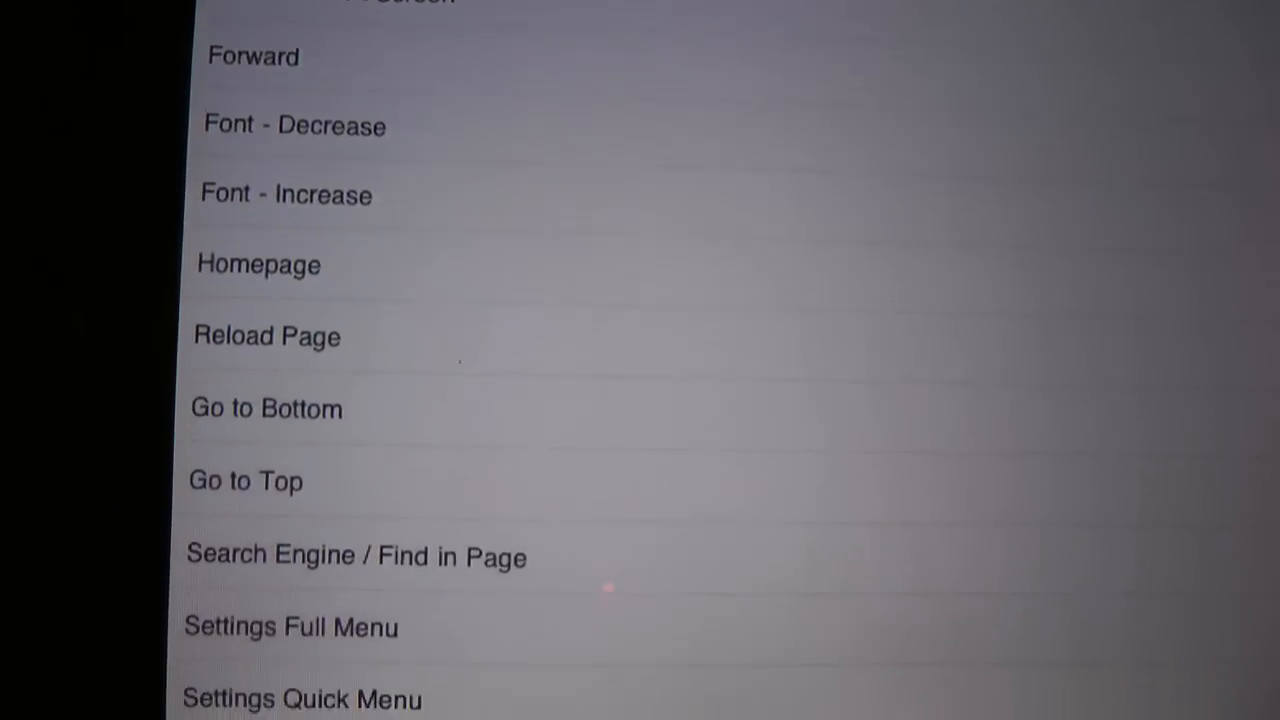
pyautogui.scroll(-3)
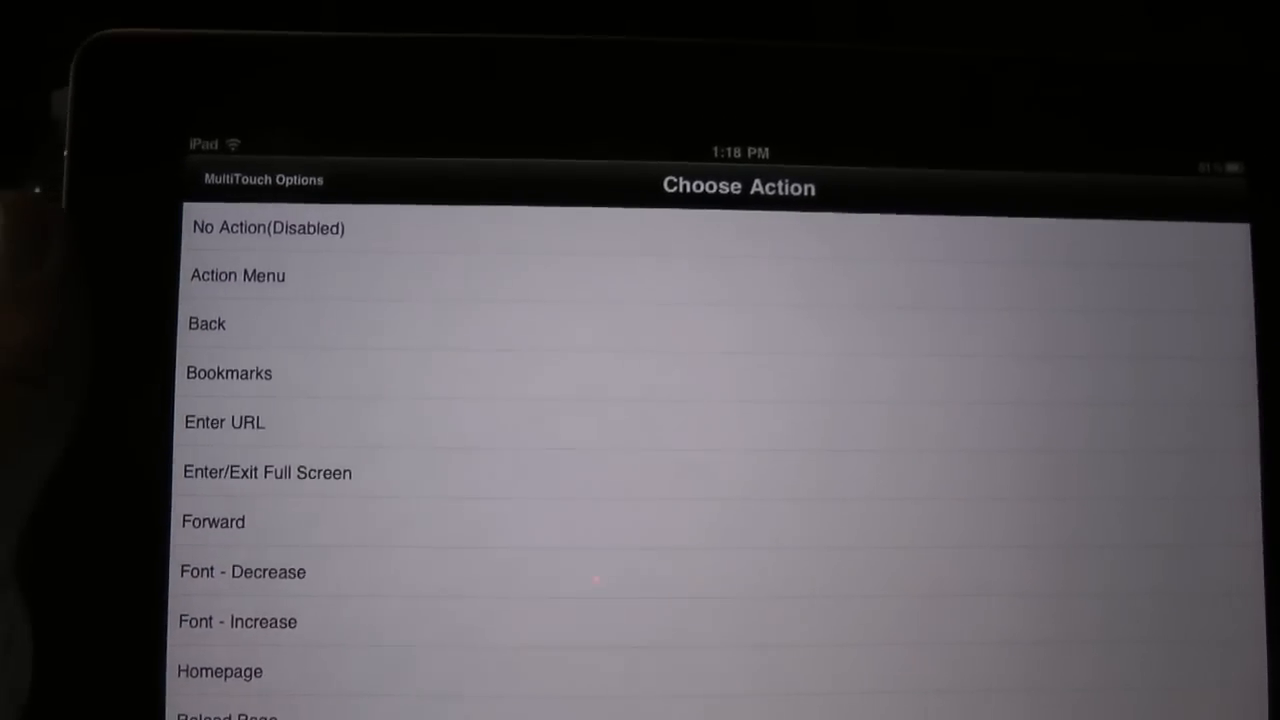
pyautogui.click(264, 180)
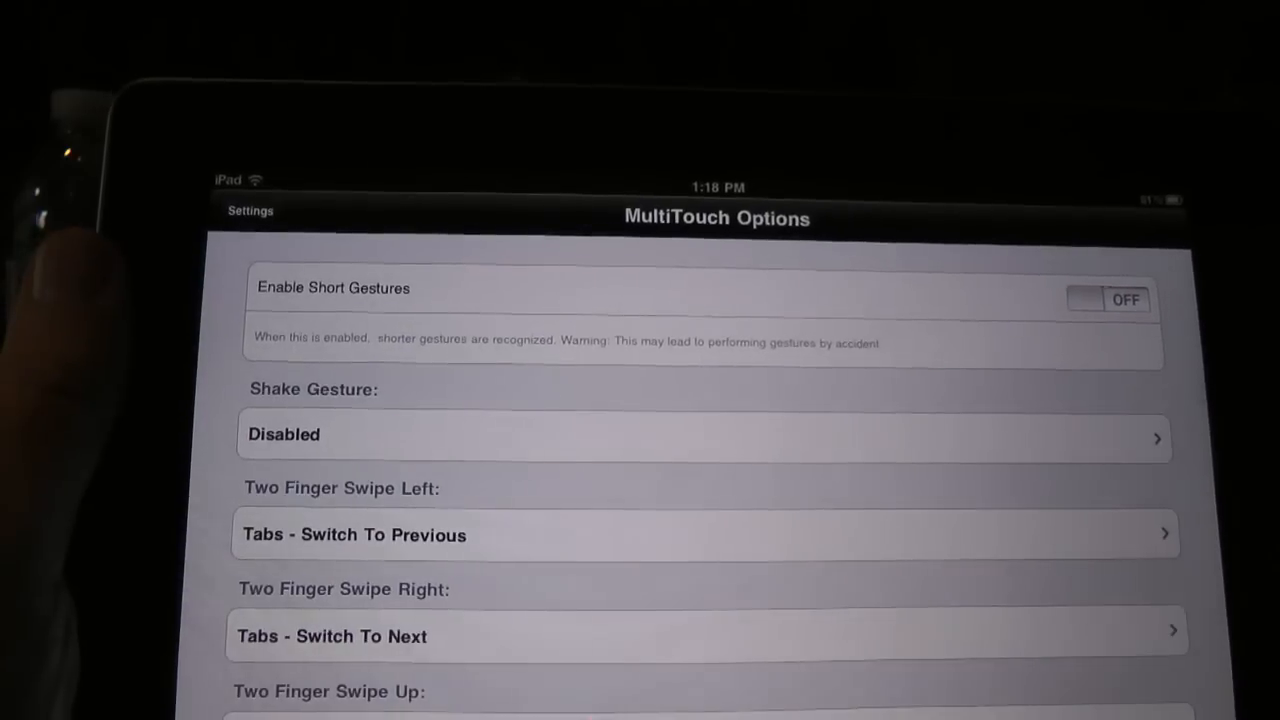
pyautogui.scroll(-3)
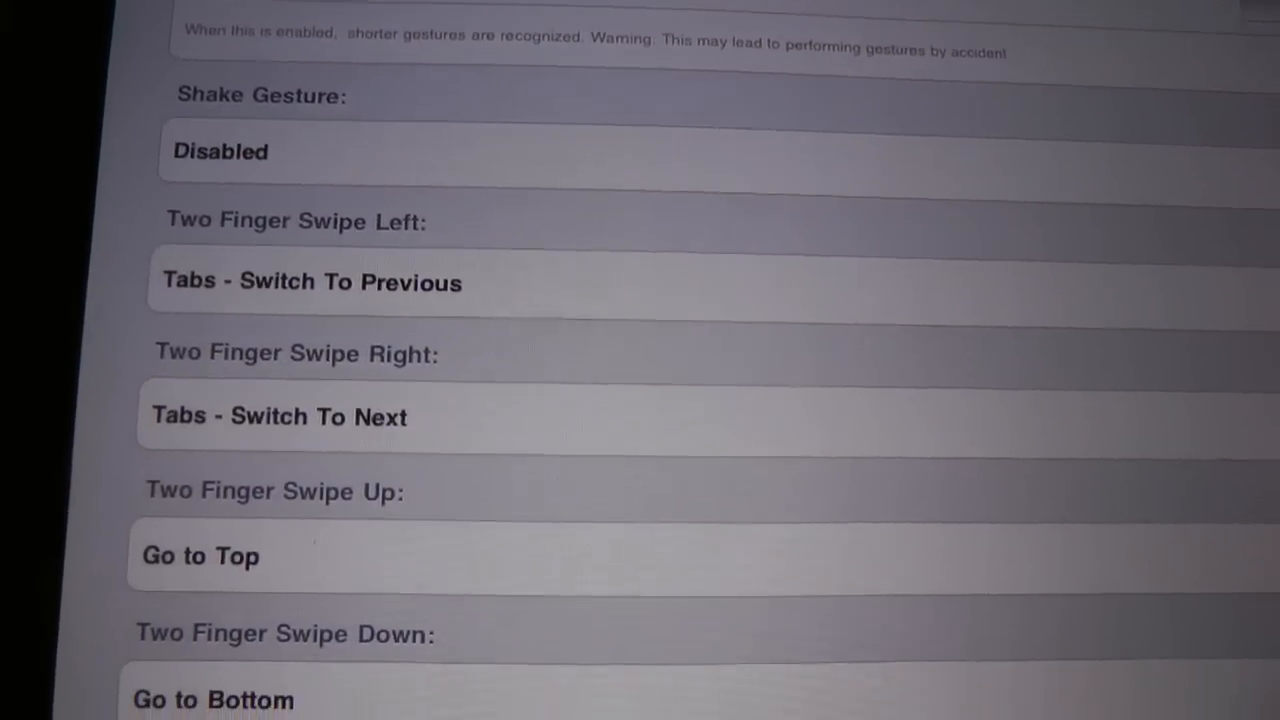
pyautogui.scroll(-3)
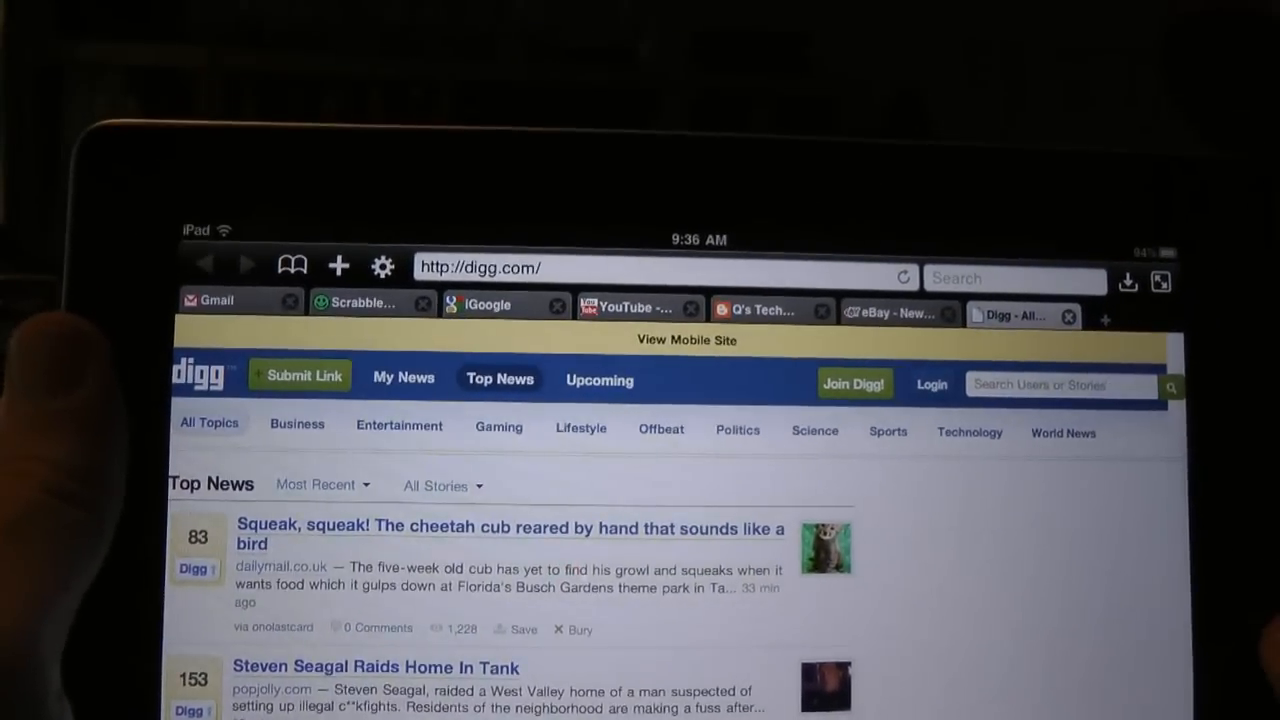
pyautogui.click(382, 266)
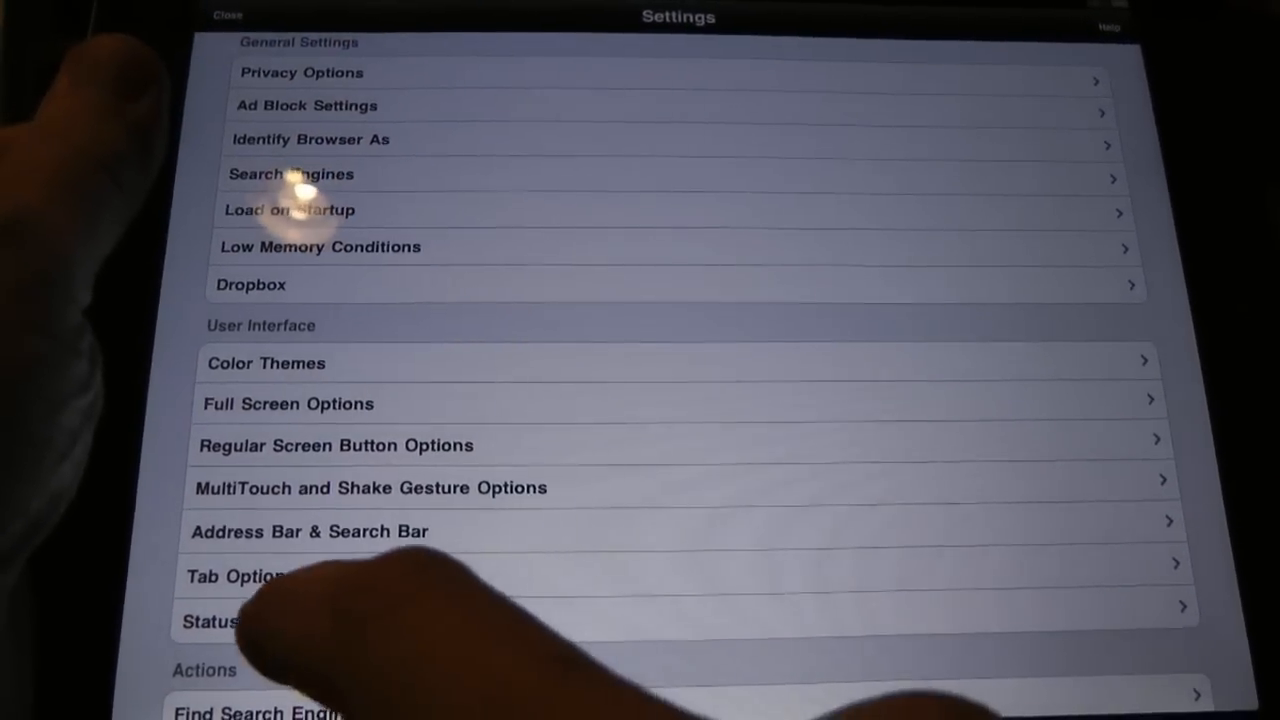
pyautogui.scroll(-3)
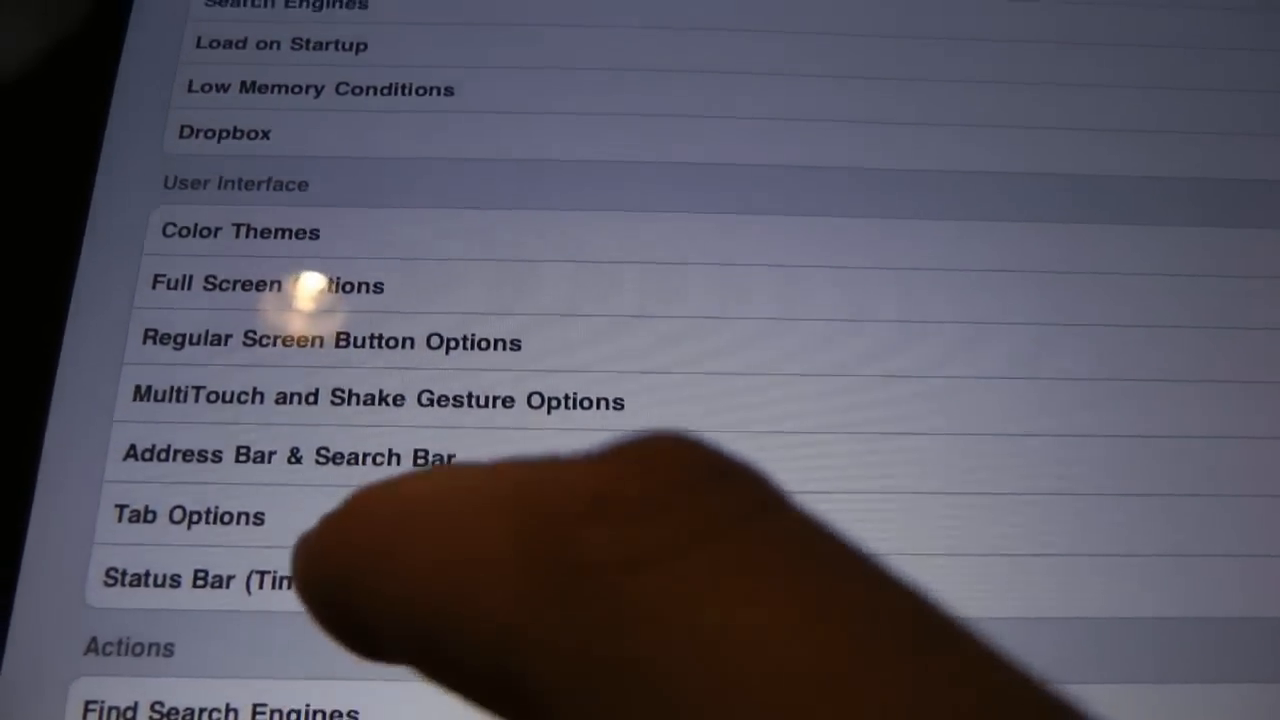
pyautogui.click(190, 578)
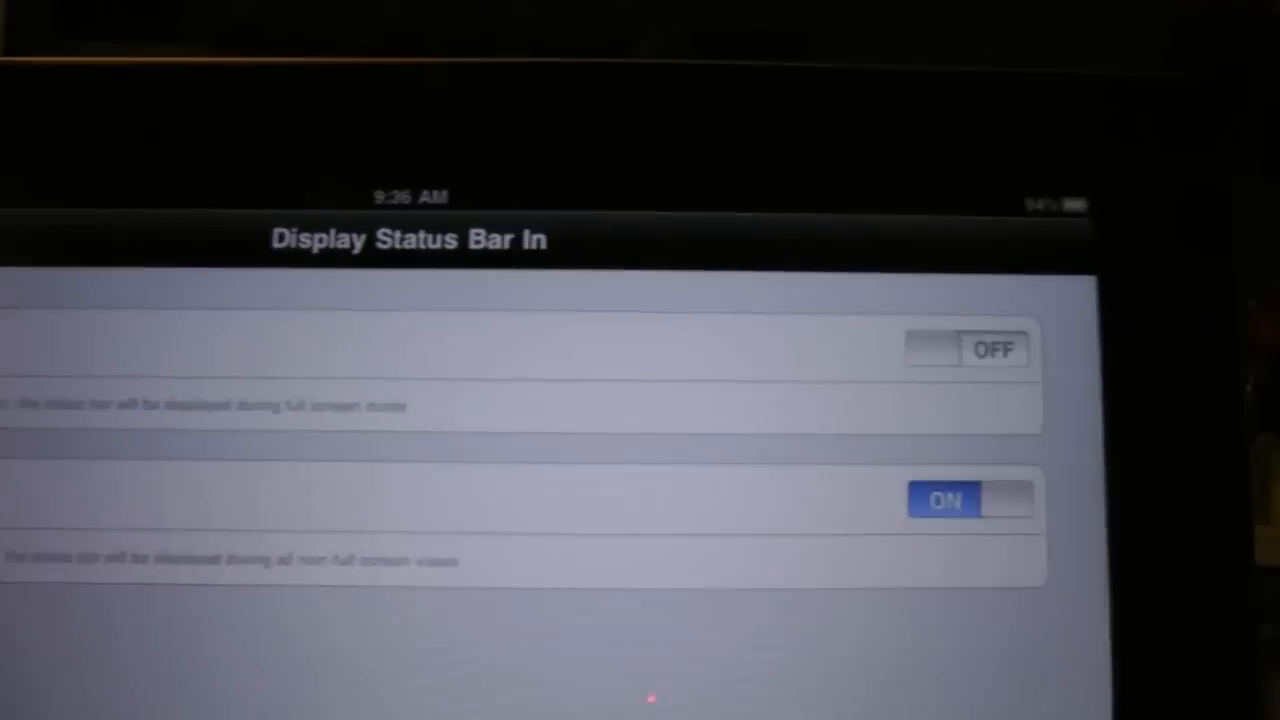
pyautogui.click(968, 500)
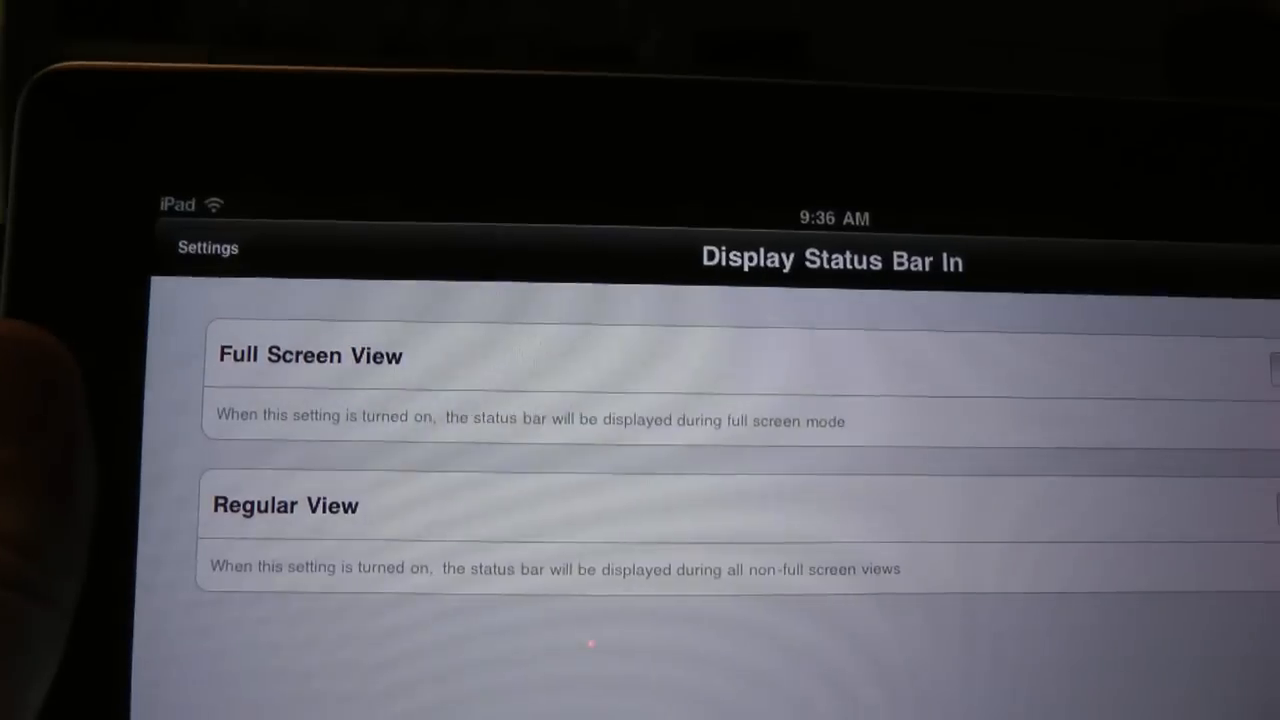
pyautogui.click(208, 248)
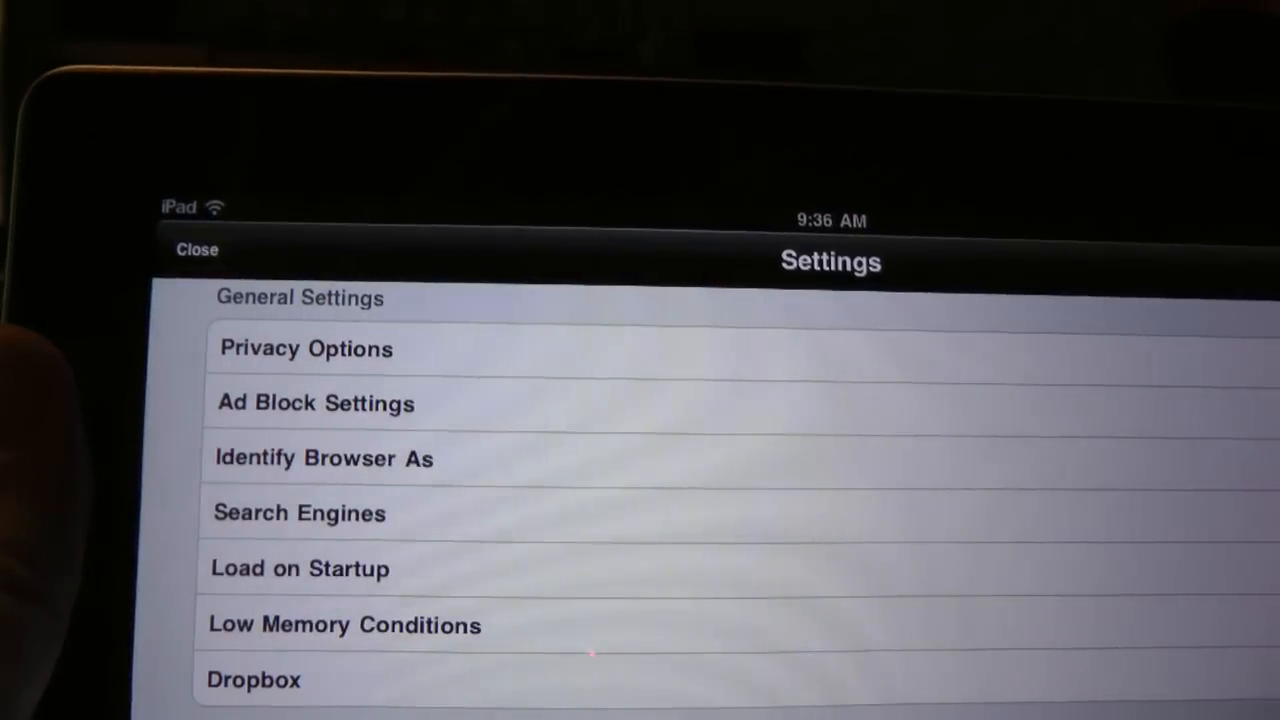
pyautogui.click(196, 248)
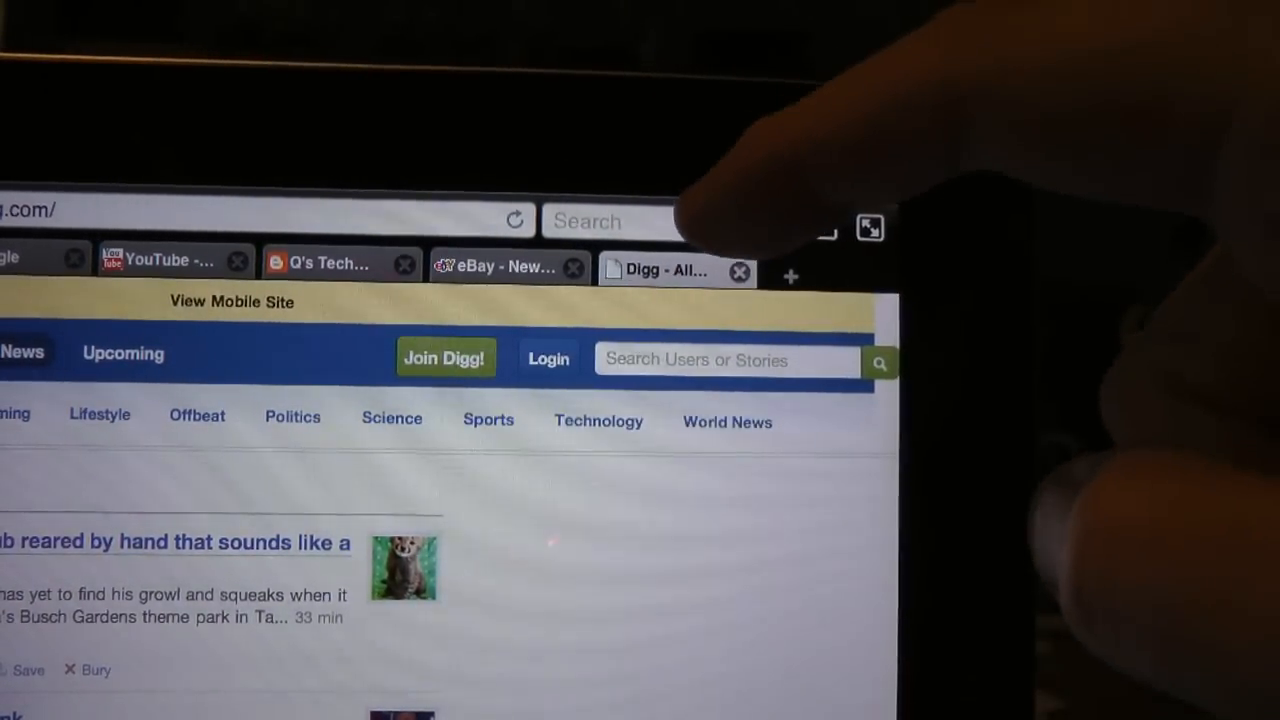
# - Search for 'atomic clock', switching the search engine from Google to Wikipedia
pyautogui.click(610, 220)
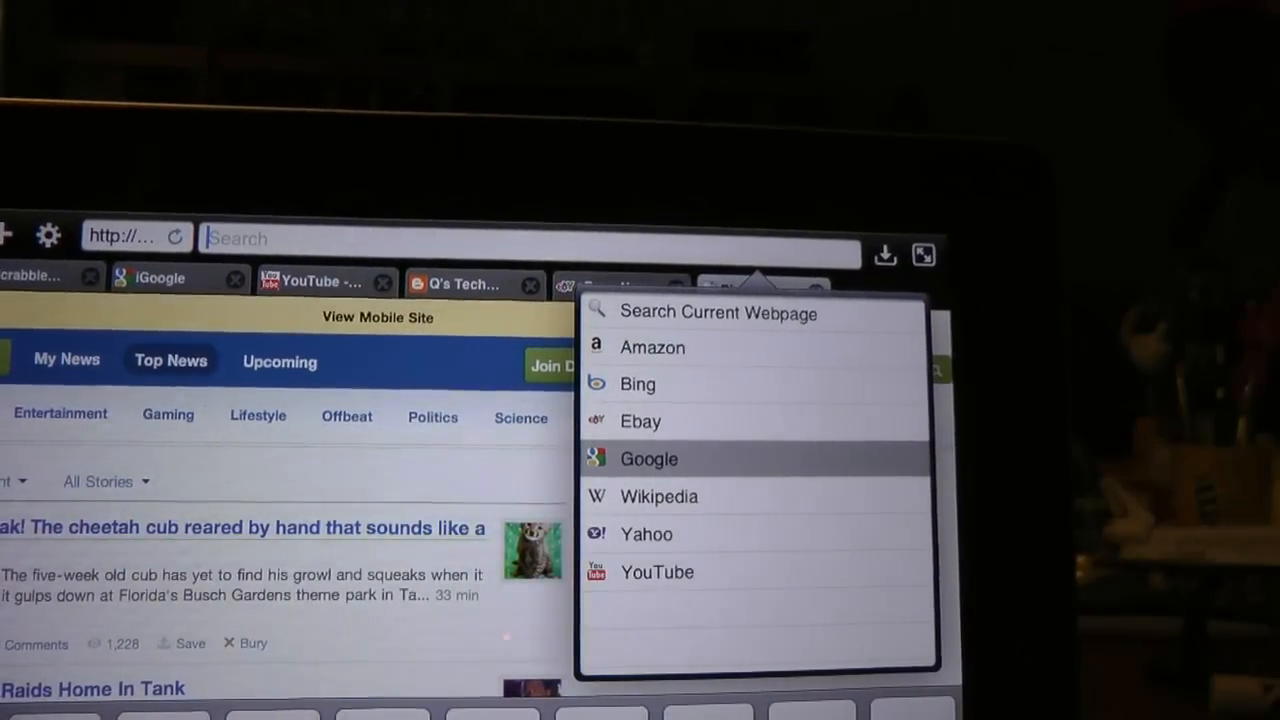
pyautogui.write('atomic clock')
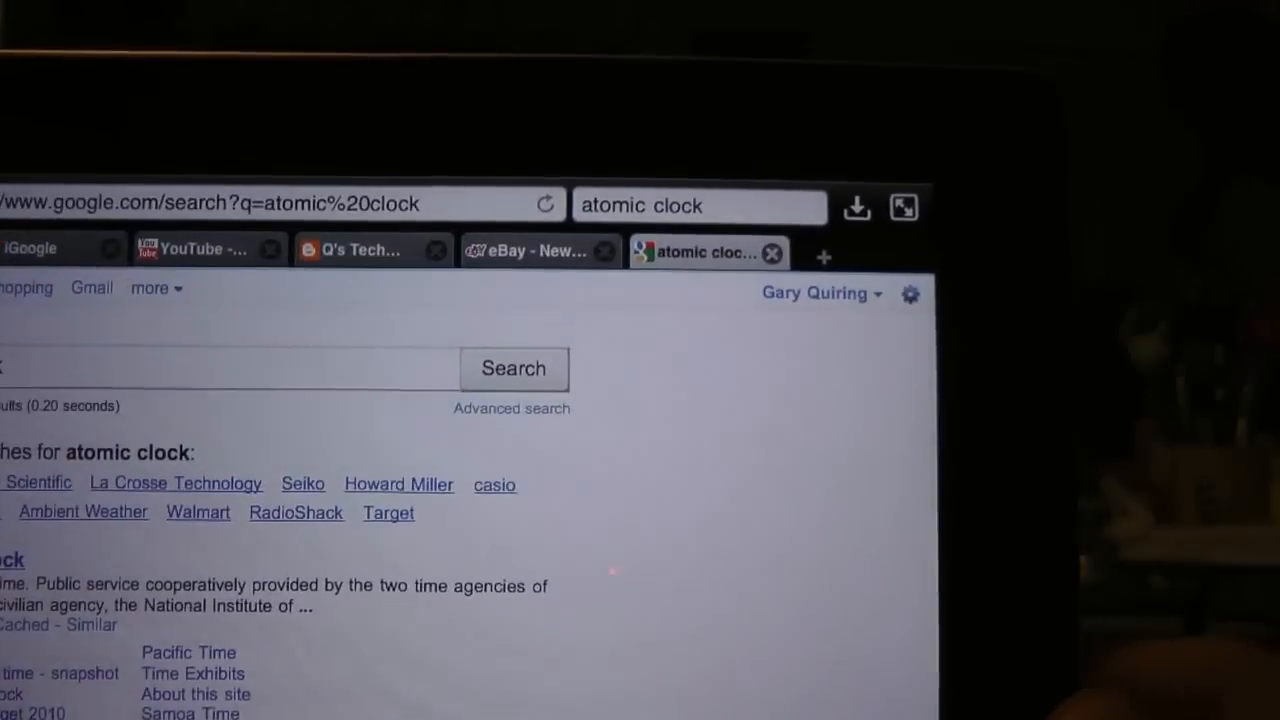
pyautogui.click(700, 204)
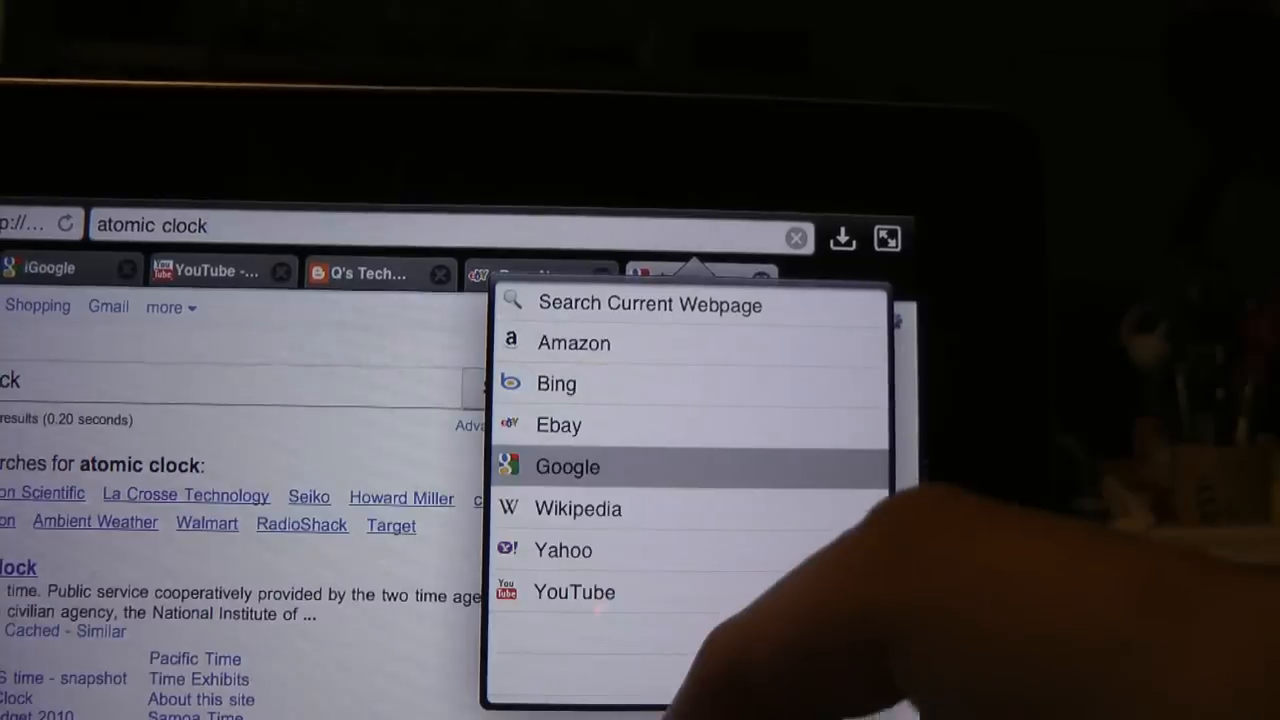
pyautogui.click(578, 508)
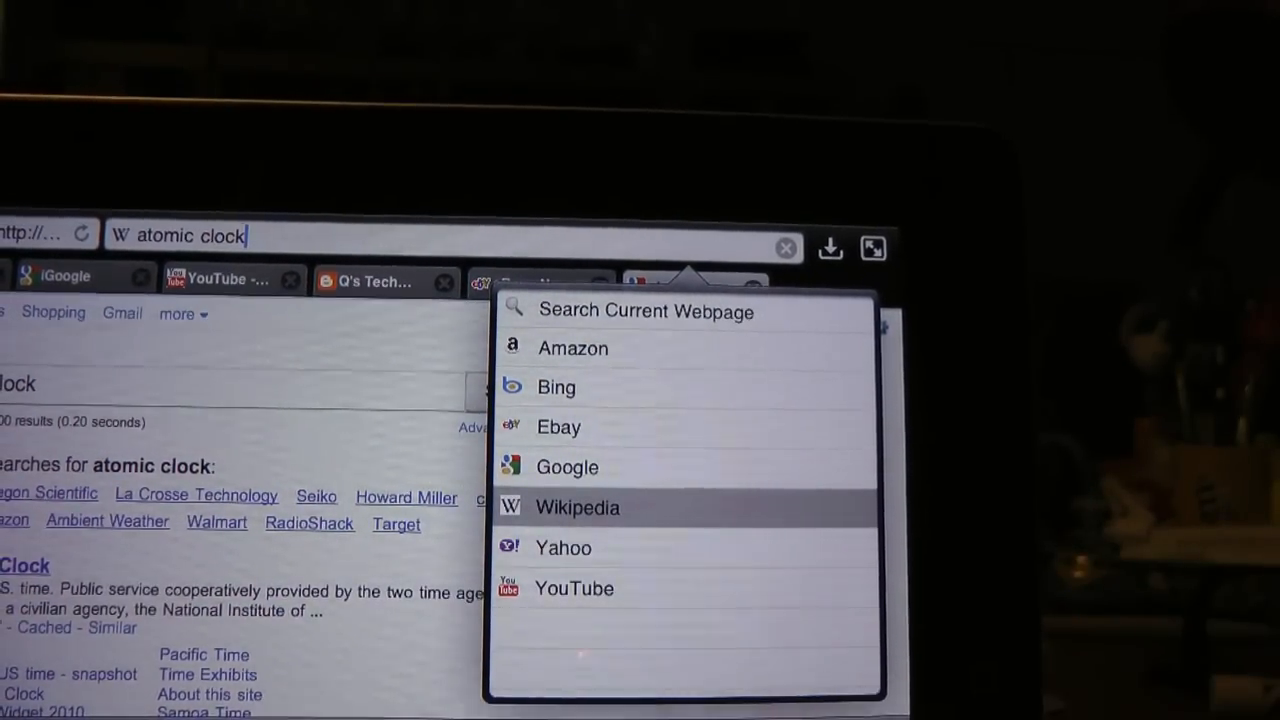
pyautogui.click(576, 508)
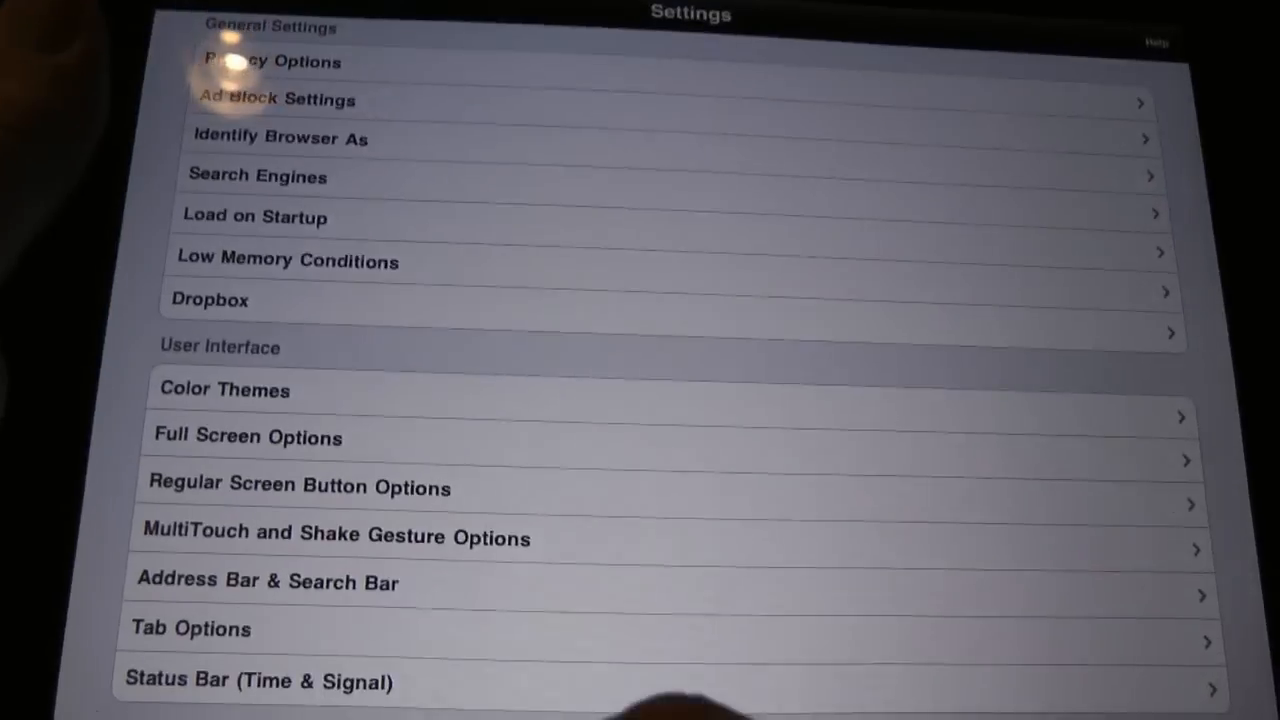
# - View the Address Bar & Search Bar options: suggestions, spelling, auto-clear and suggest URL
pyautogui.click(266, 582)
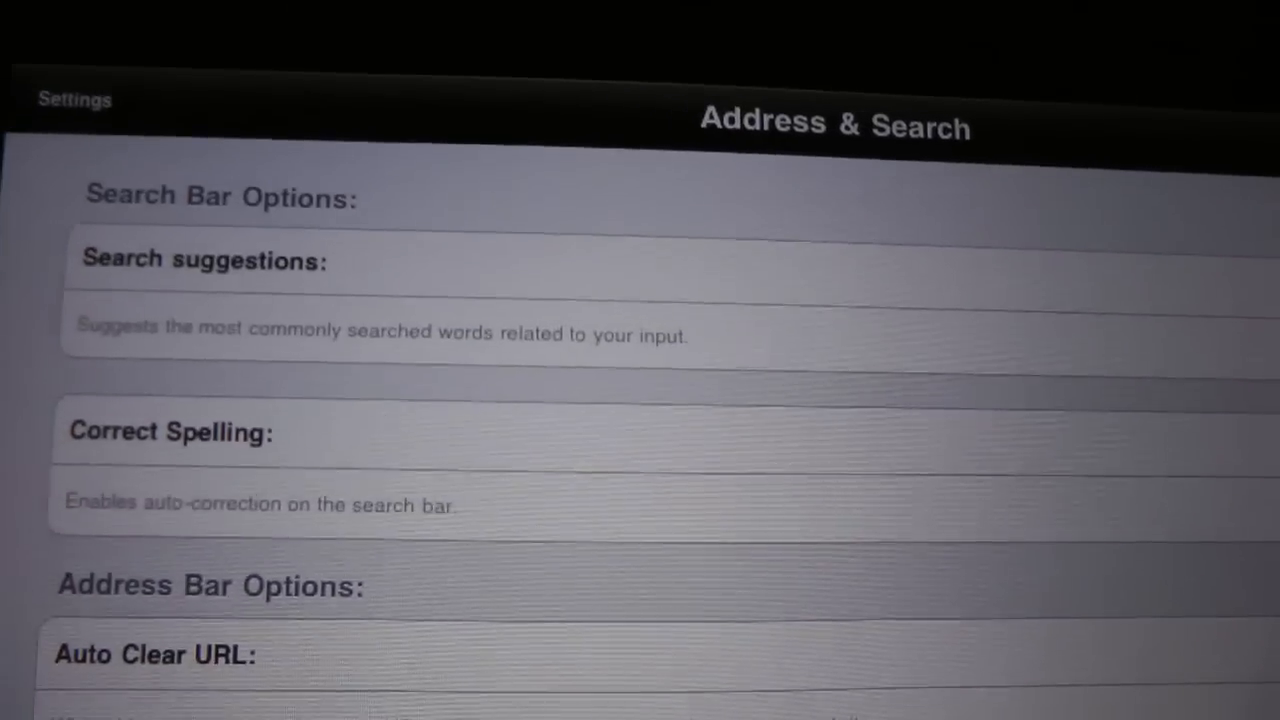
pyautogui.scroll(-3)
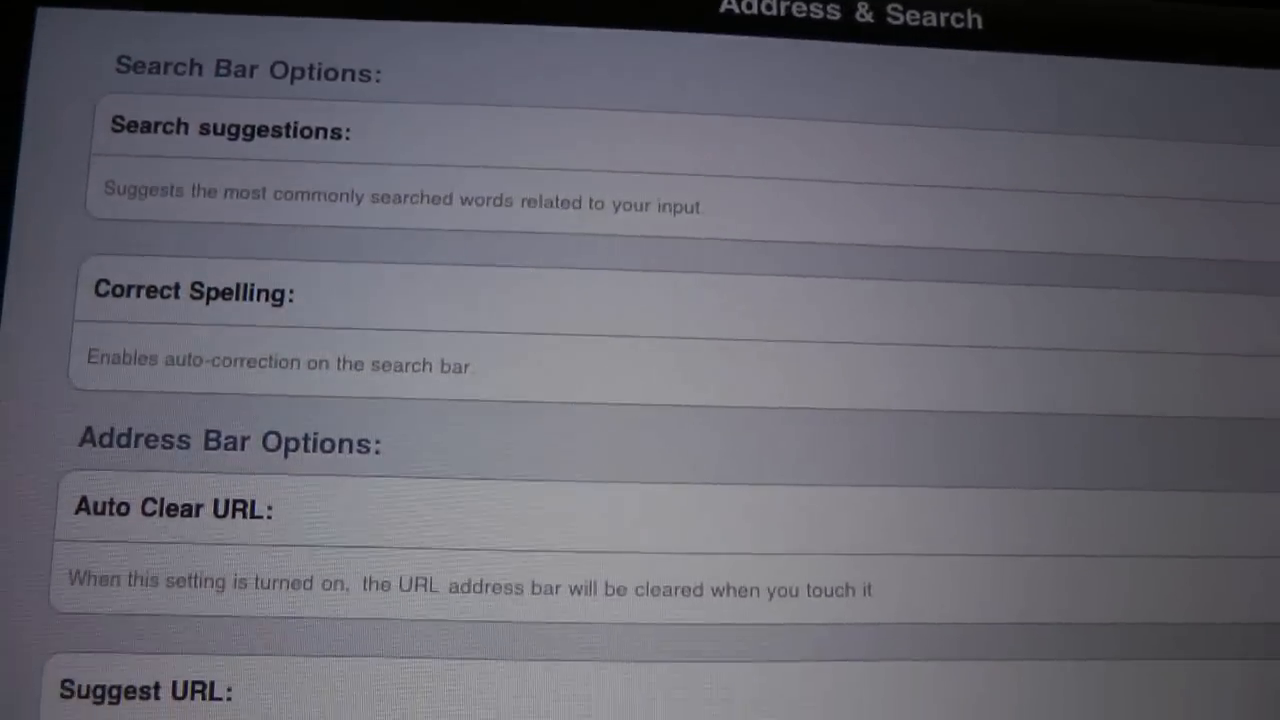
pyautogui.scroll(-3)
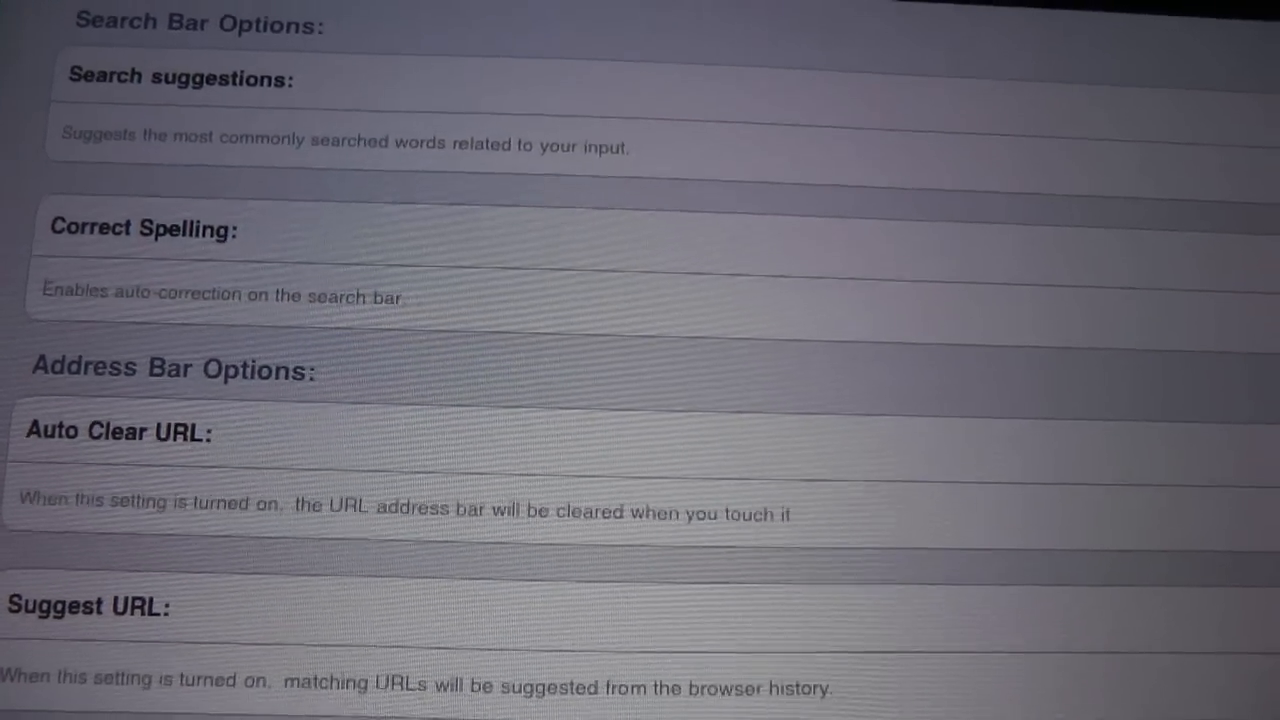